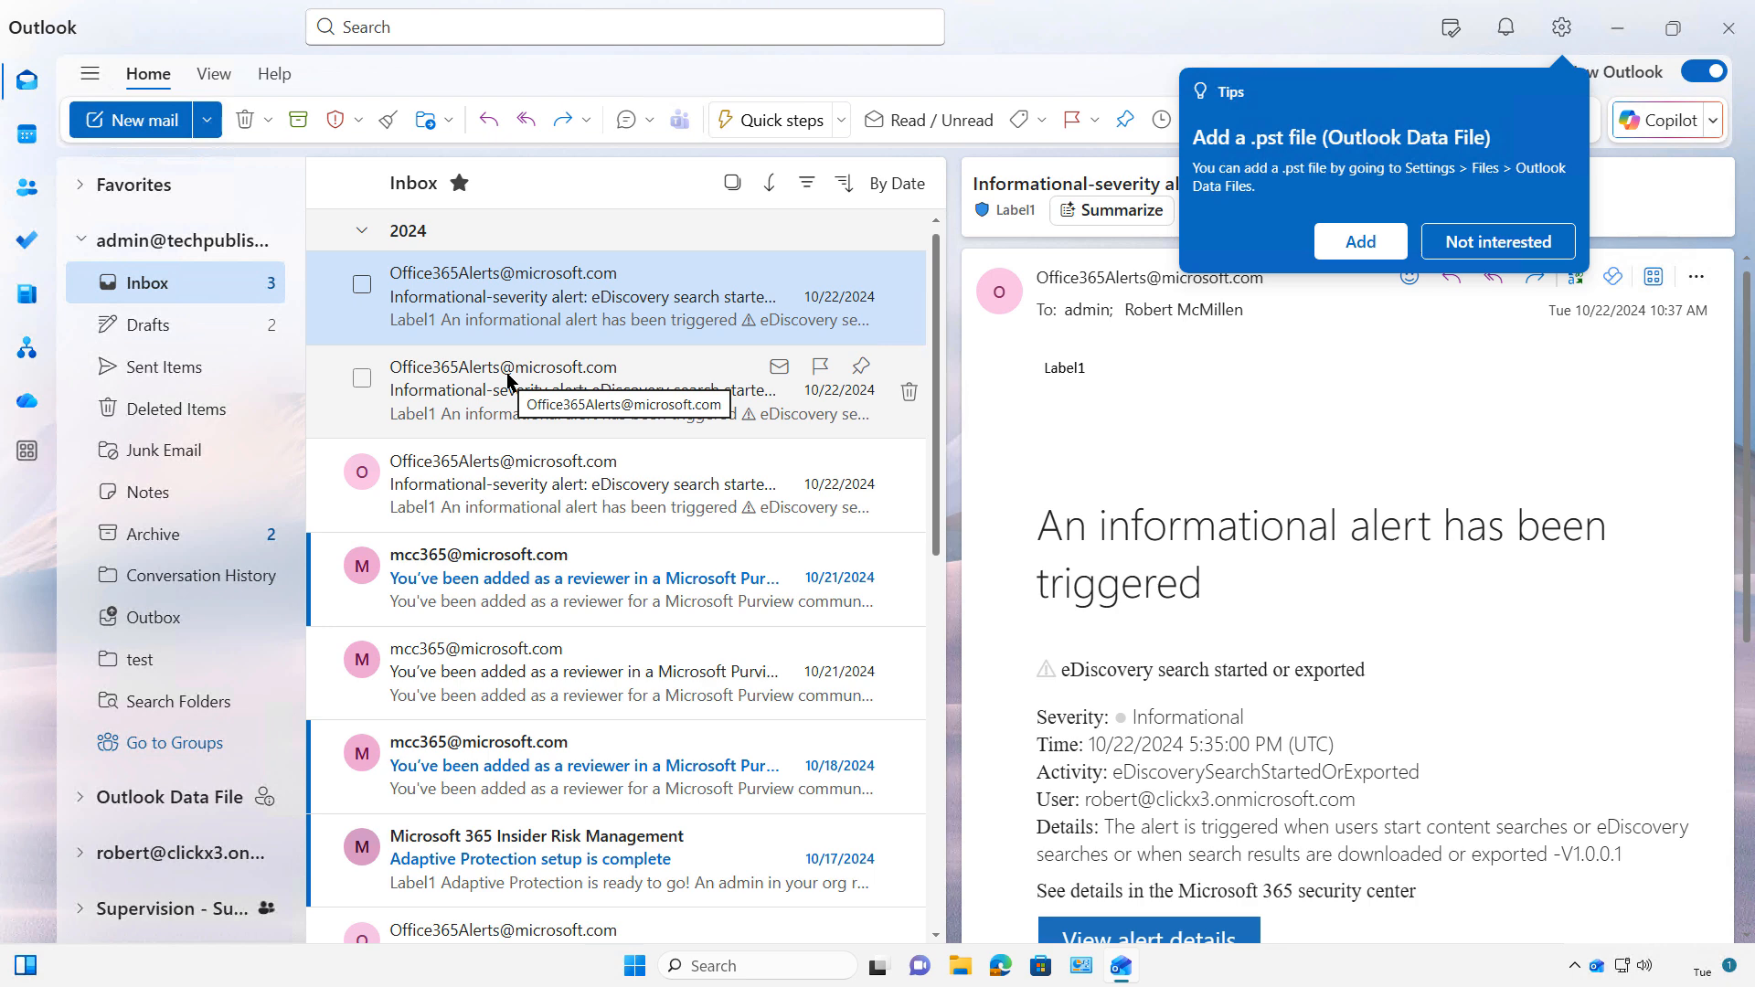
# Dismiss the tip about adding a .pst data file via 'Not interested'.
pyautogui.click(1497, 241)
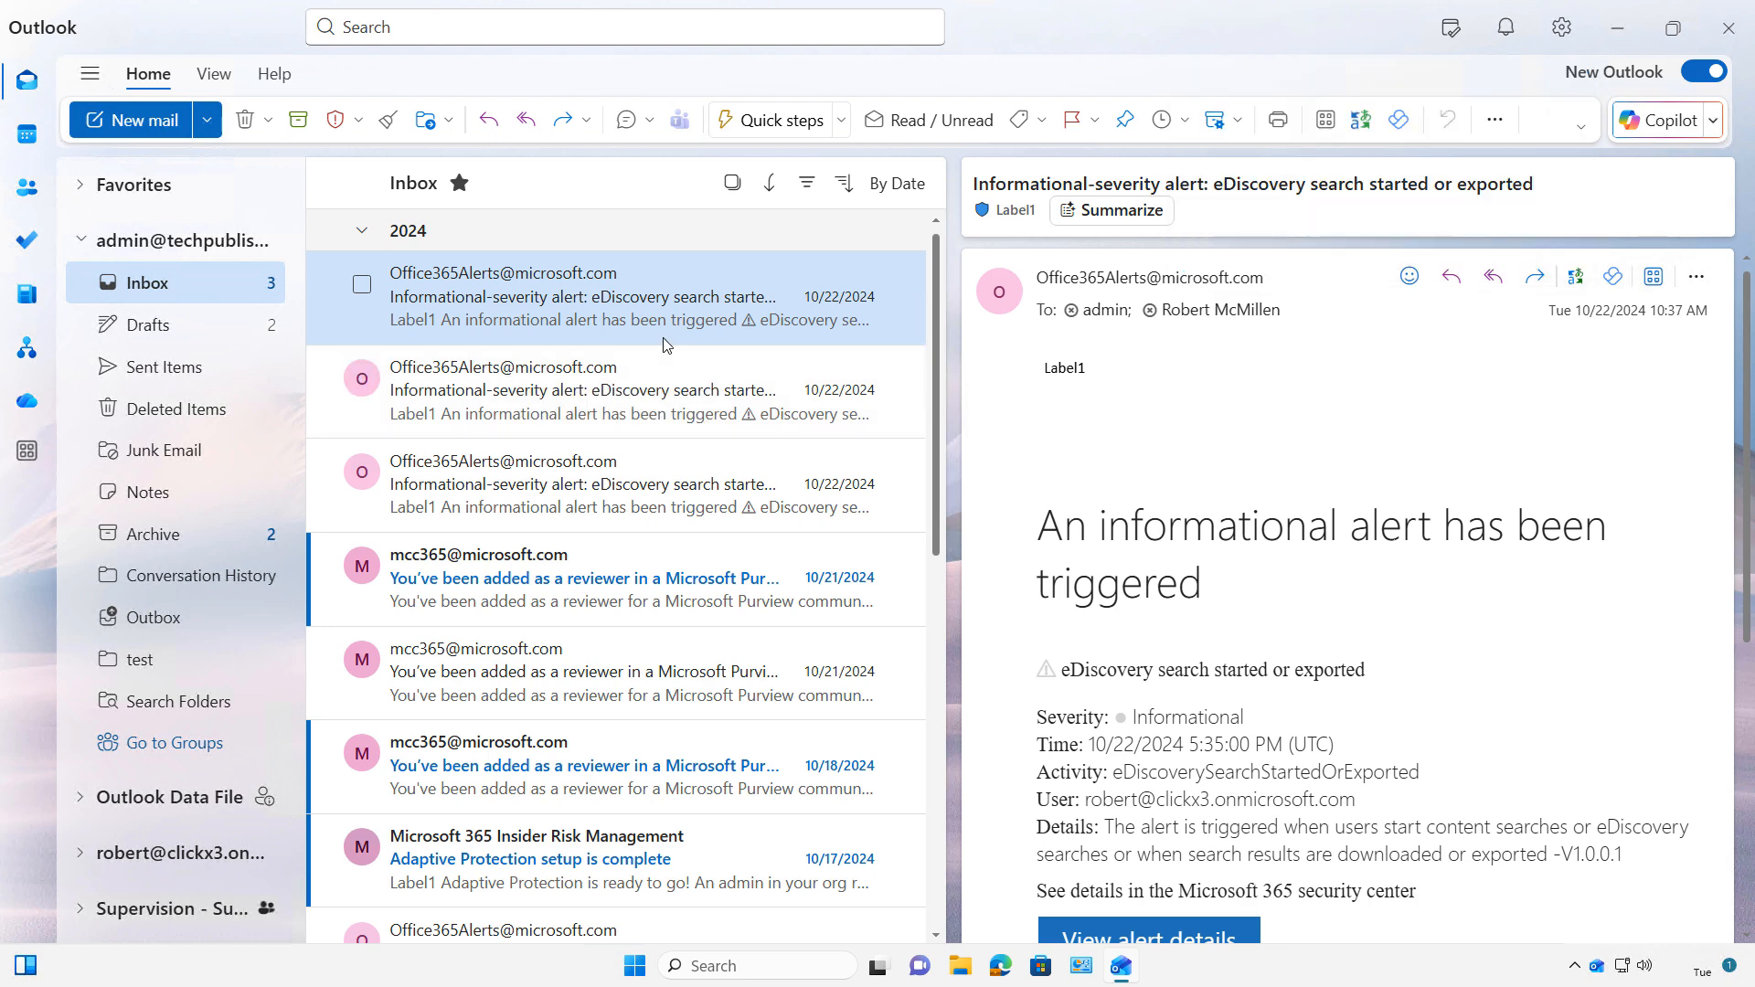
pyautogui.moveTo(1661, 121)
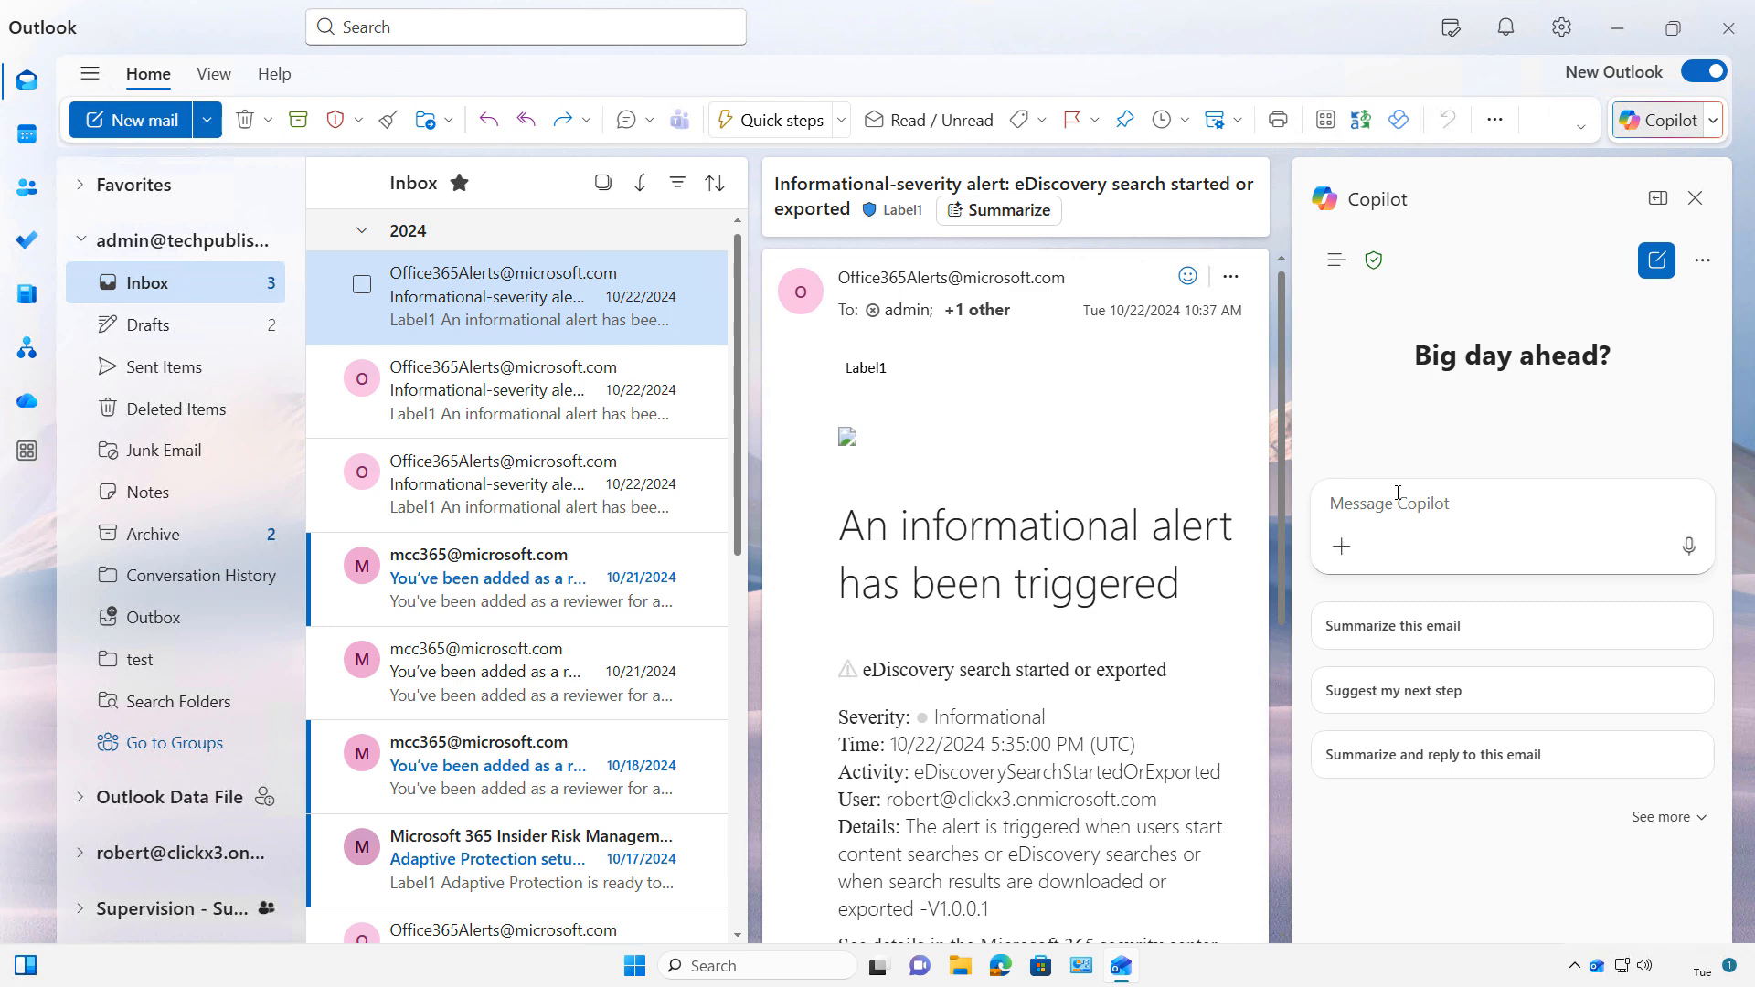
# Ask Copilot to 'Create a welcome email message to a new client called the Big Box Store'.
pyautogui.write('Create a welcome email message to')
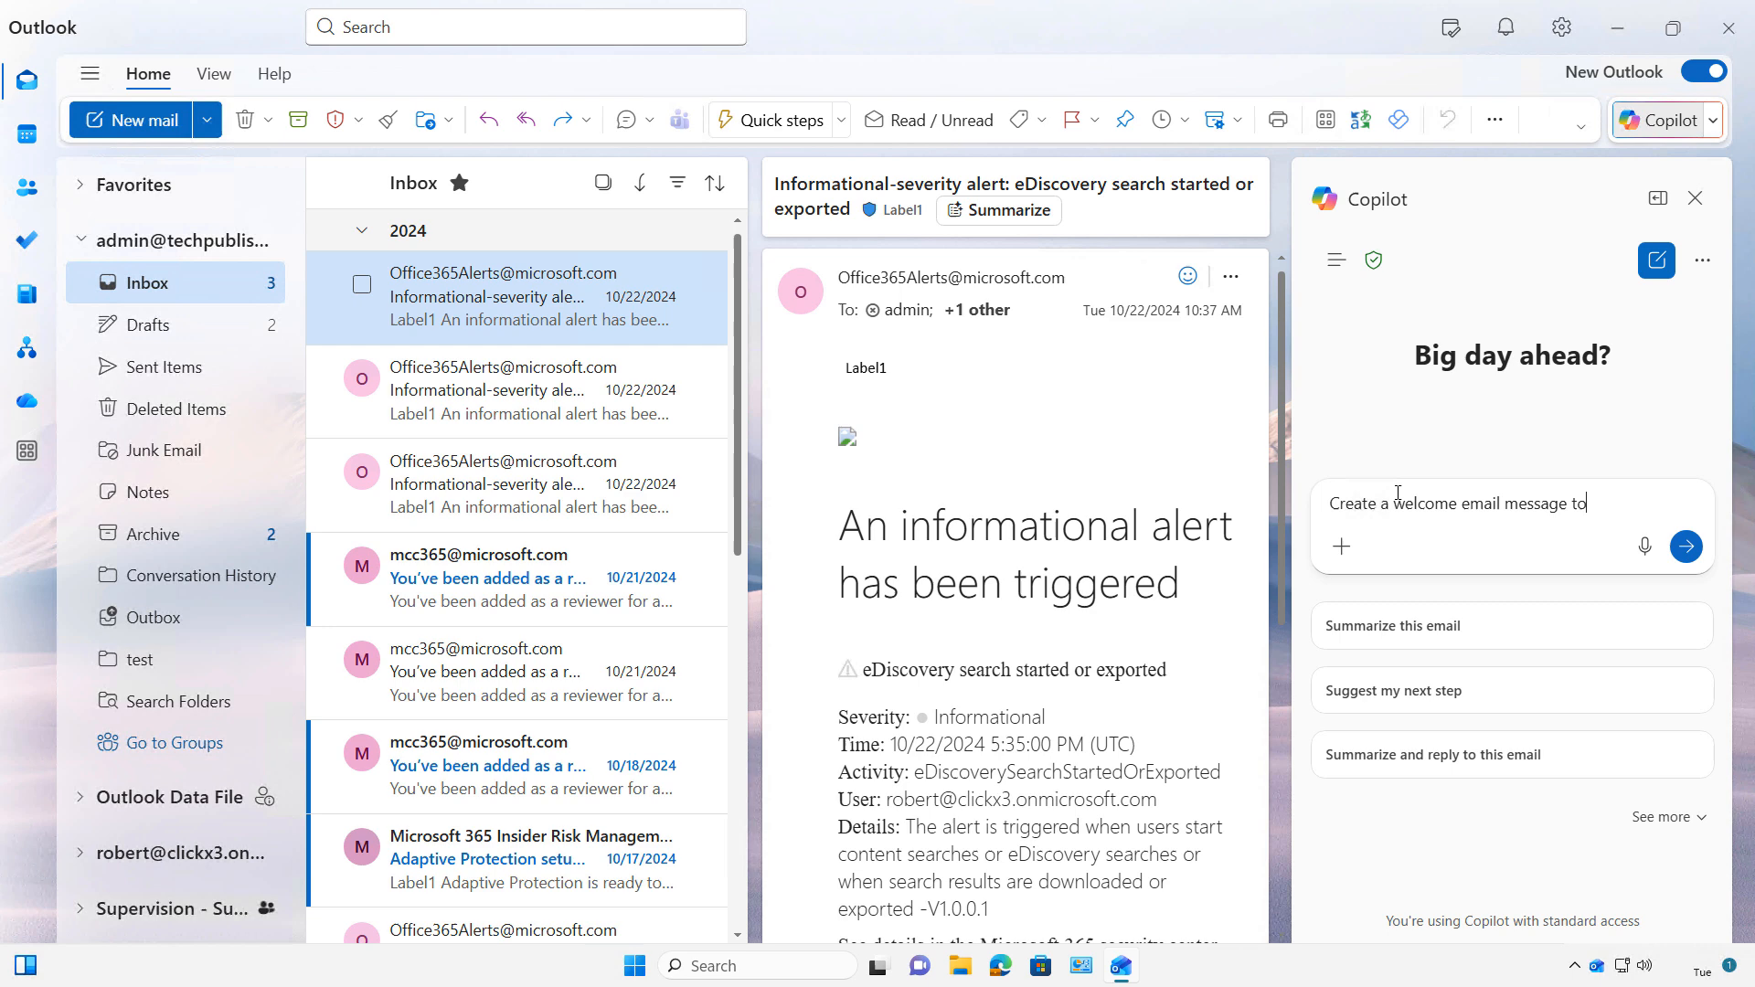
pyautogui.write('a new client called the Big')
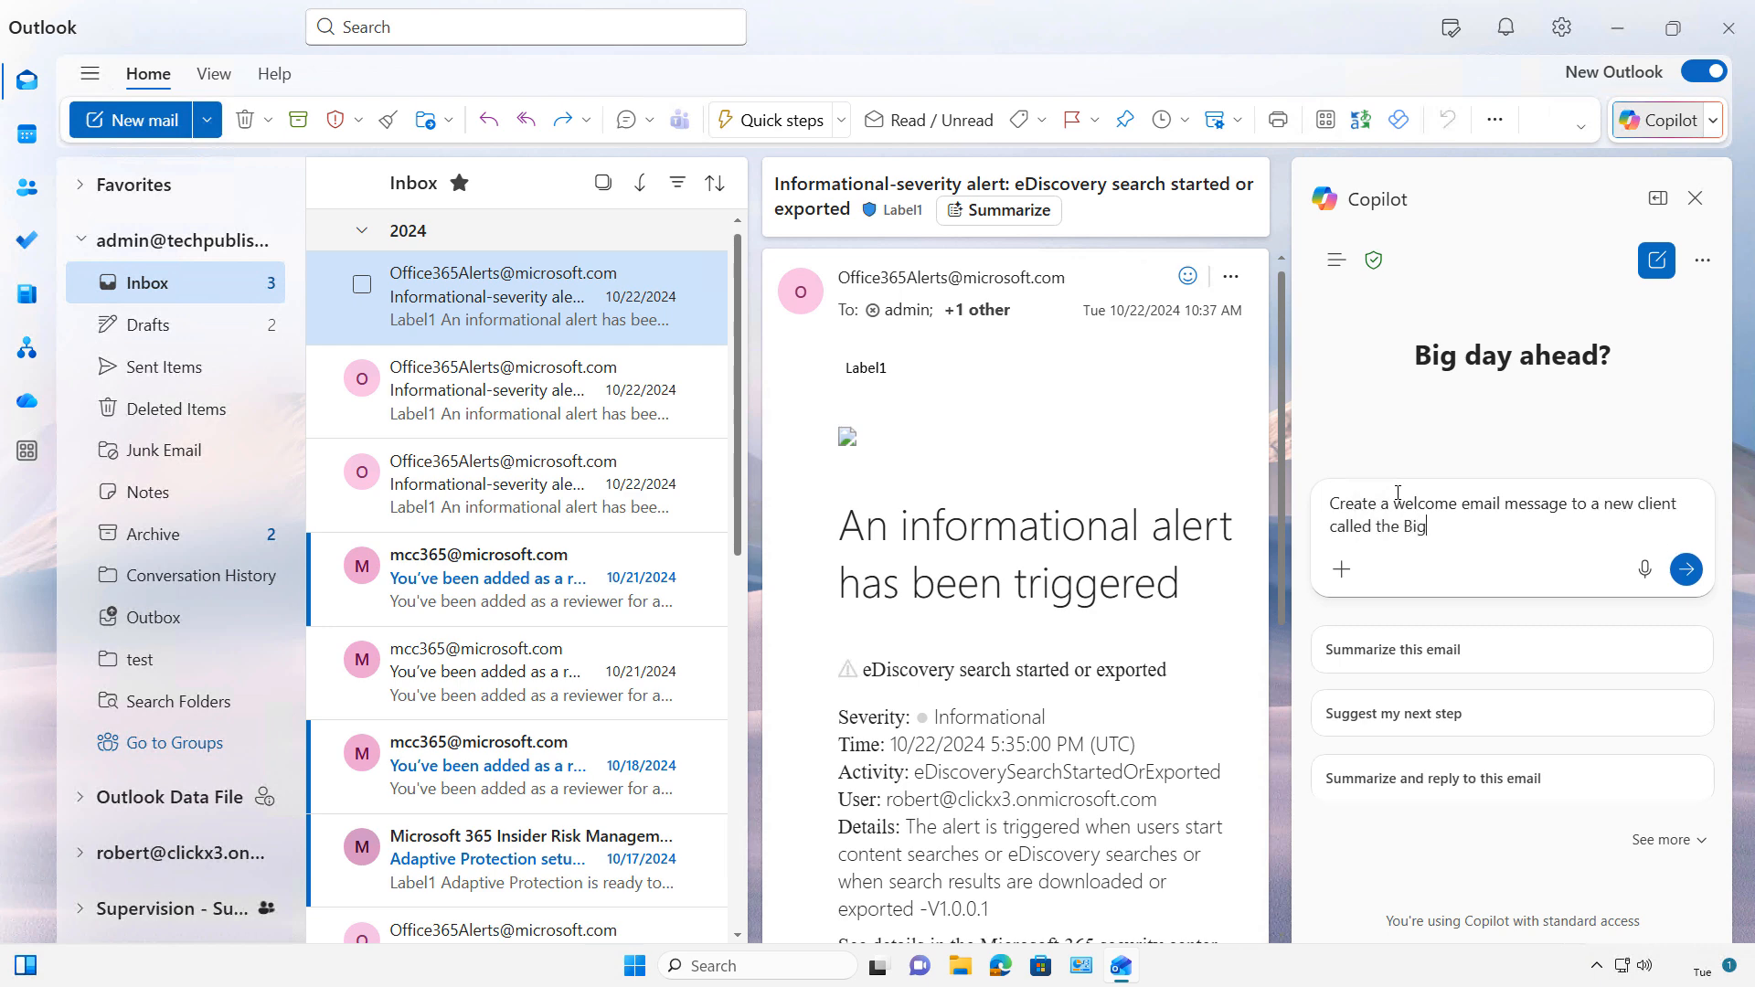
pyautogui.write('Box Store')
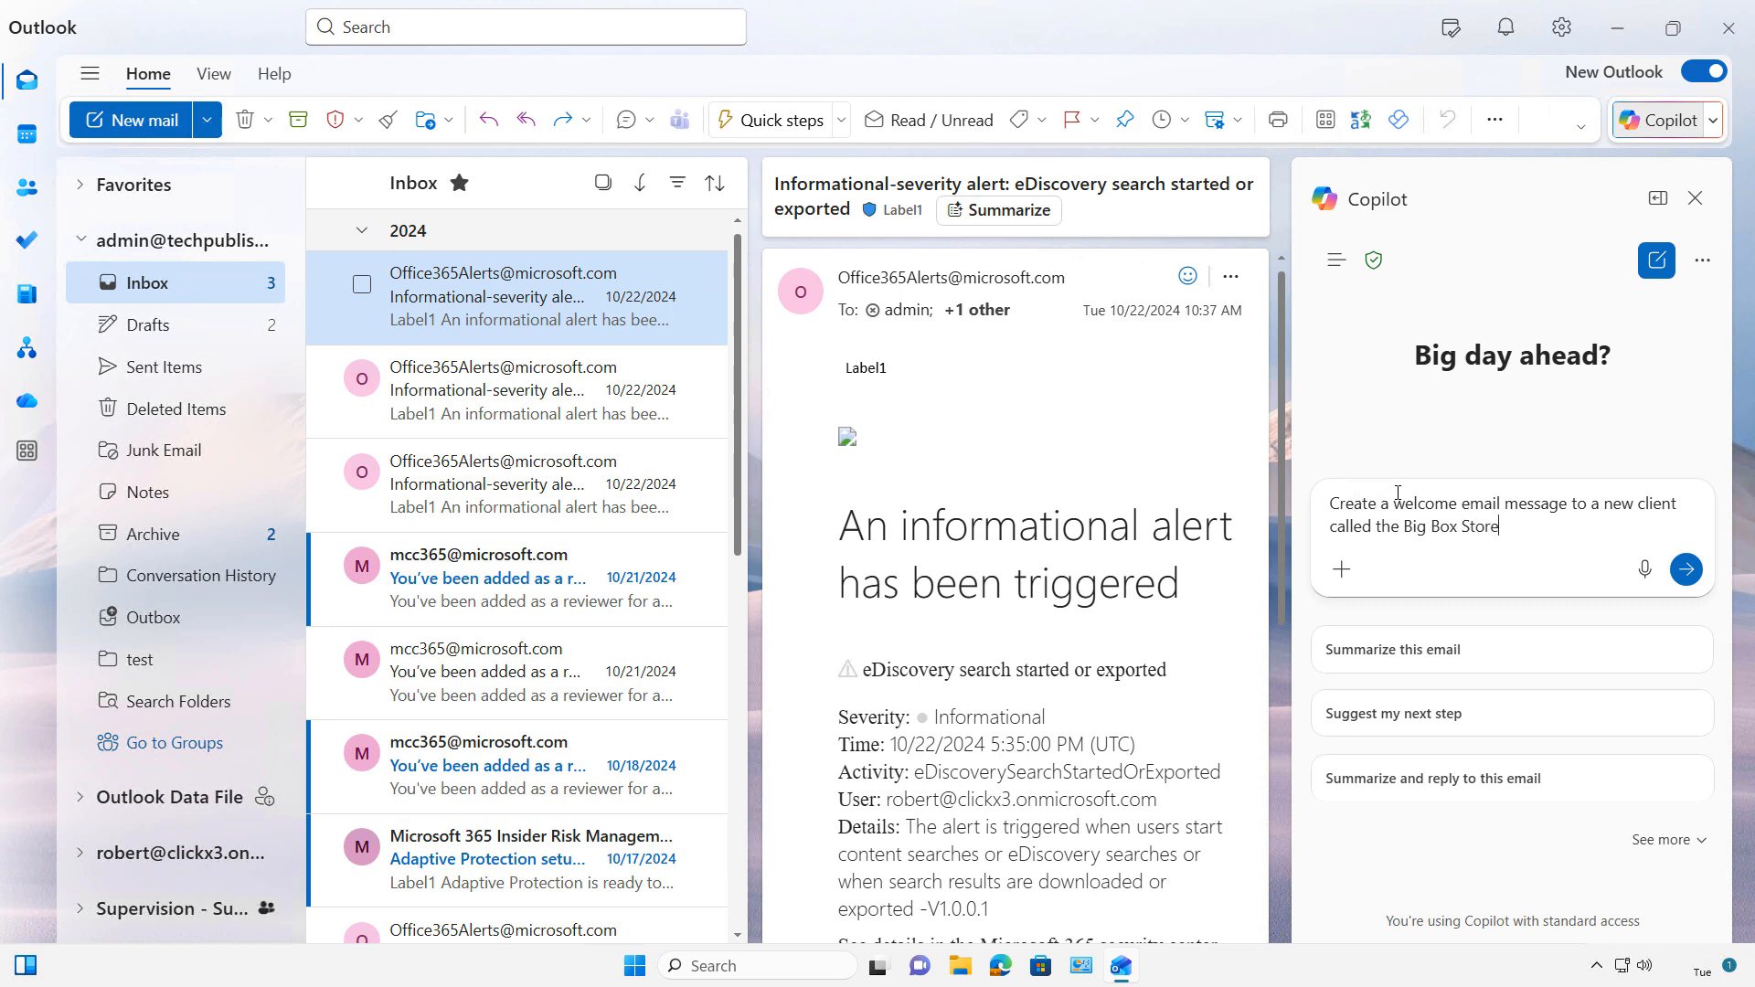
pyautogui.click(1683, 568)
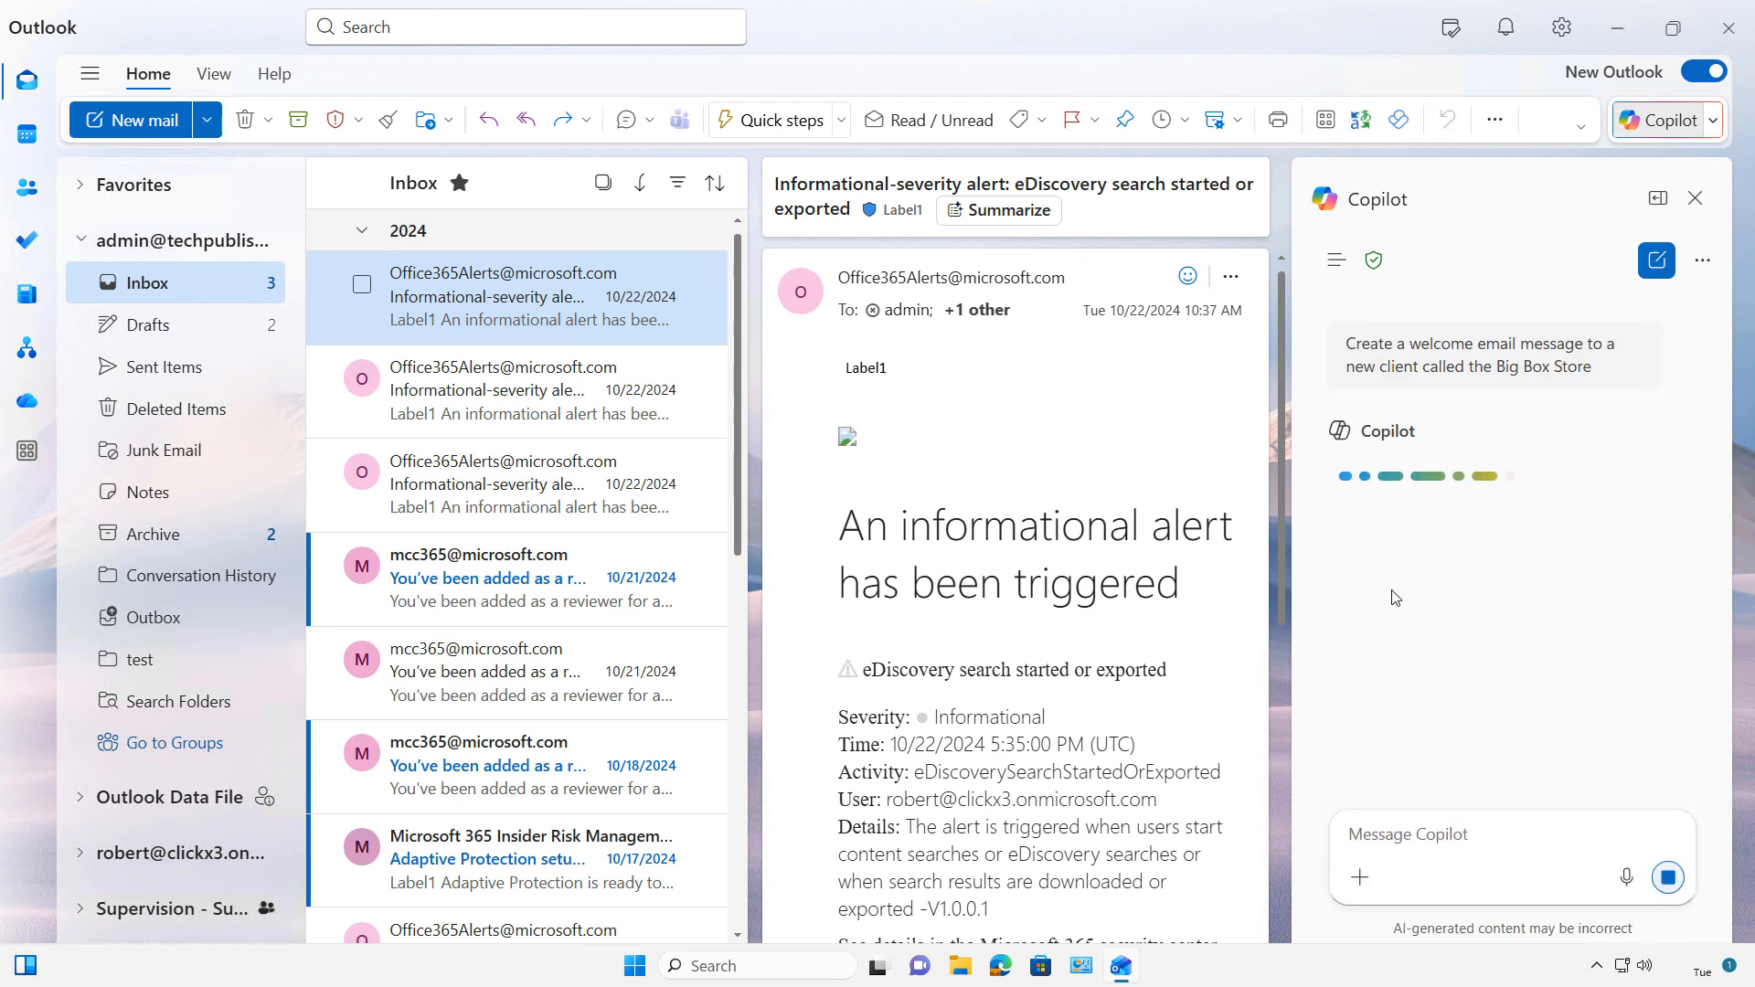
pyautogui.click(1490, 352)
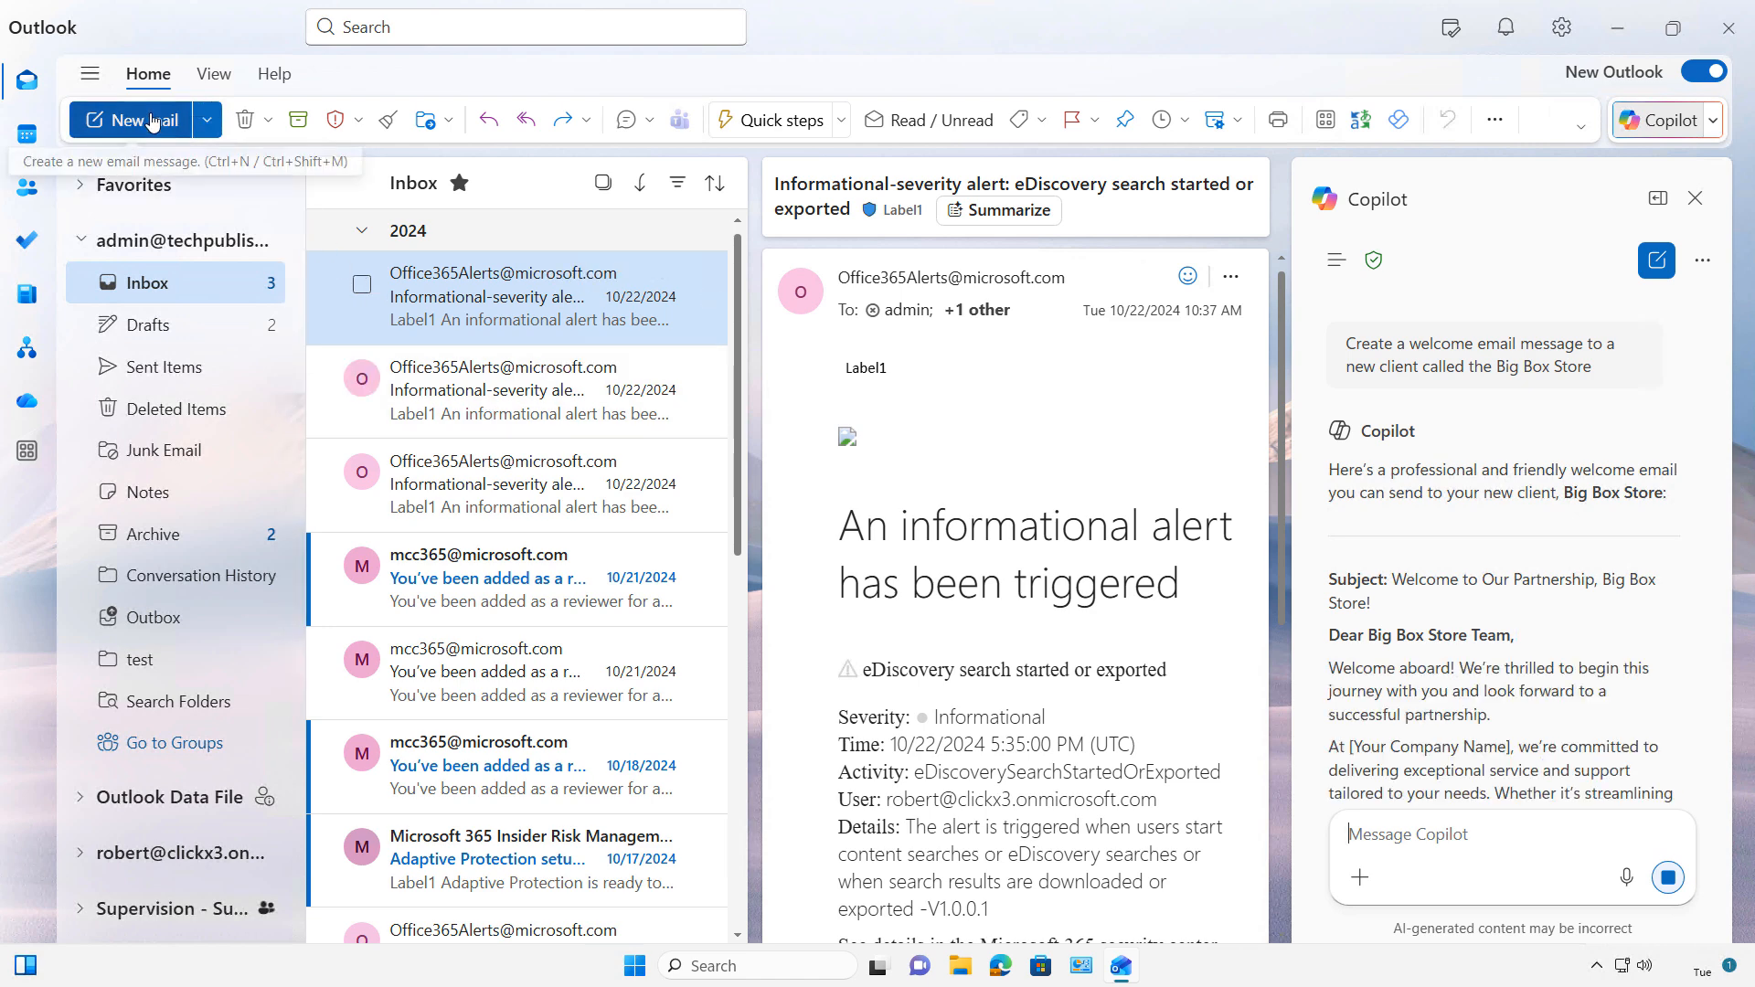
# Create a new message and paste Copilot's Big Box Store welcome letter into its body.
pyautogui.click(131, 121)
pyautogui.write('Welcome to Our Partnership, Big Box Store!')
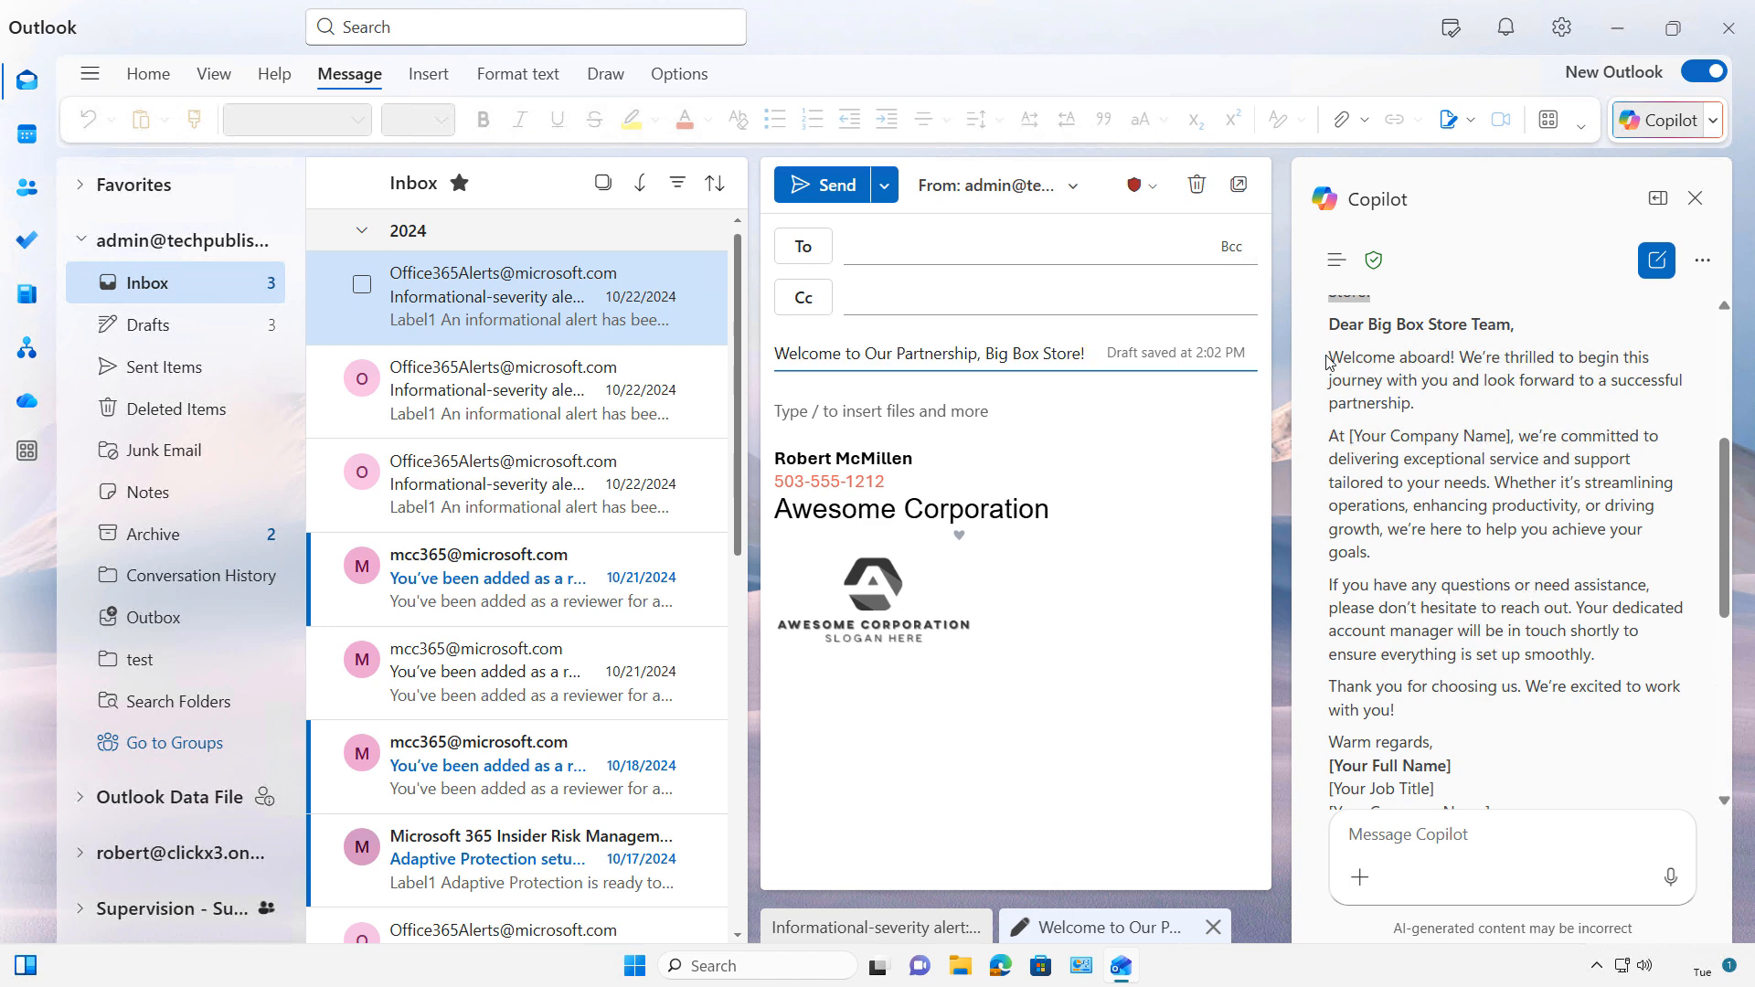
pyautogui.moveTo(1329, 323); pyautogui.dragTo(1574, 583)
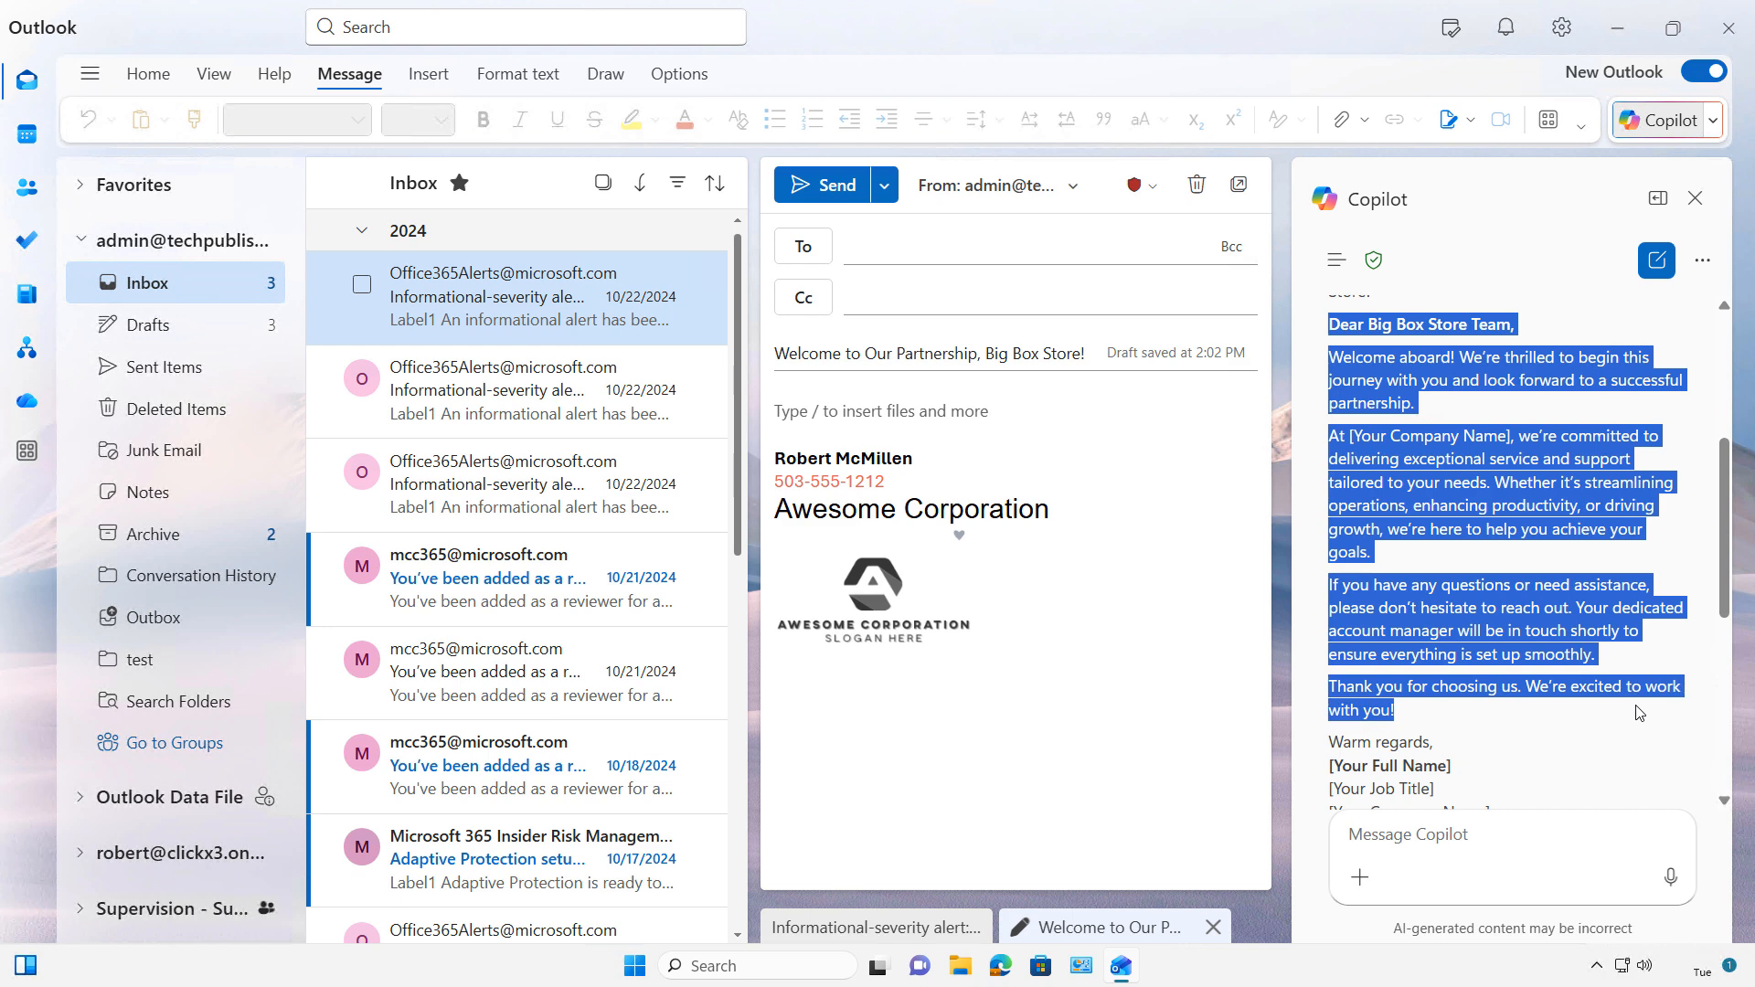
pyautogui.moveTo(1272, 482)
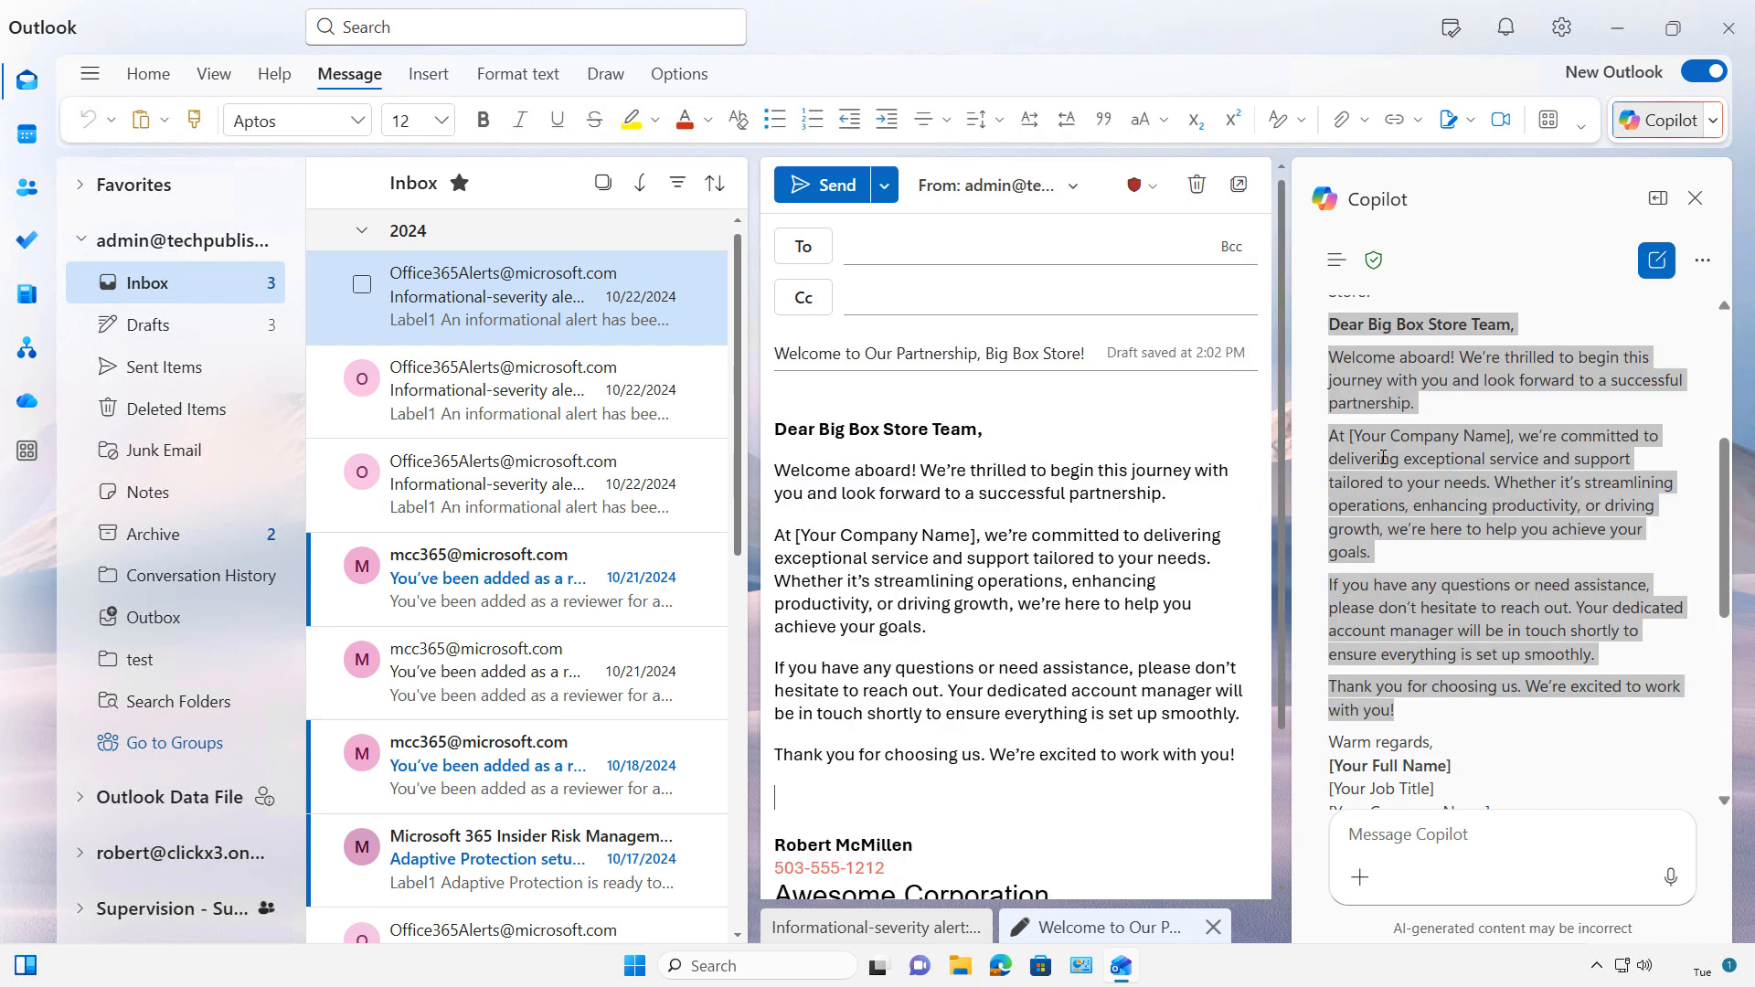
pyautogui.press('ctrl+v')
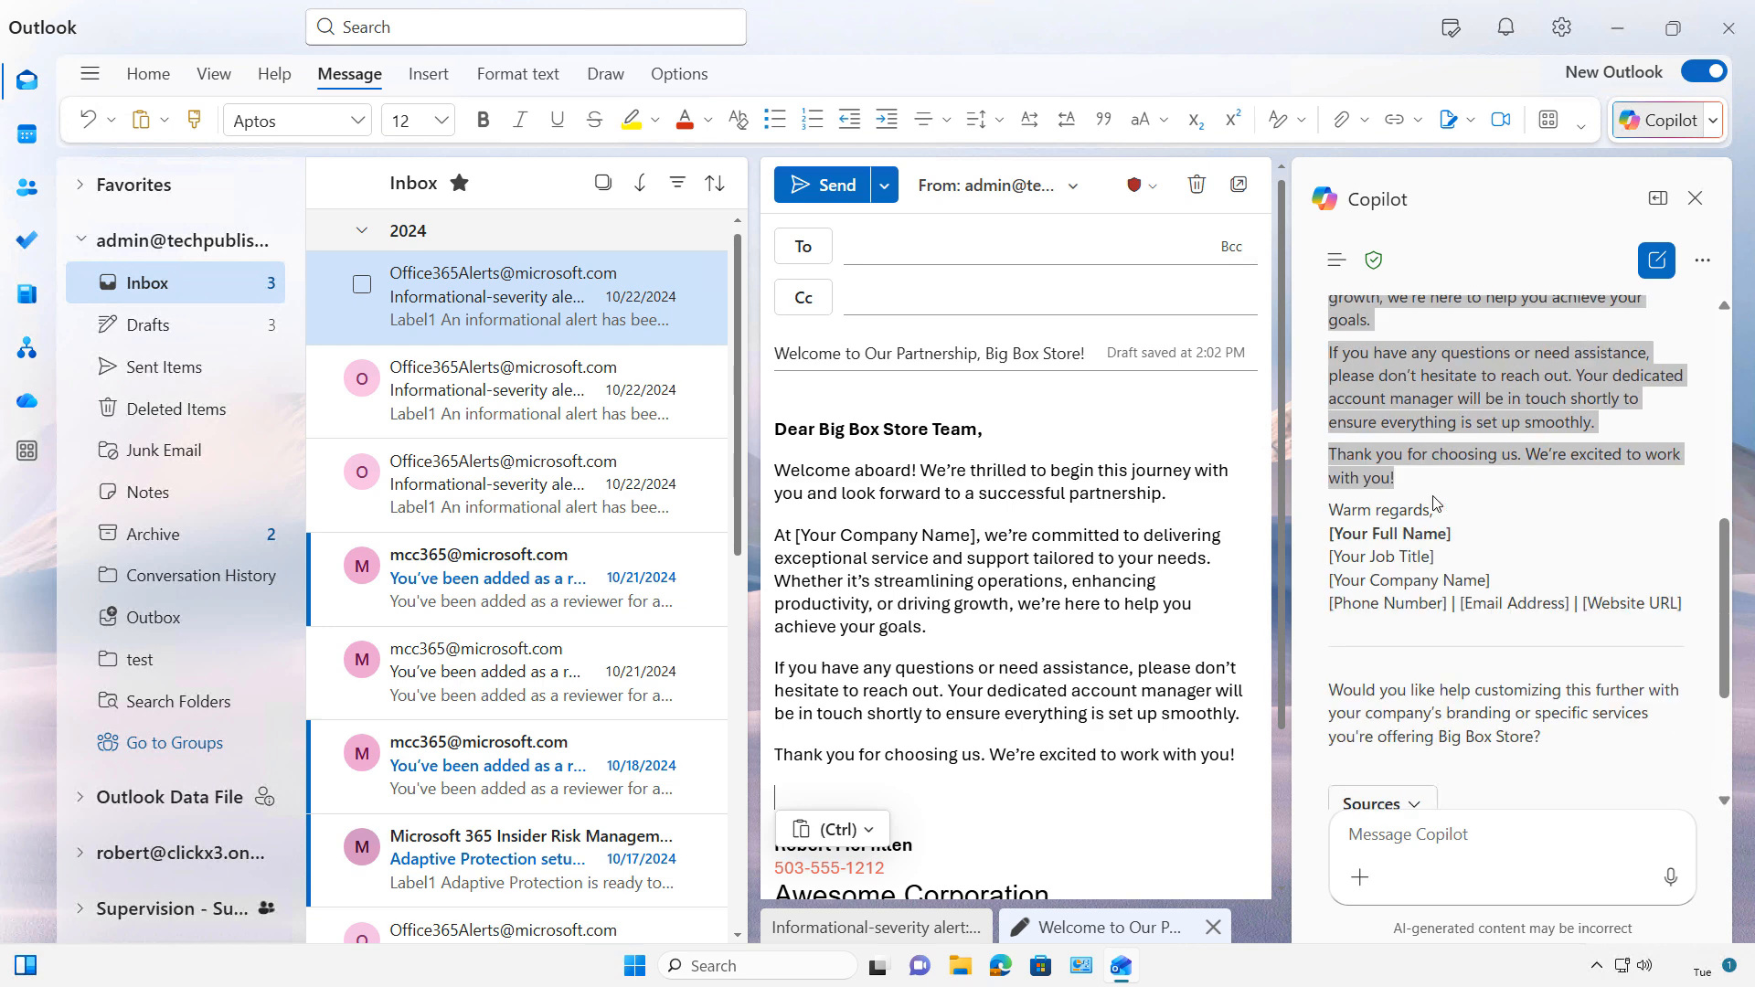
pyautogui.moveTo(1466, 549)
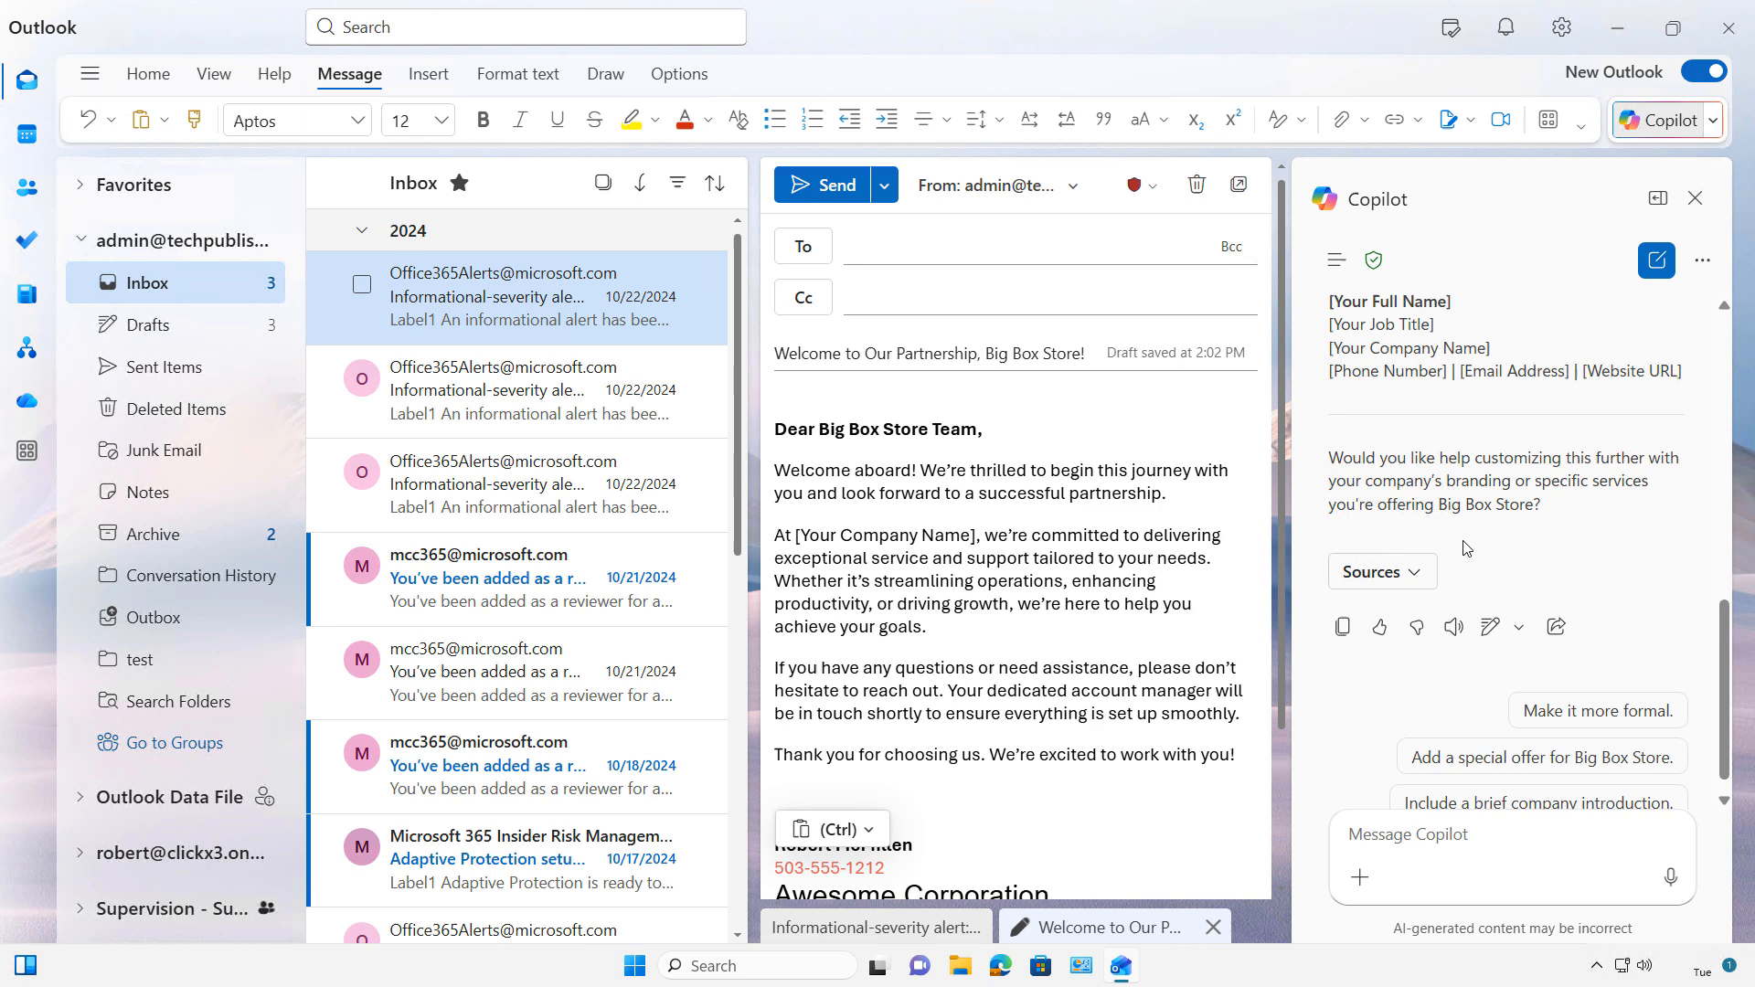
pyautogui.moveTo(1343, 625)
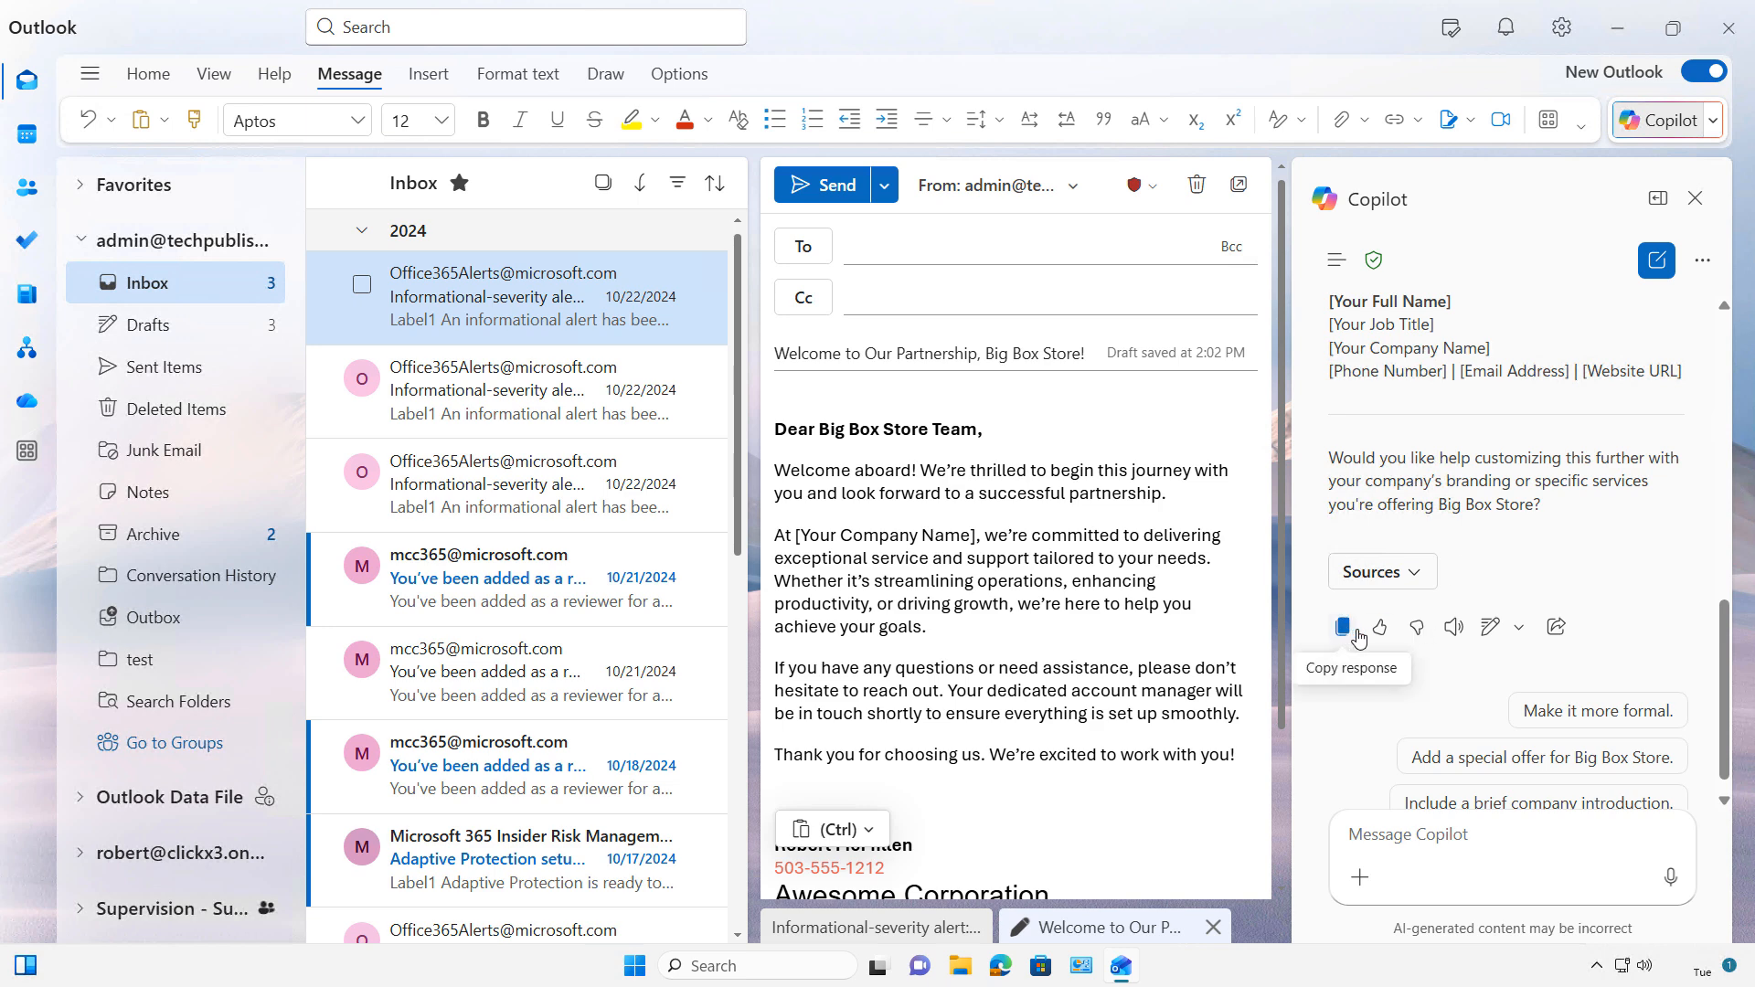
pyautogui.moveTo(1414, 627)
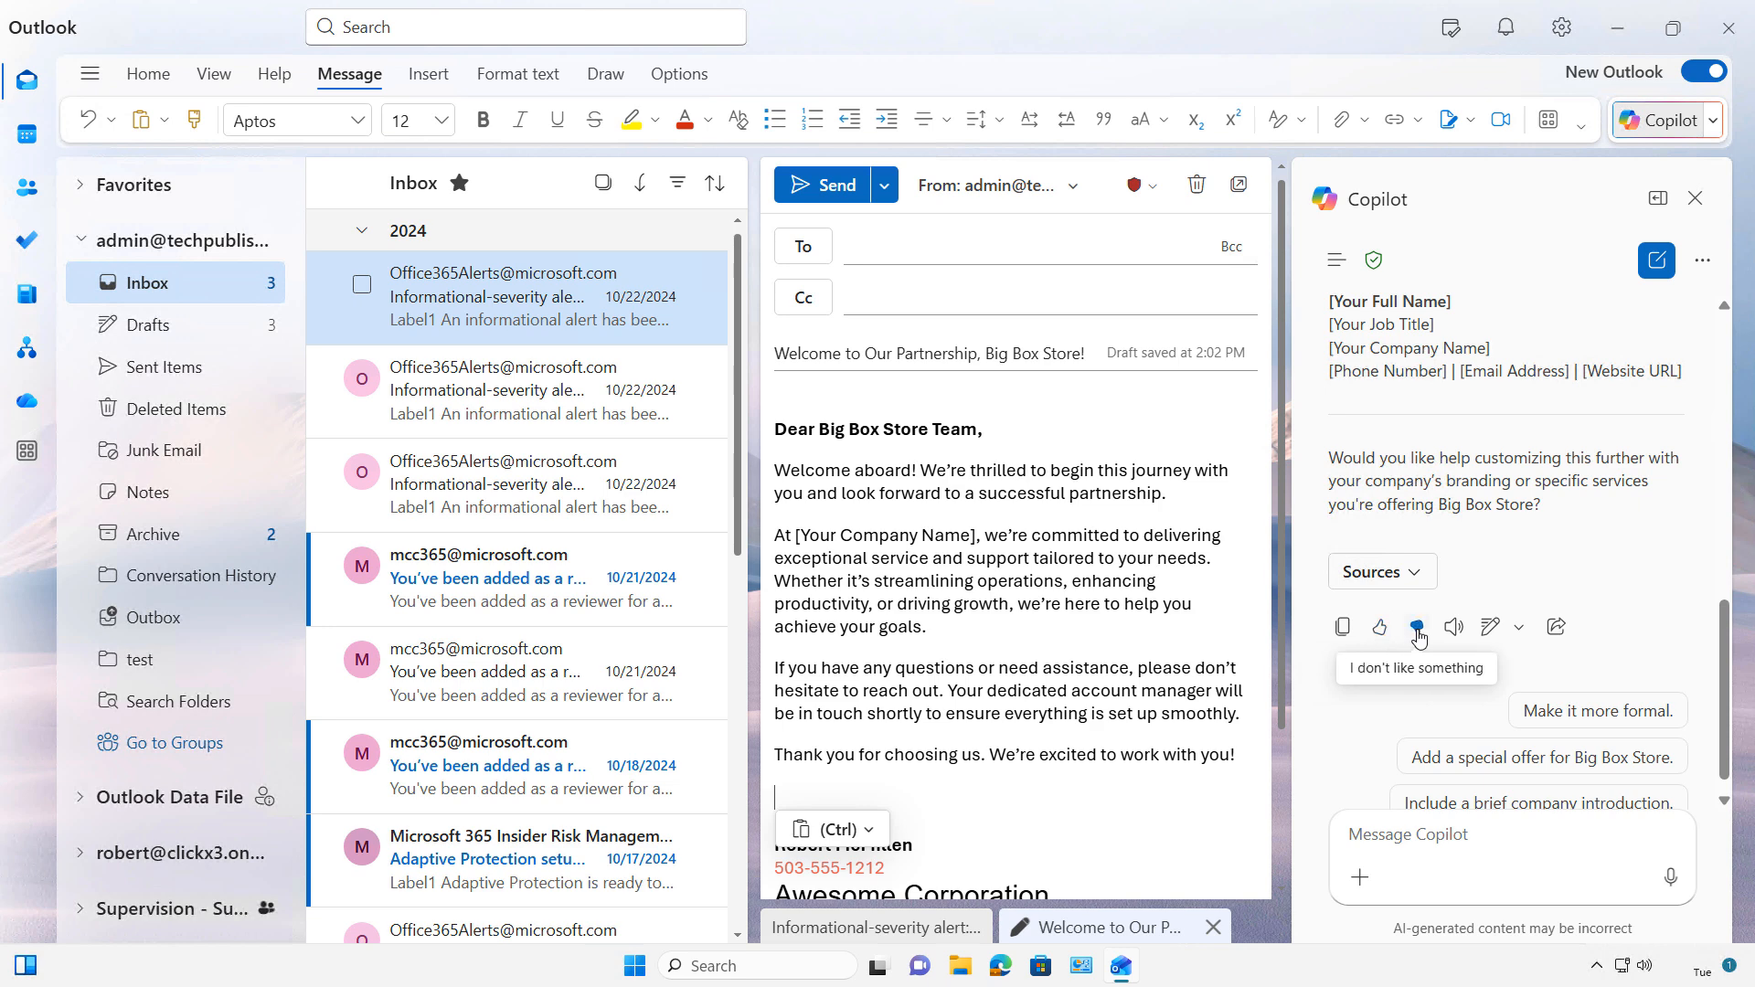
pyautogui.moveTo(1442, 640)
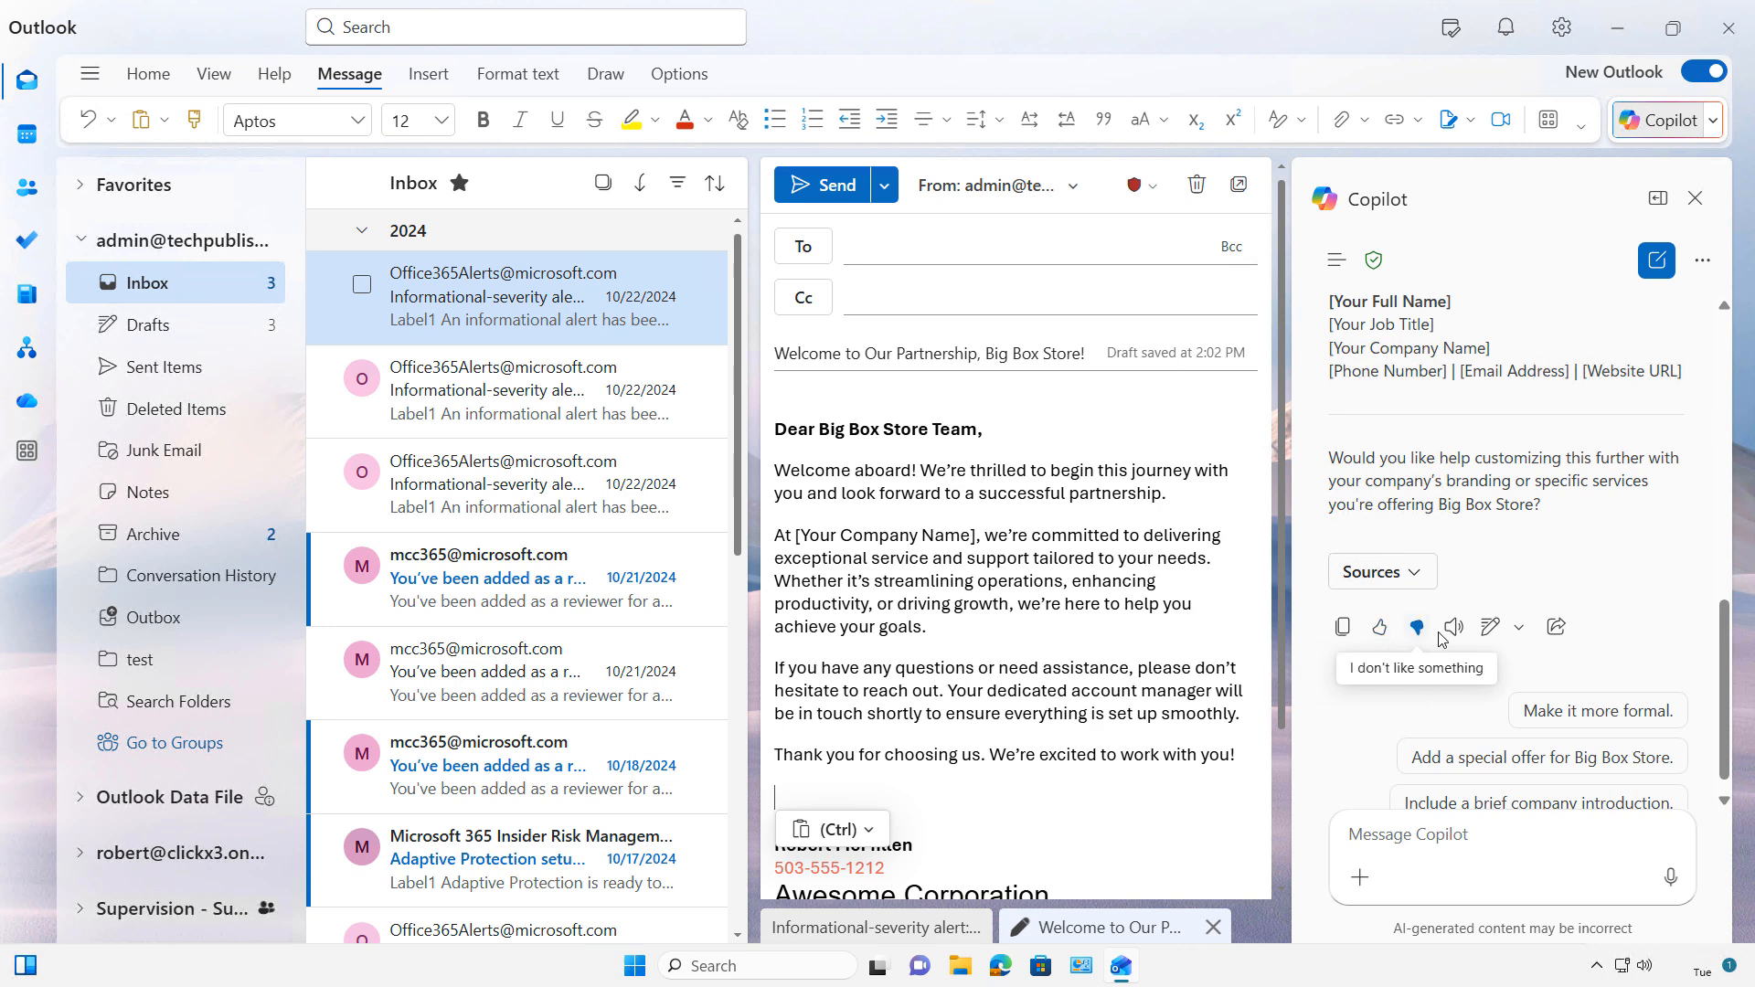
pyautogui.moveTo(1453, 627)
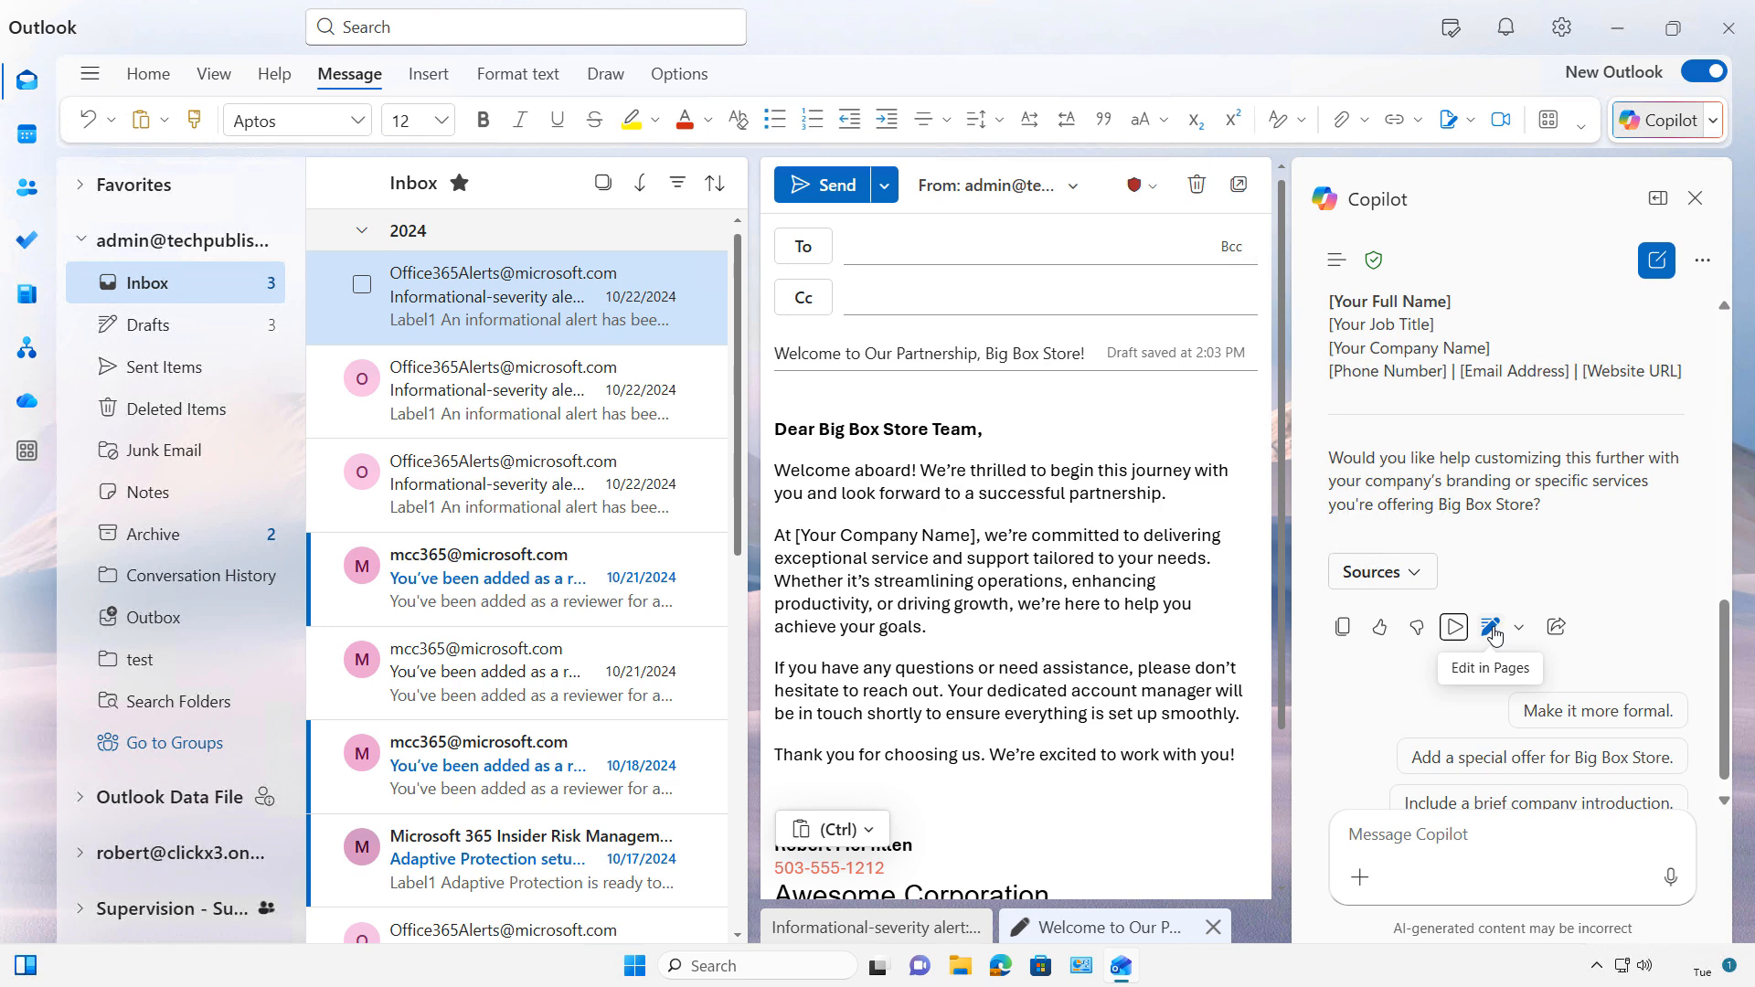
pyautogui.click(1489, 627)
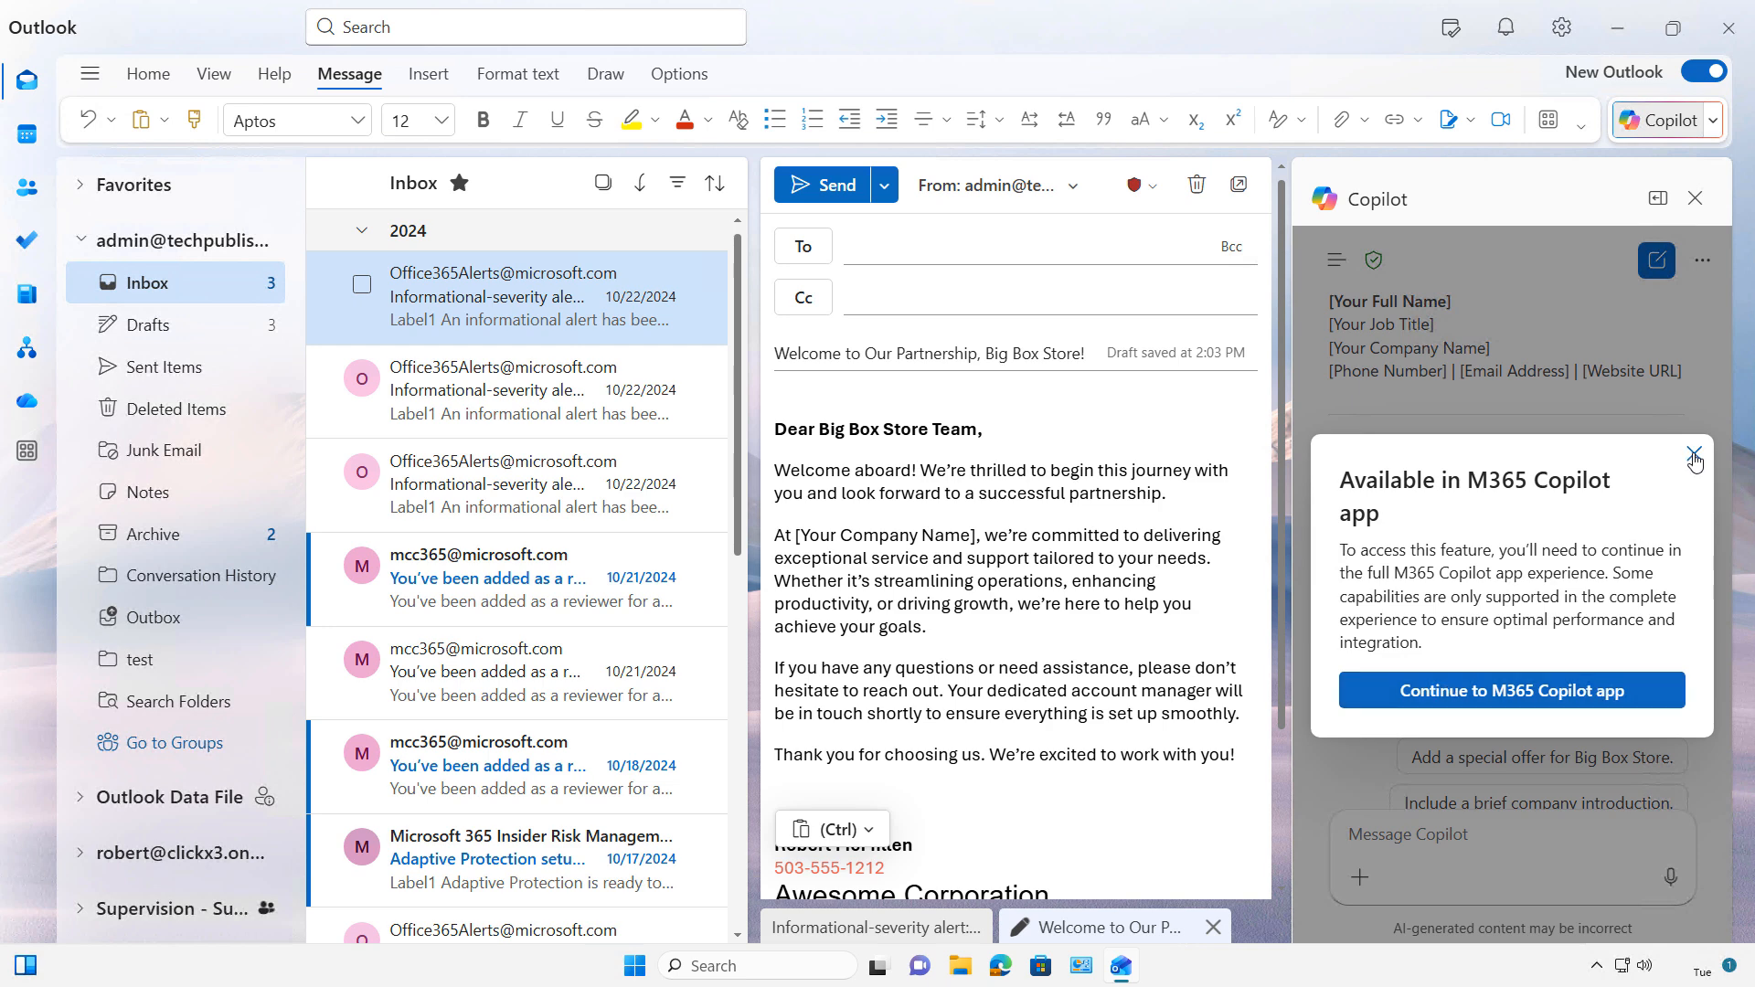
pyautogui.click(1695, 455)
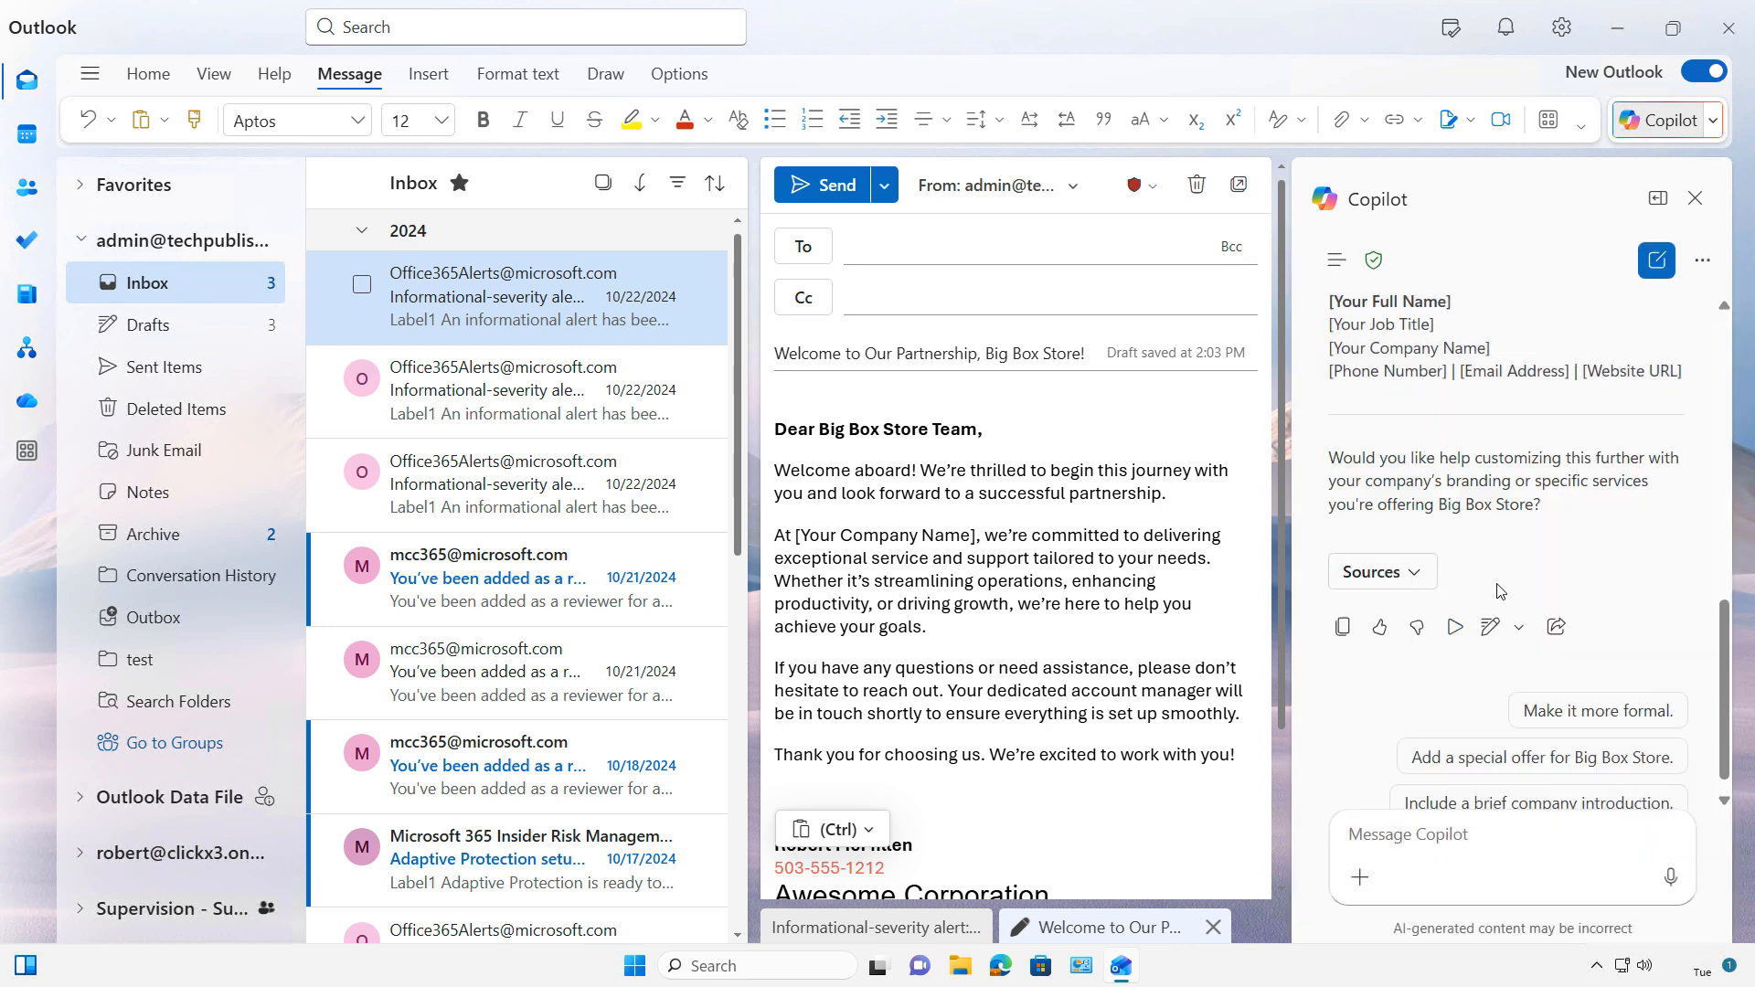
pyautogui.moveTo(1554, 625)
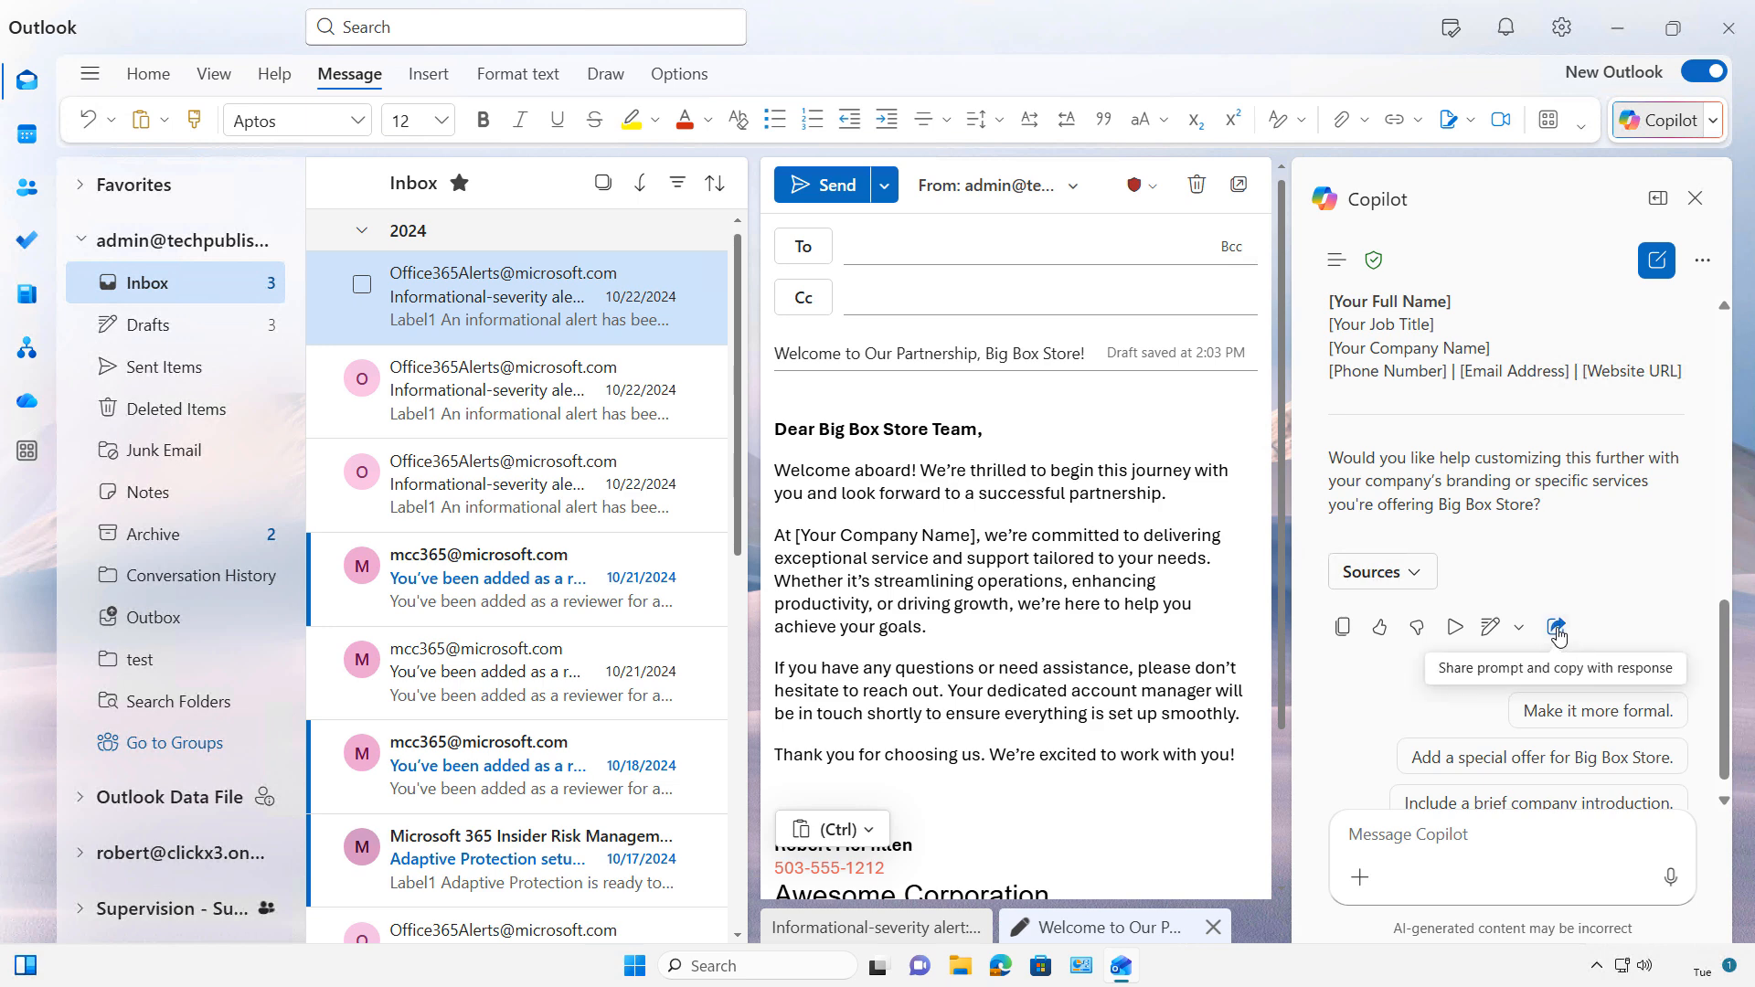
pyautogui.moveTo(1603, 584)
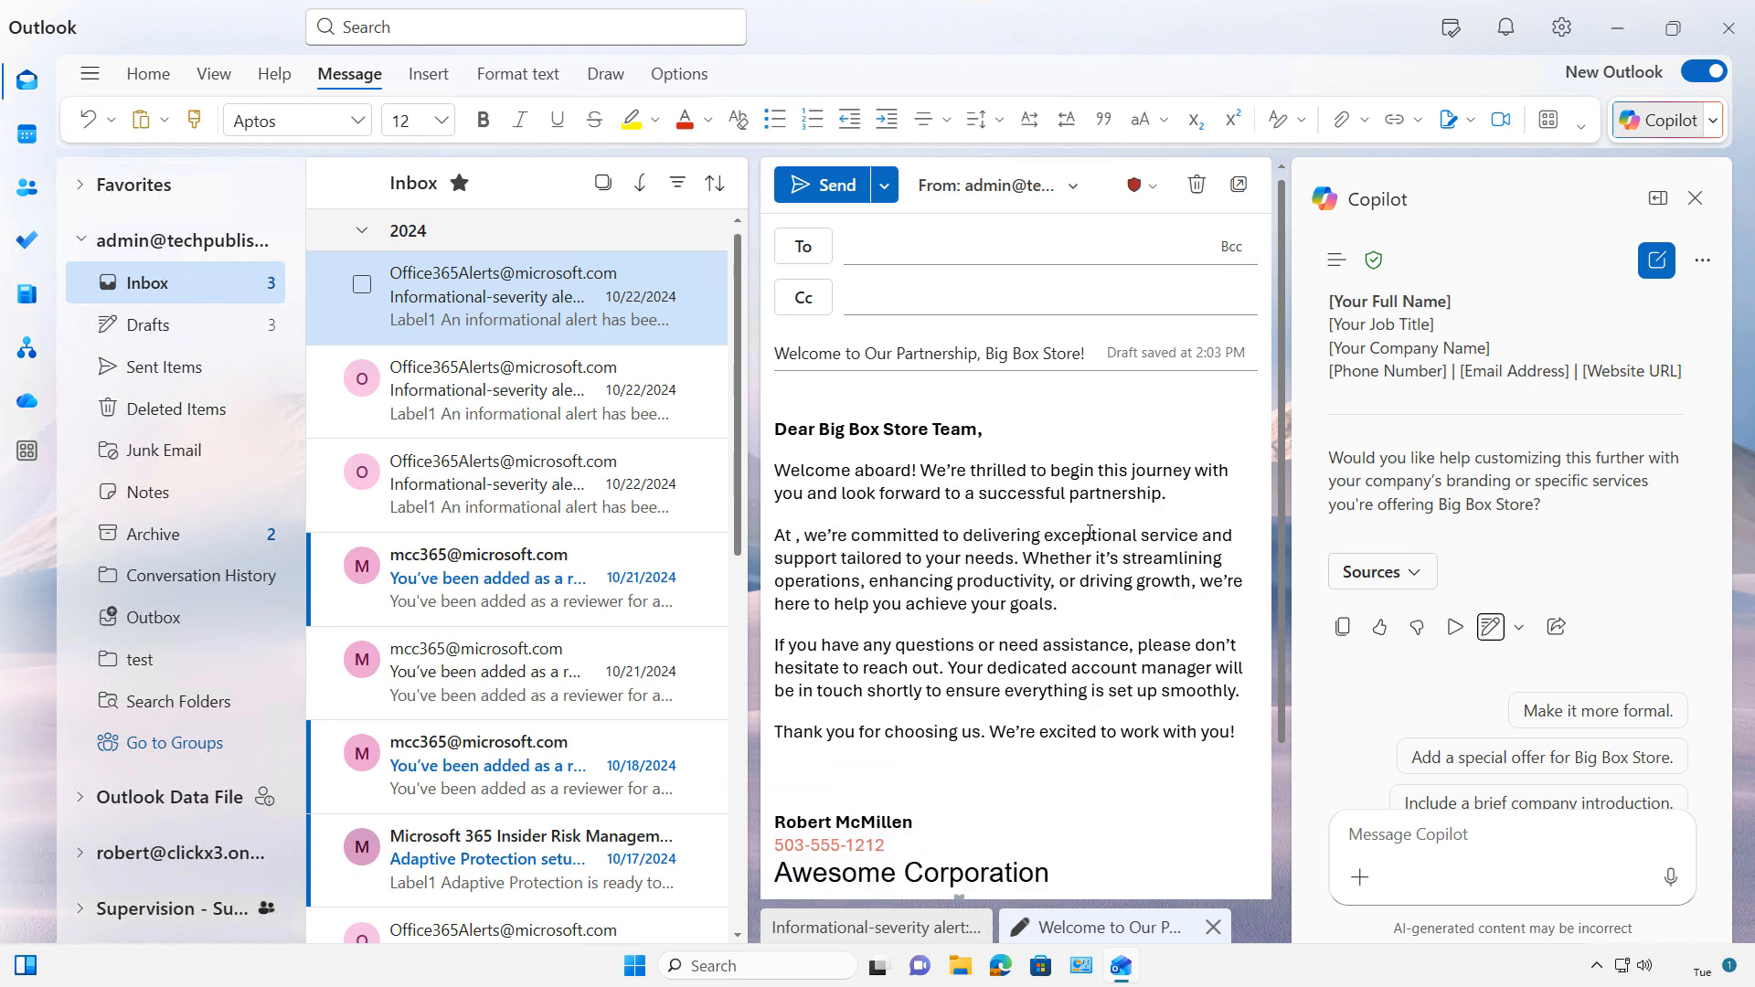
# Discard the Big Box Store welcome draft and confirm, returning to the inbox.
pyautogui.write('Awesome Corporation')
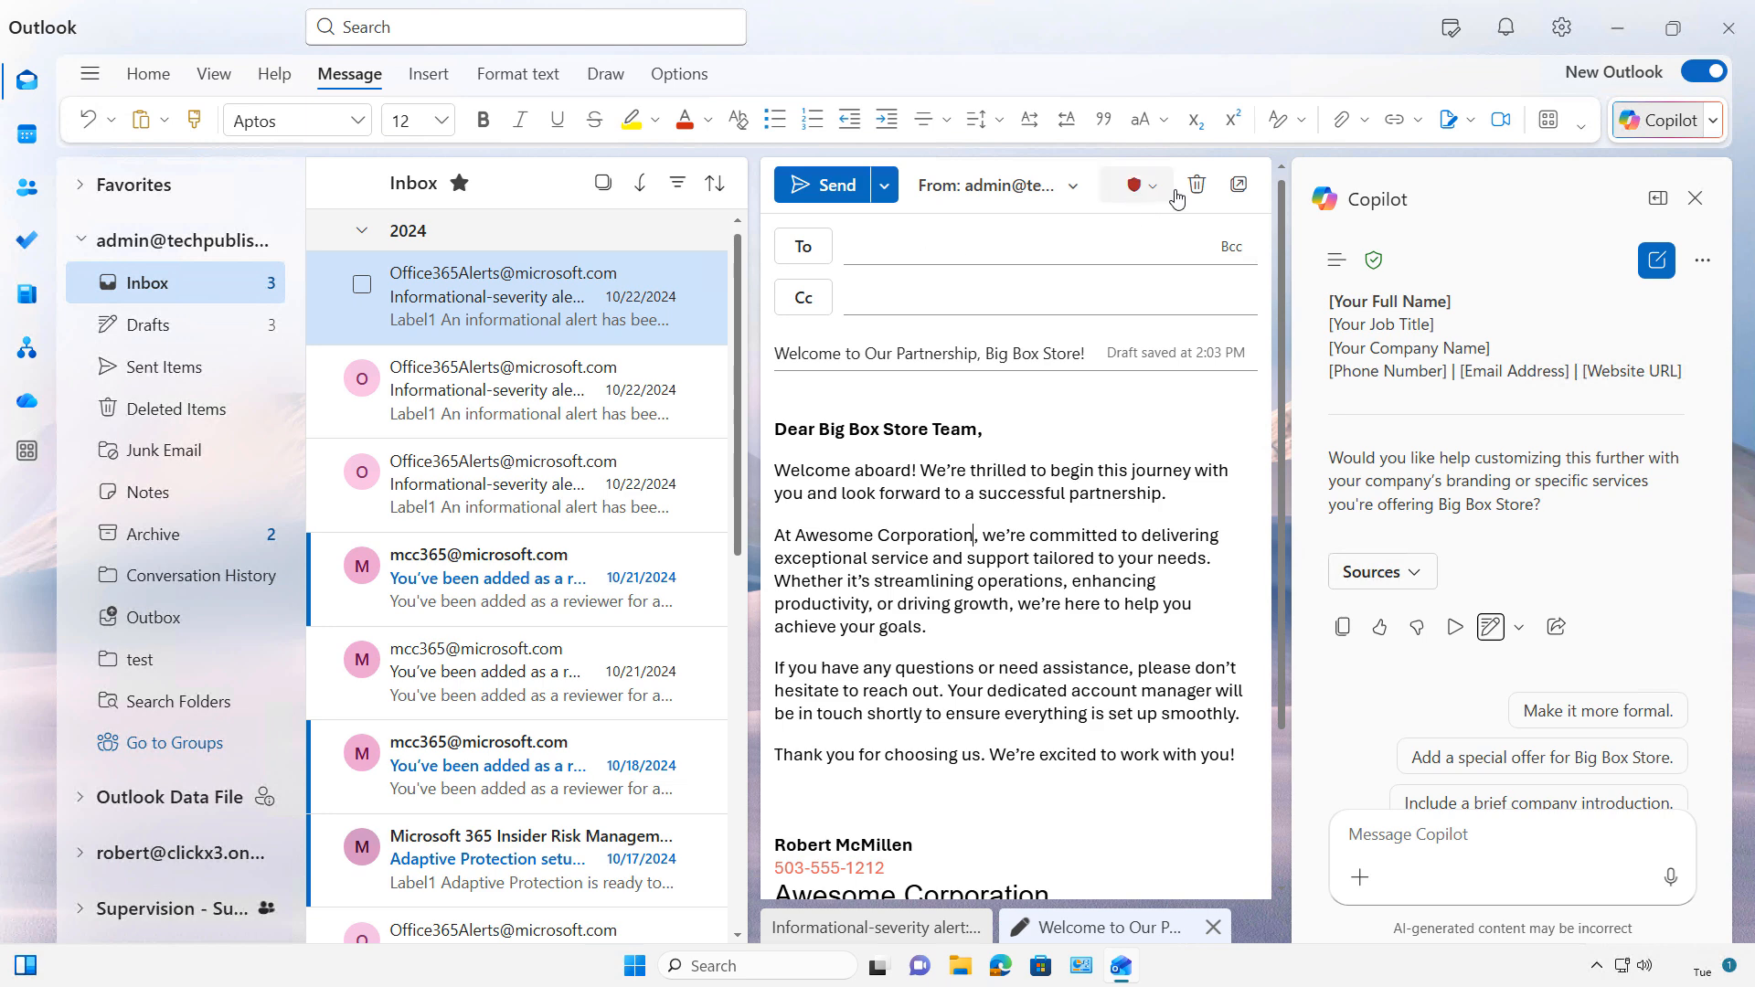
pyautogui.click(1196, 184)
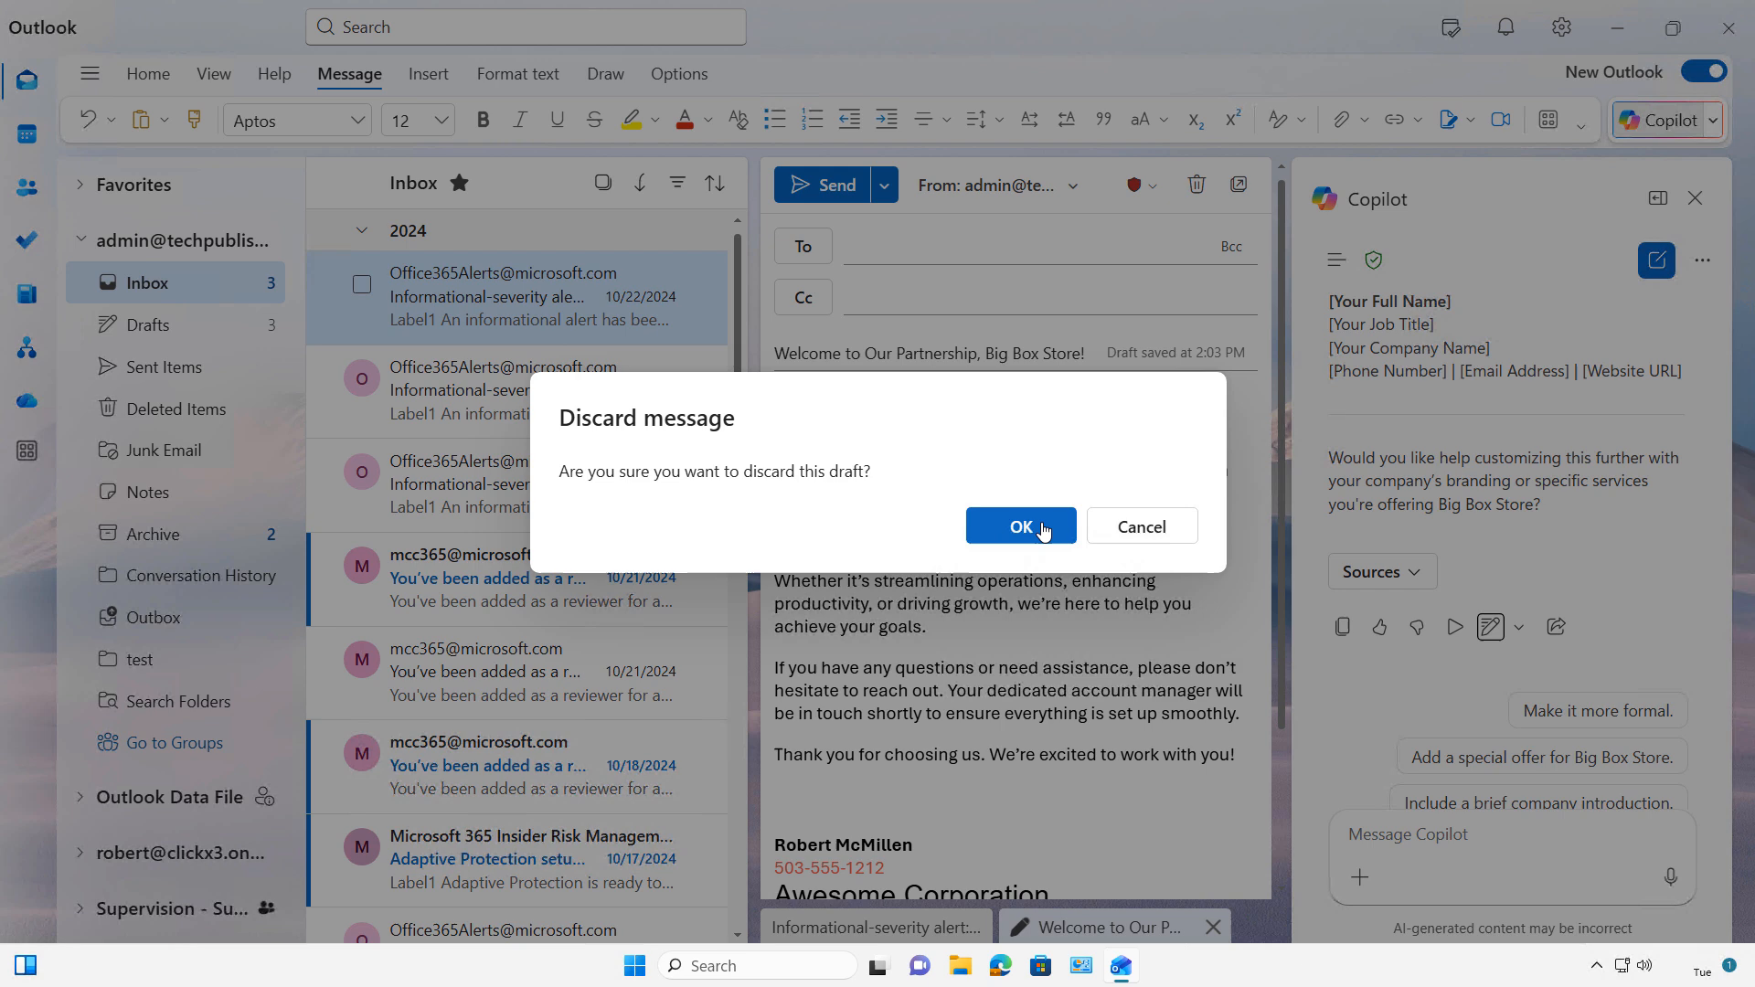
pyautogui.click(1018, 526)
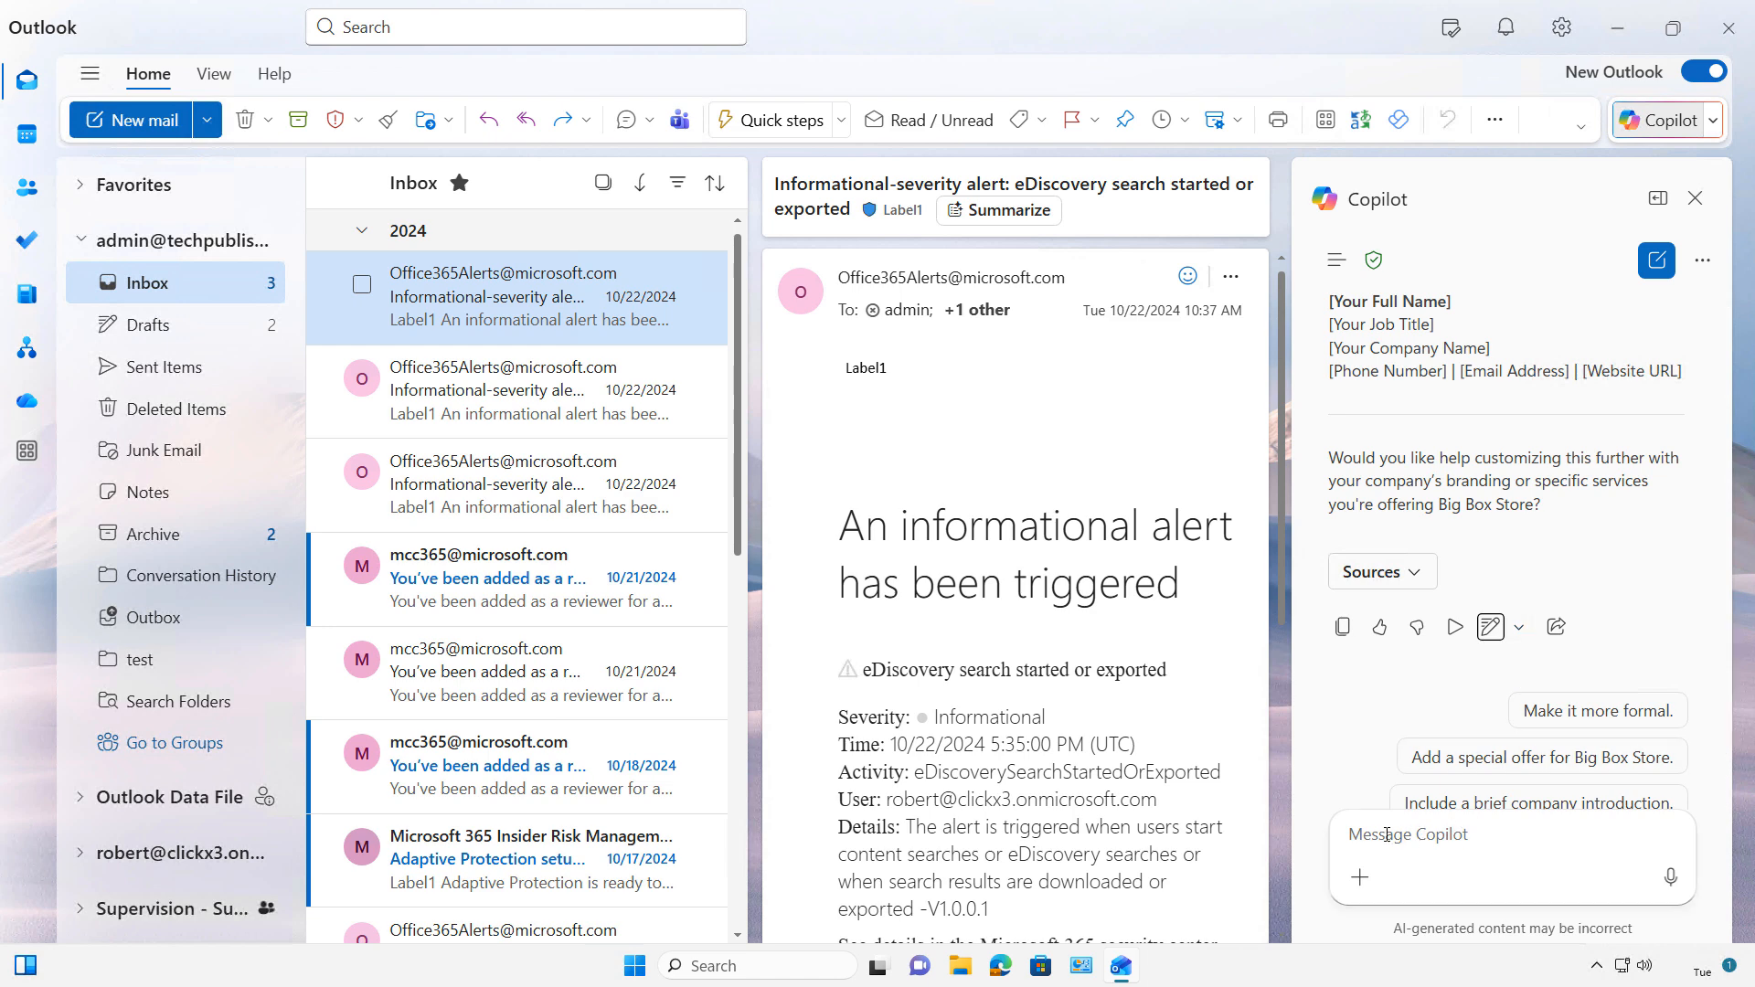
# Ask Copilot to 'Create an email for a friend who is not feeling well' and copy its response.
pyautogui.write('d')
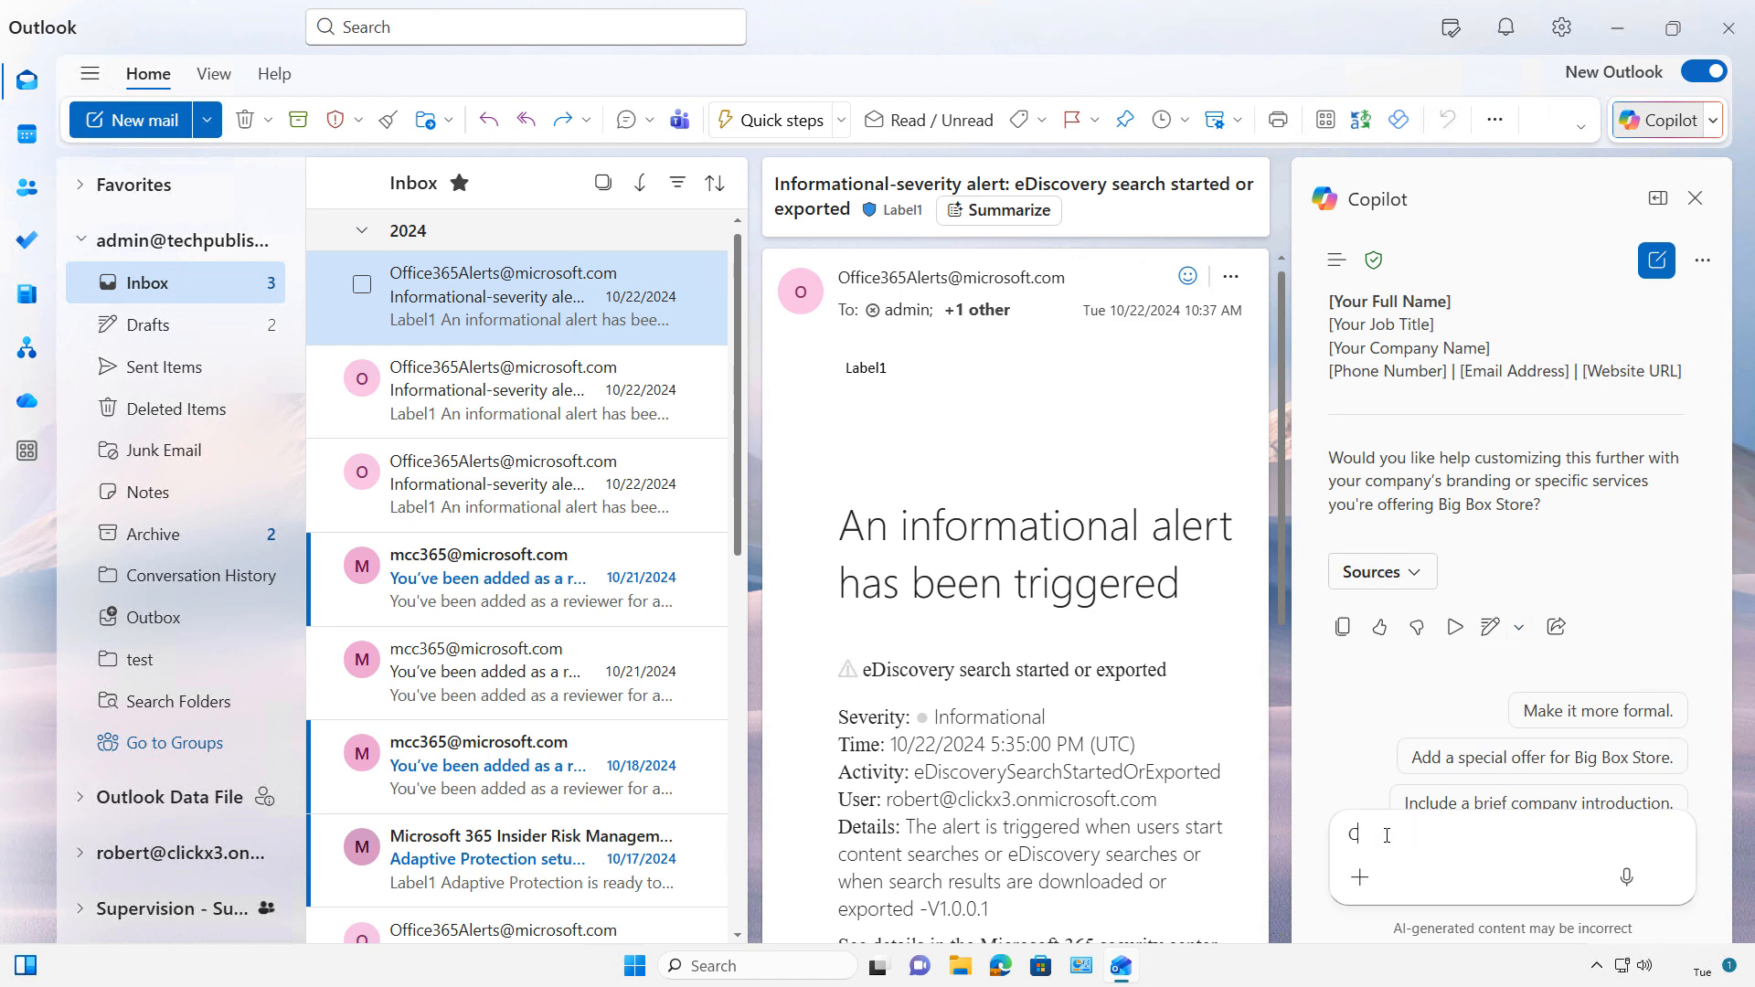
pyautogui.write('Create an email for')
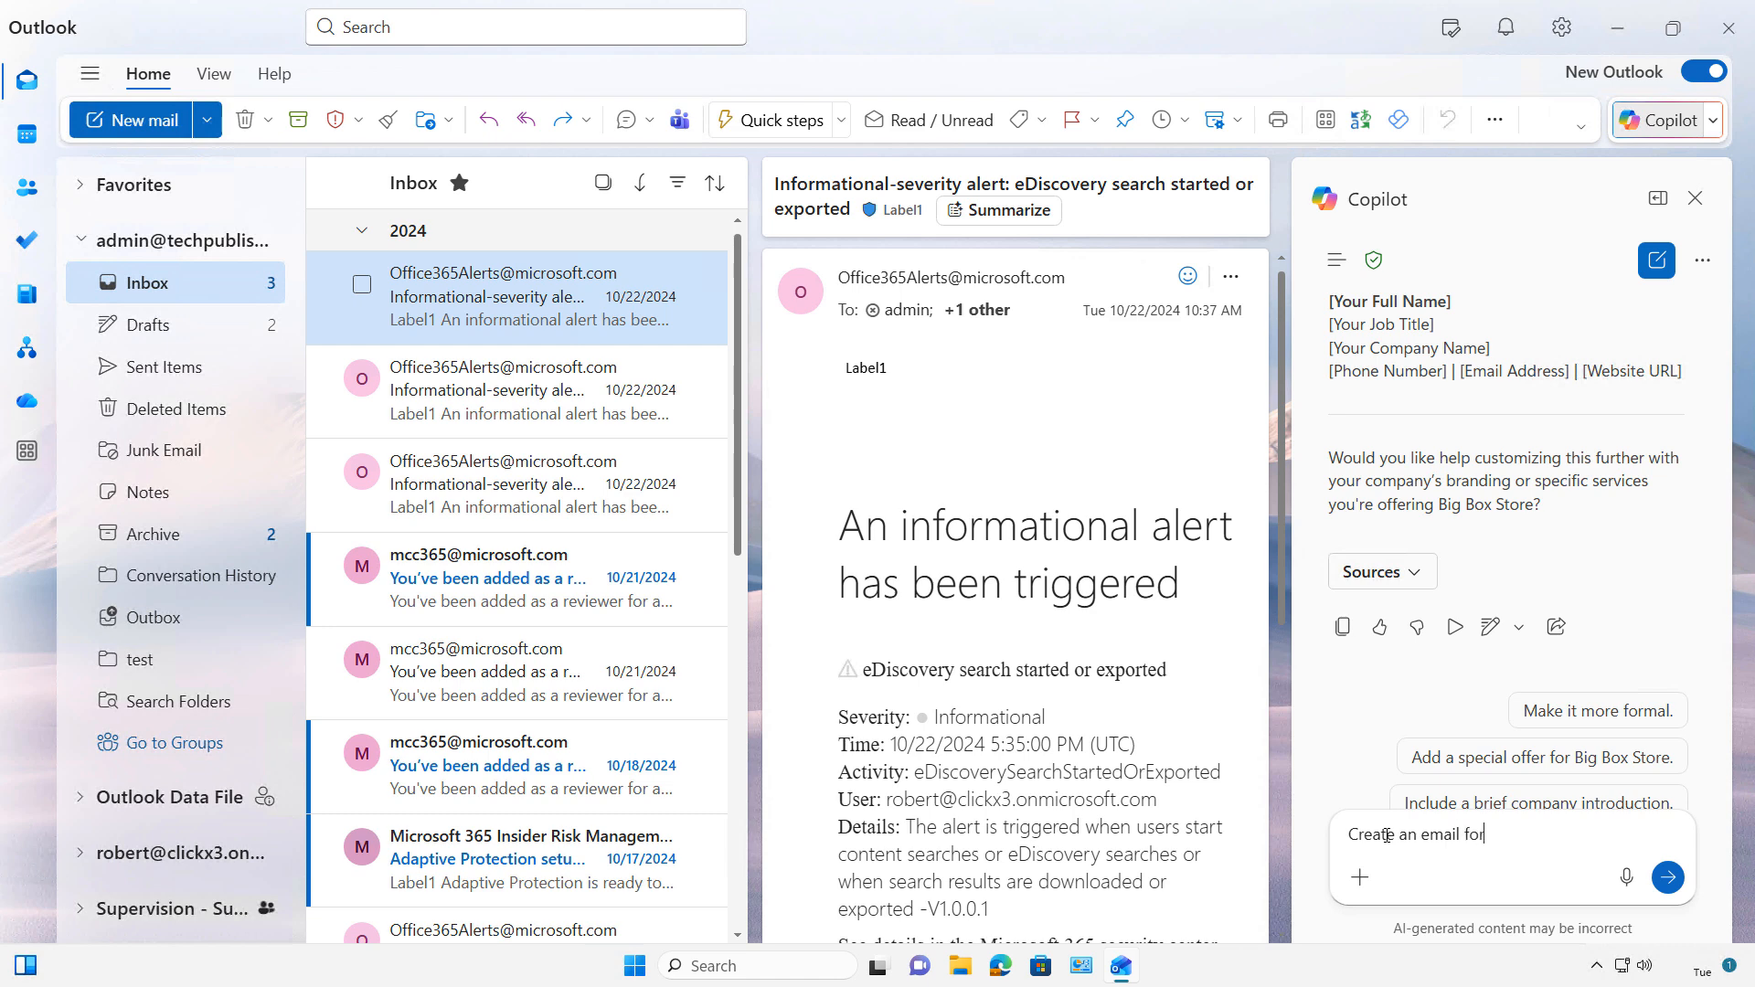
pyautogui.write('a friend who')
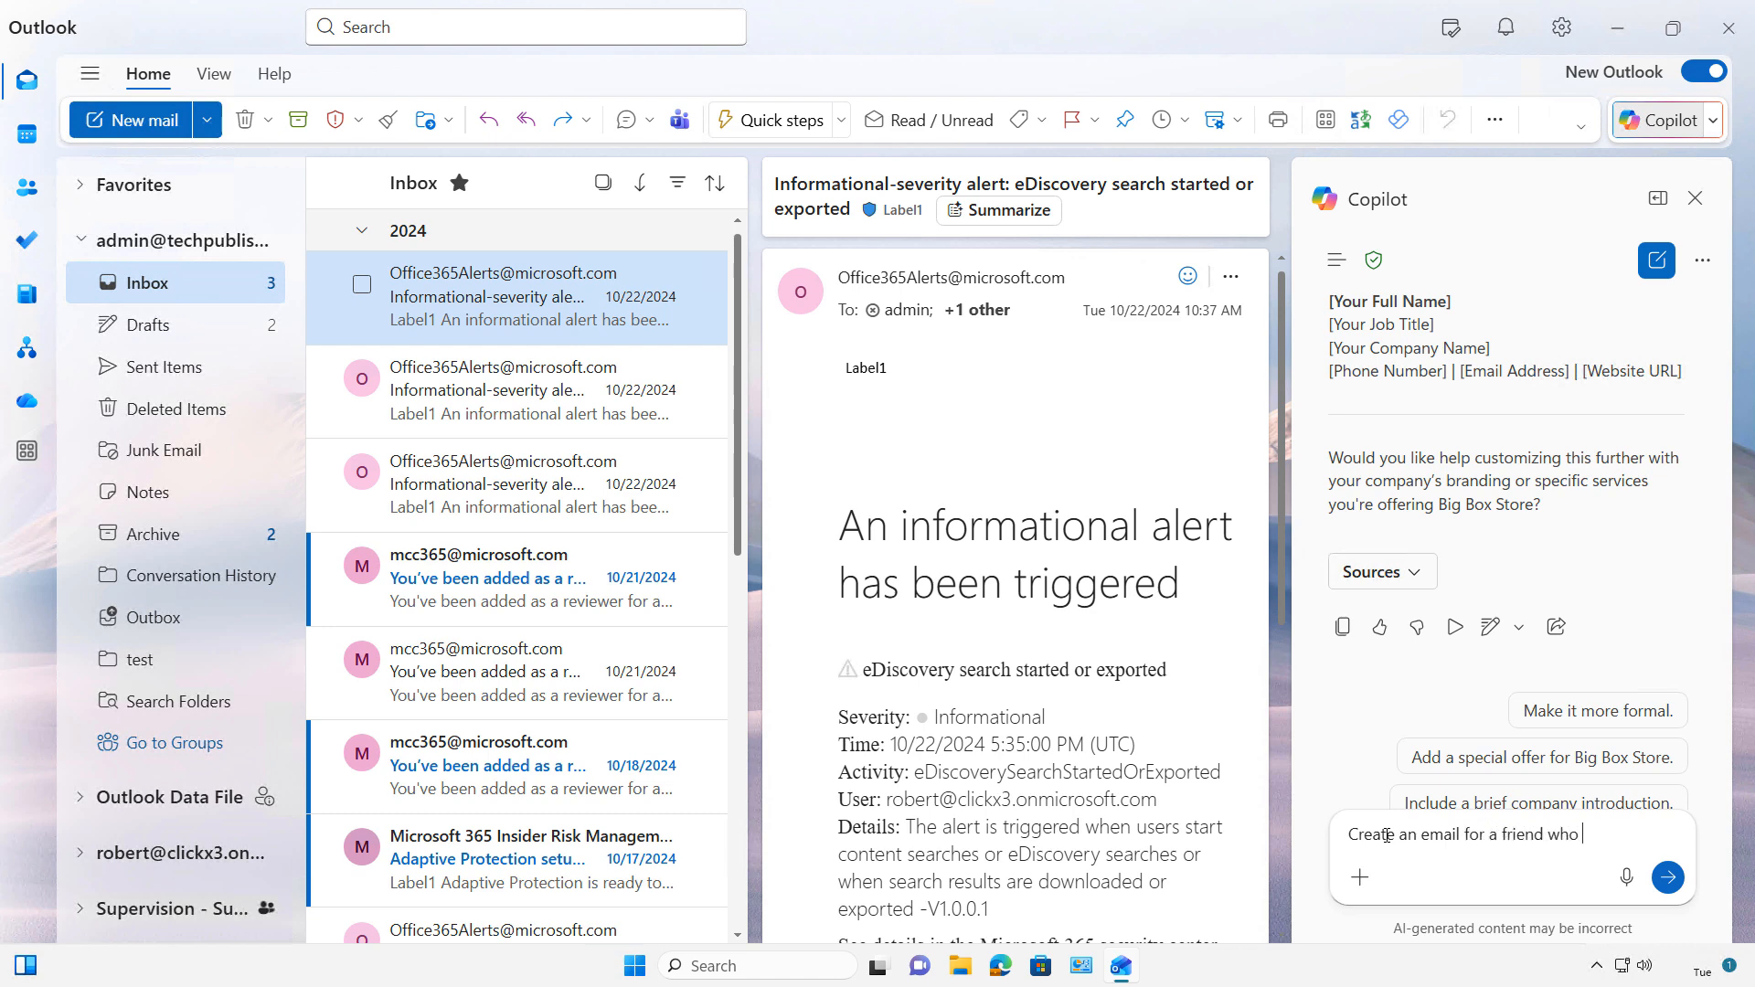
pyautogui.write('is not feeling w')
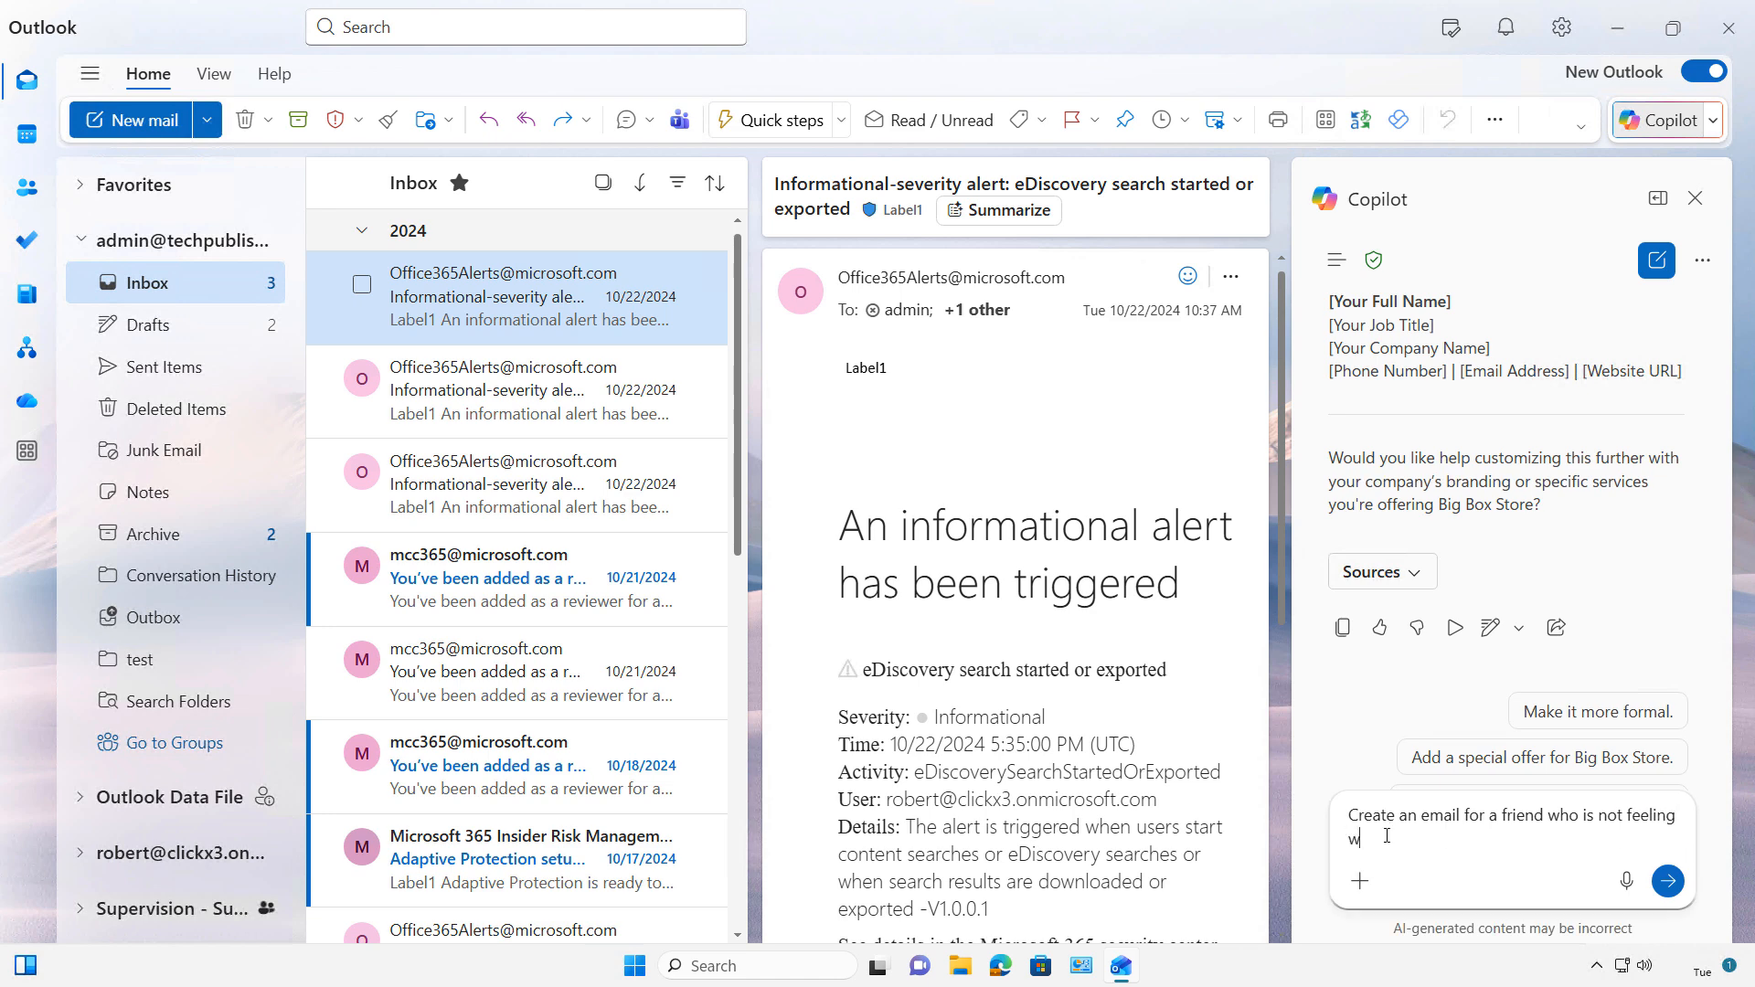
pyautogui.click(1667, 881)
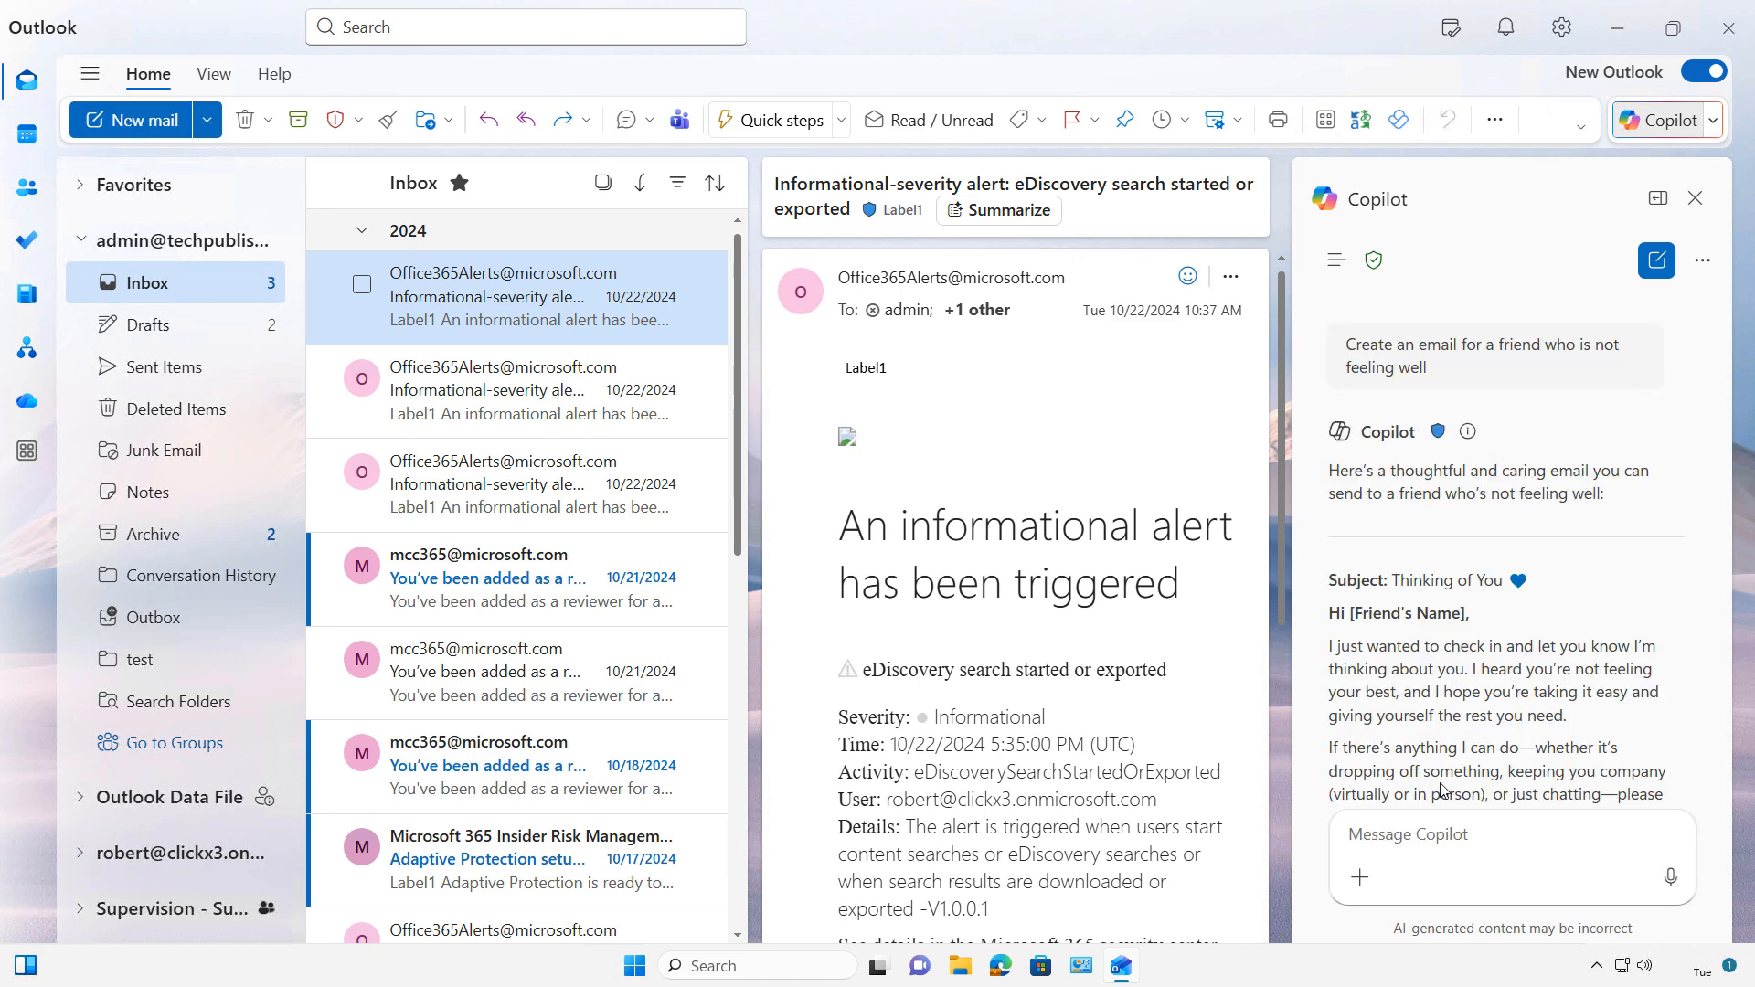
pyautogui.scroll(-3)
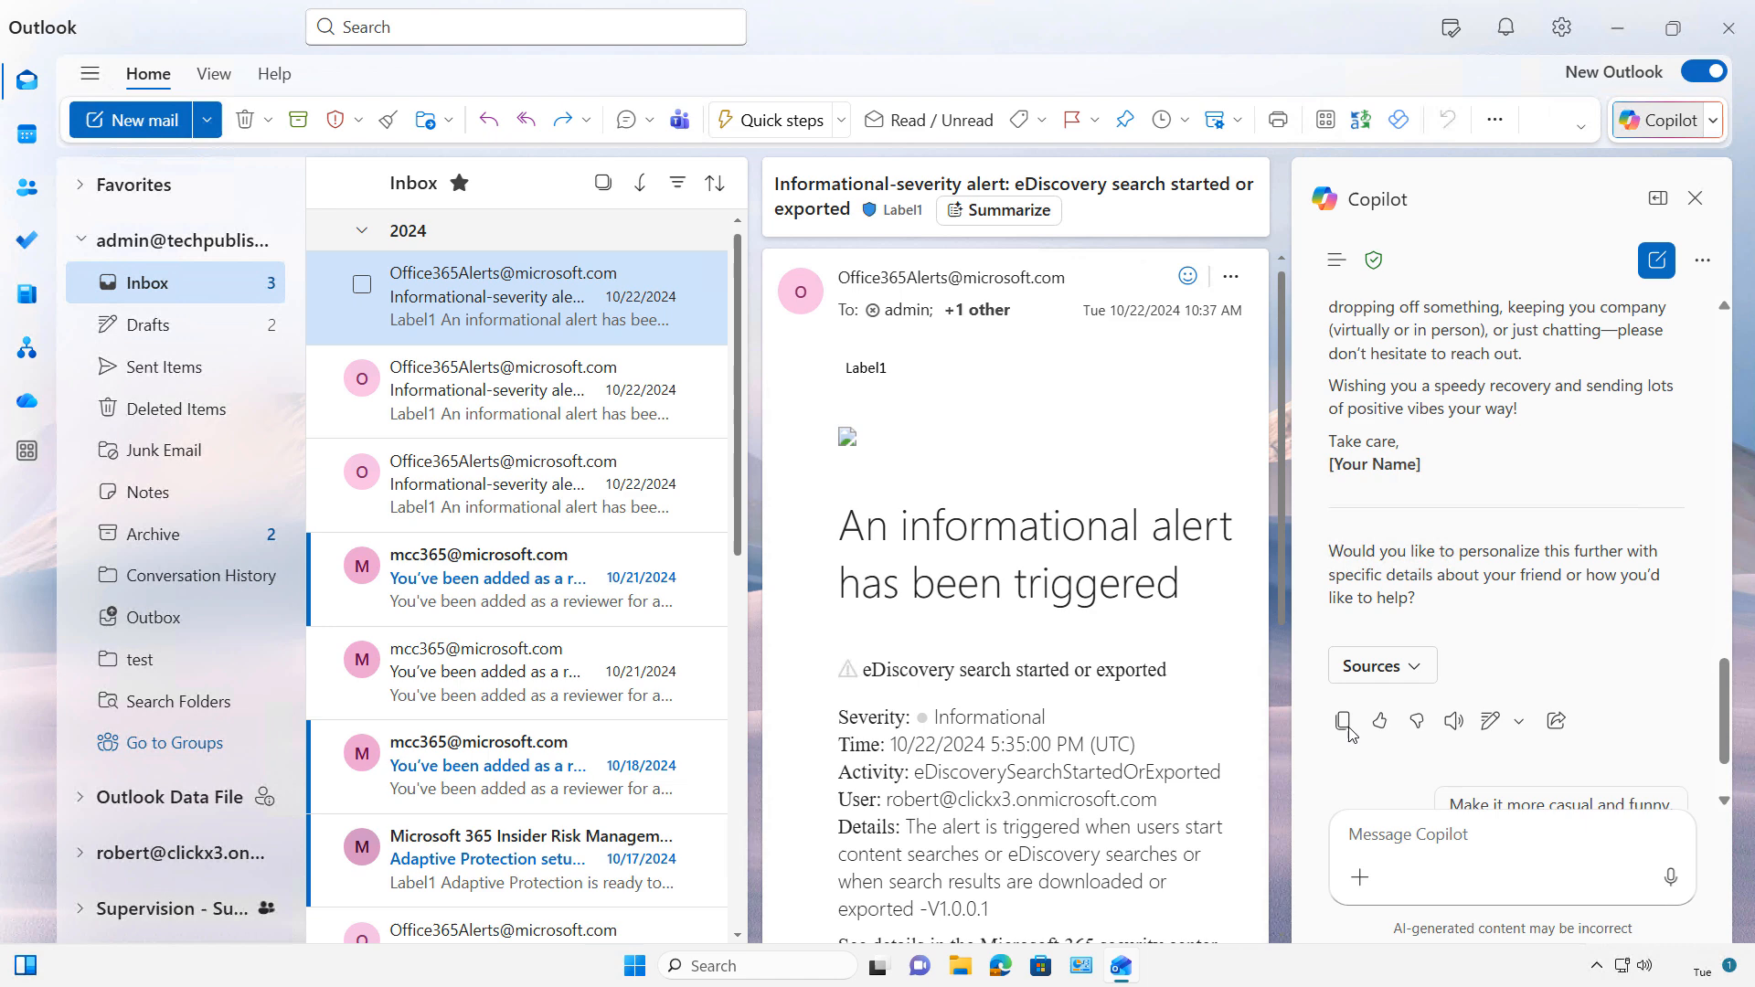
pyautogui.click(1344, 720)
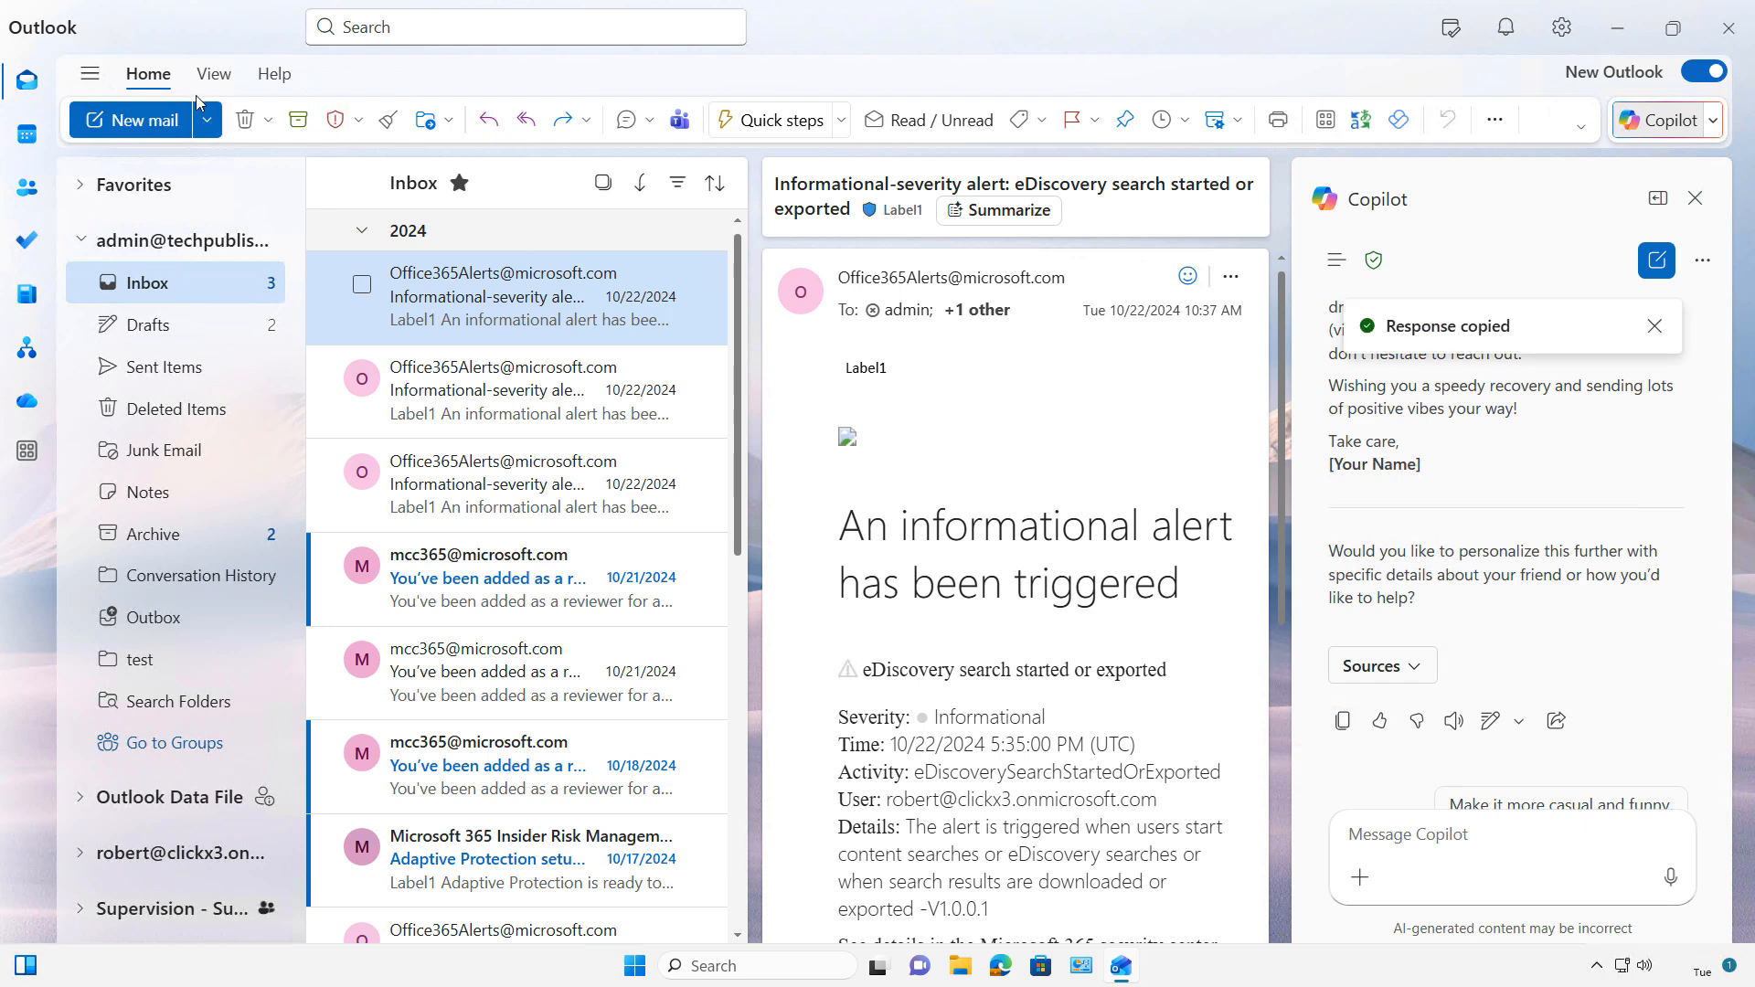
# Create a new message with the get-well text, replacing placeholders with Sarah and Robert.
pyautogui.click(129, 121)
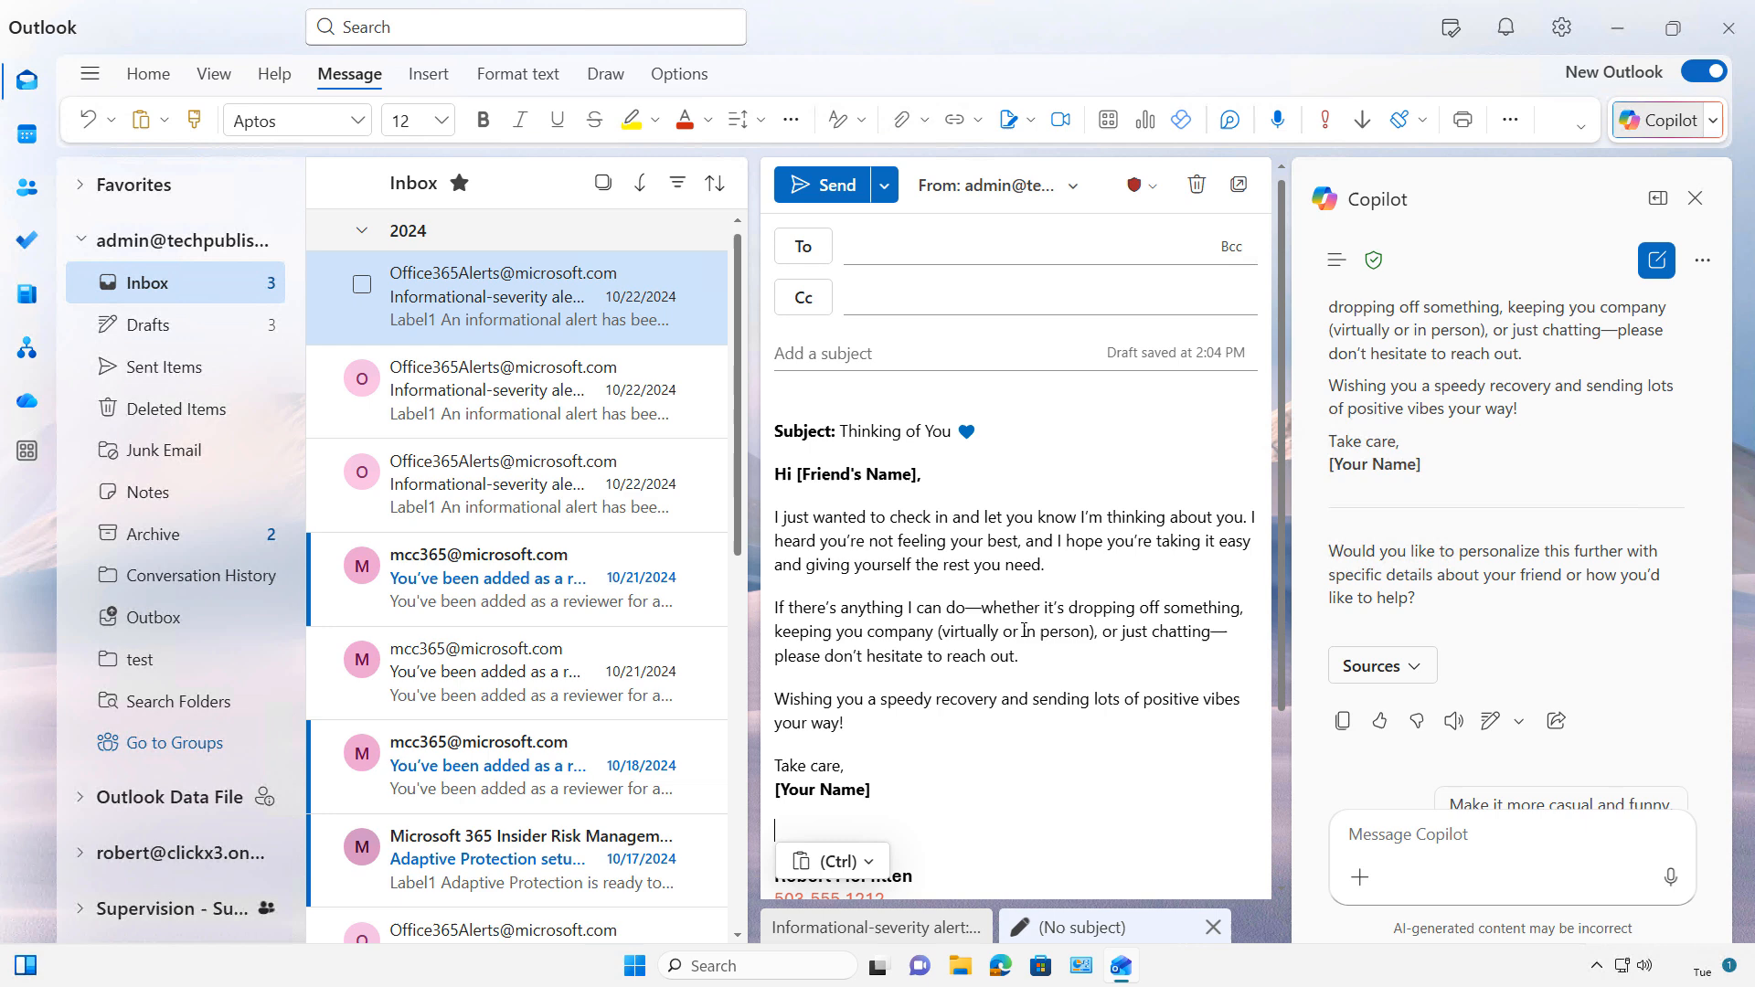
pyautogui.click(826, 861)
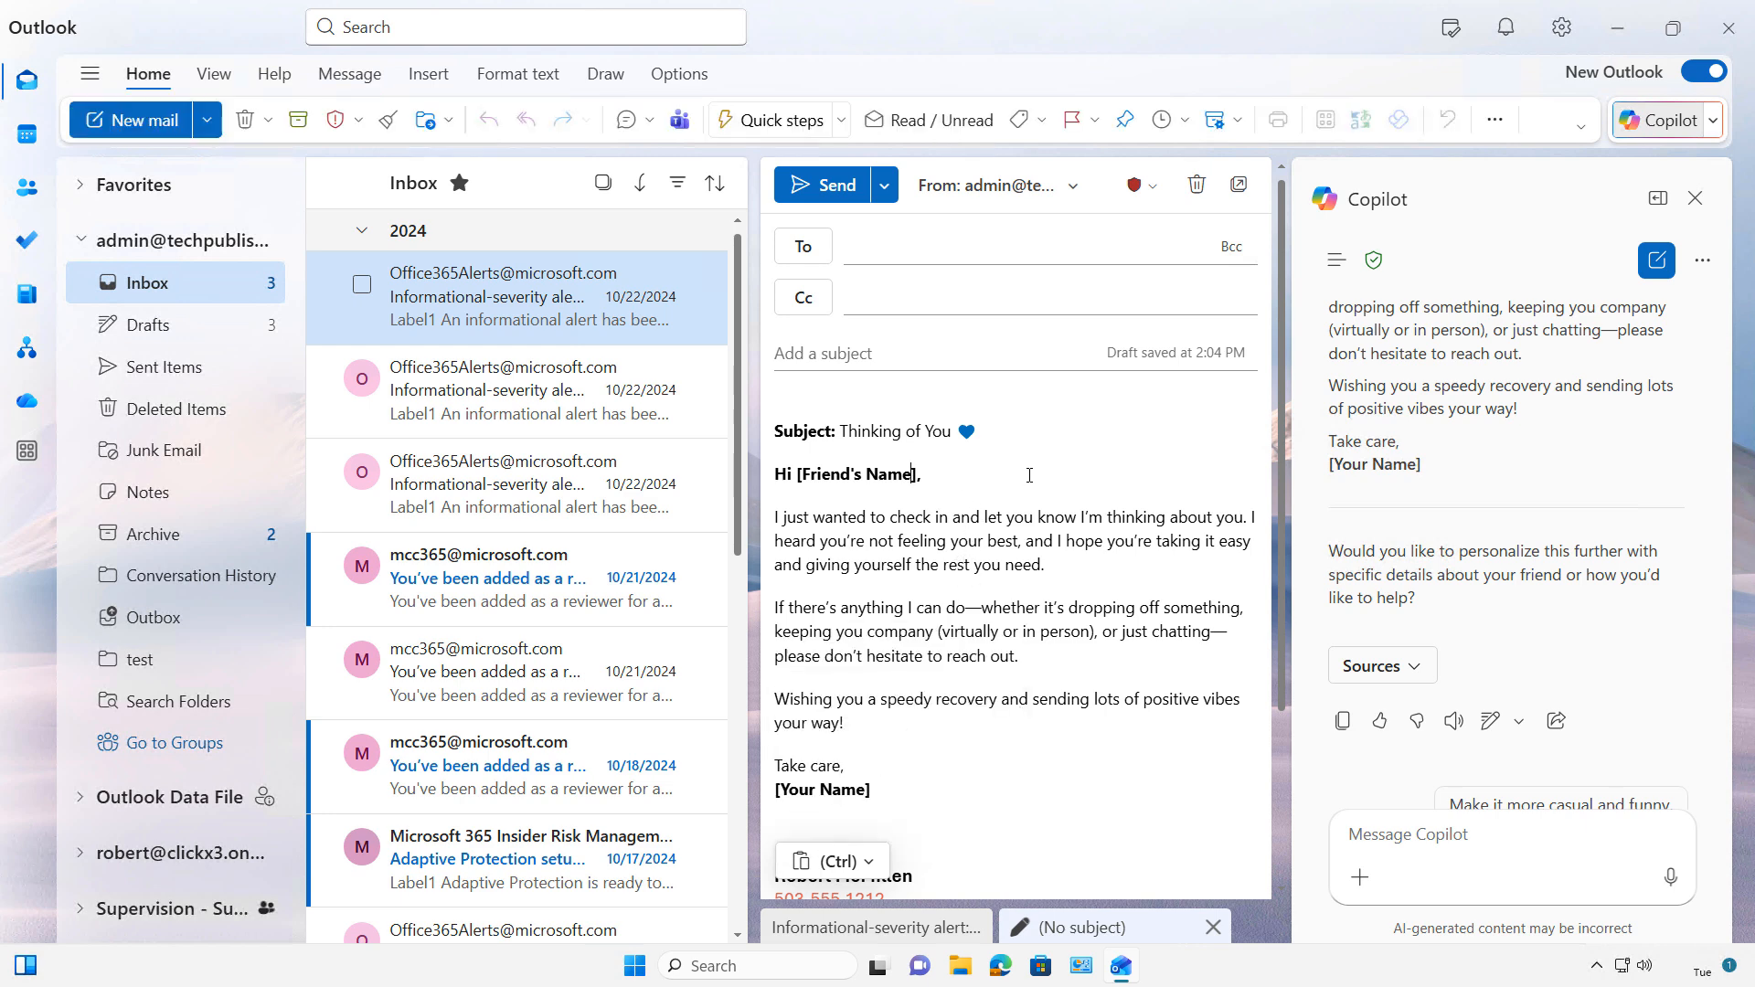
pyautogui.press('Backspace')
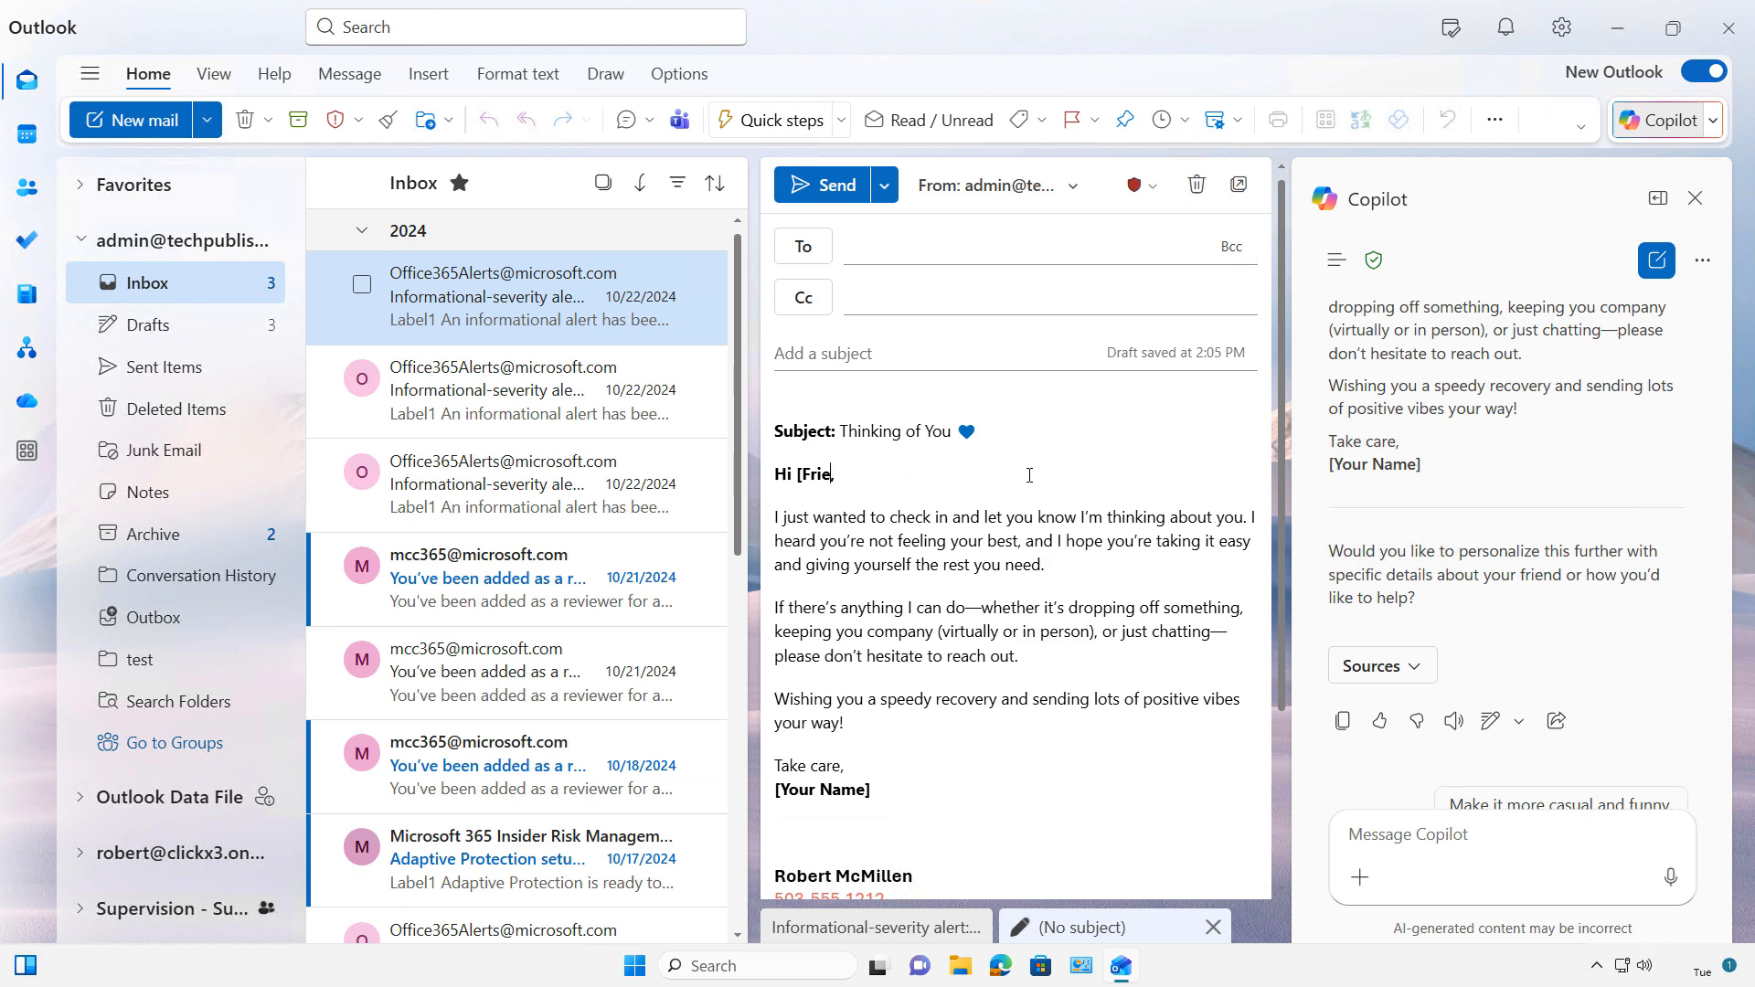
pyautogui.write('Sarah')
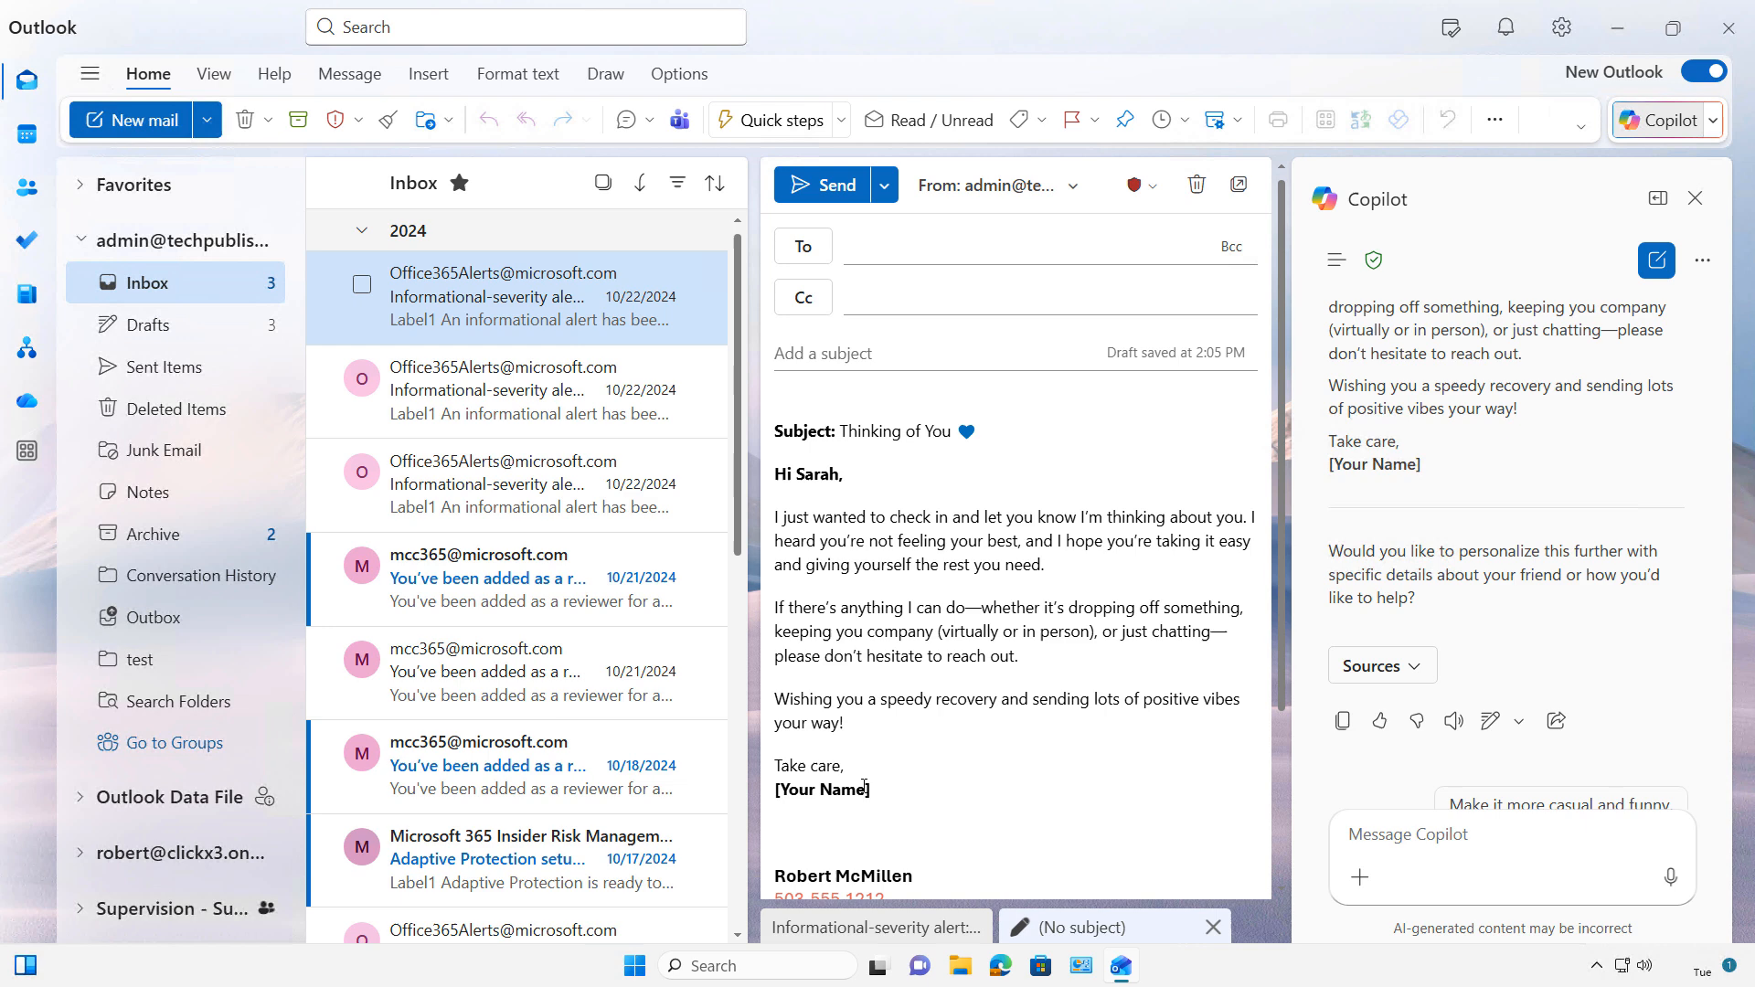
pyautogui.doubleClick(820, 790)
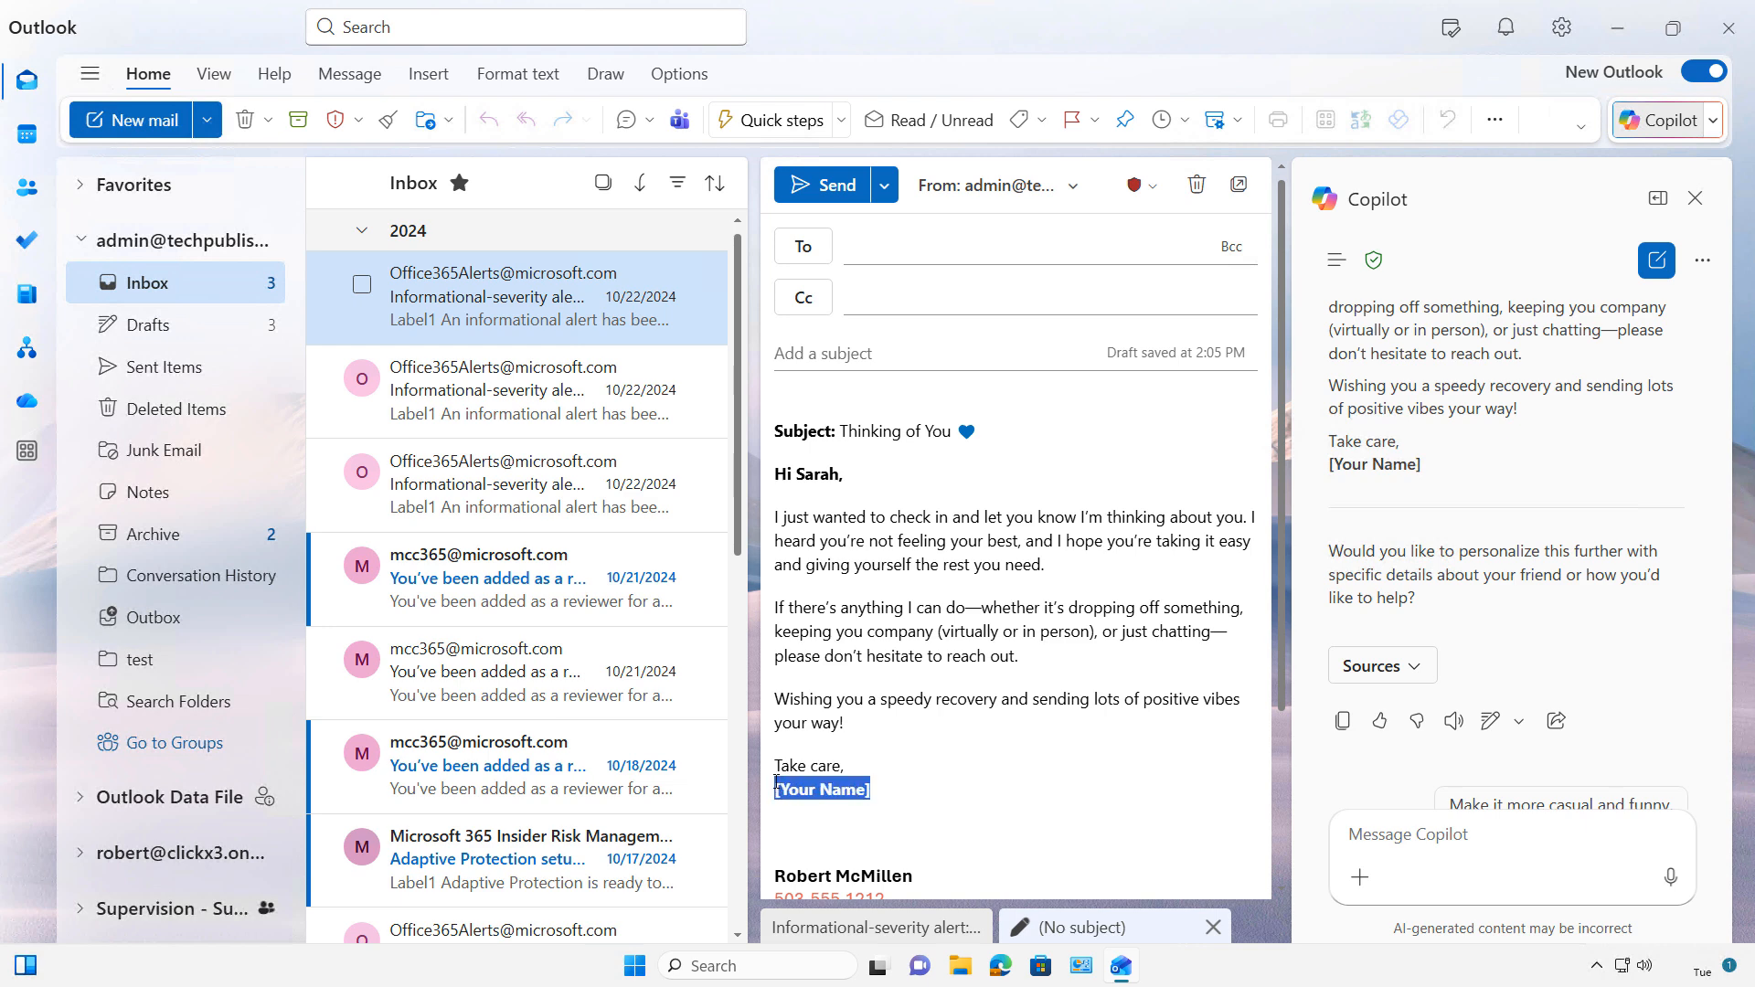
pyautogui.write('Robert')
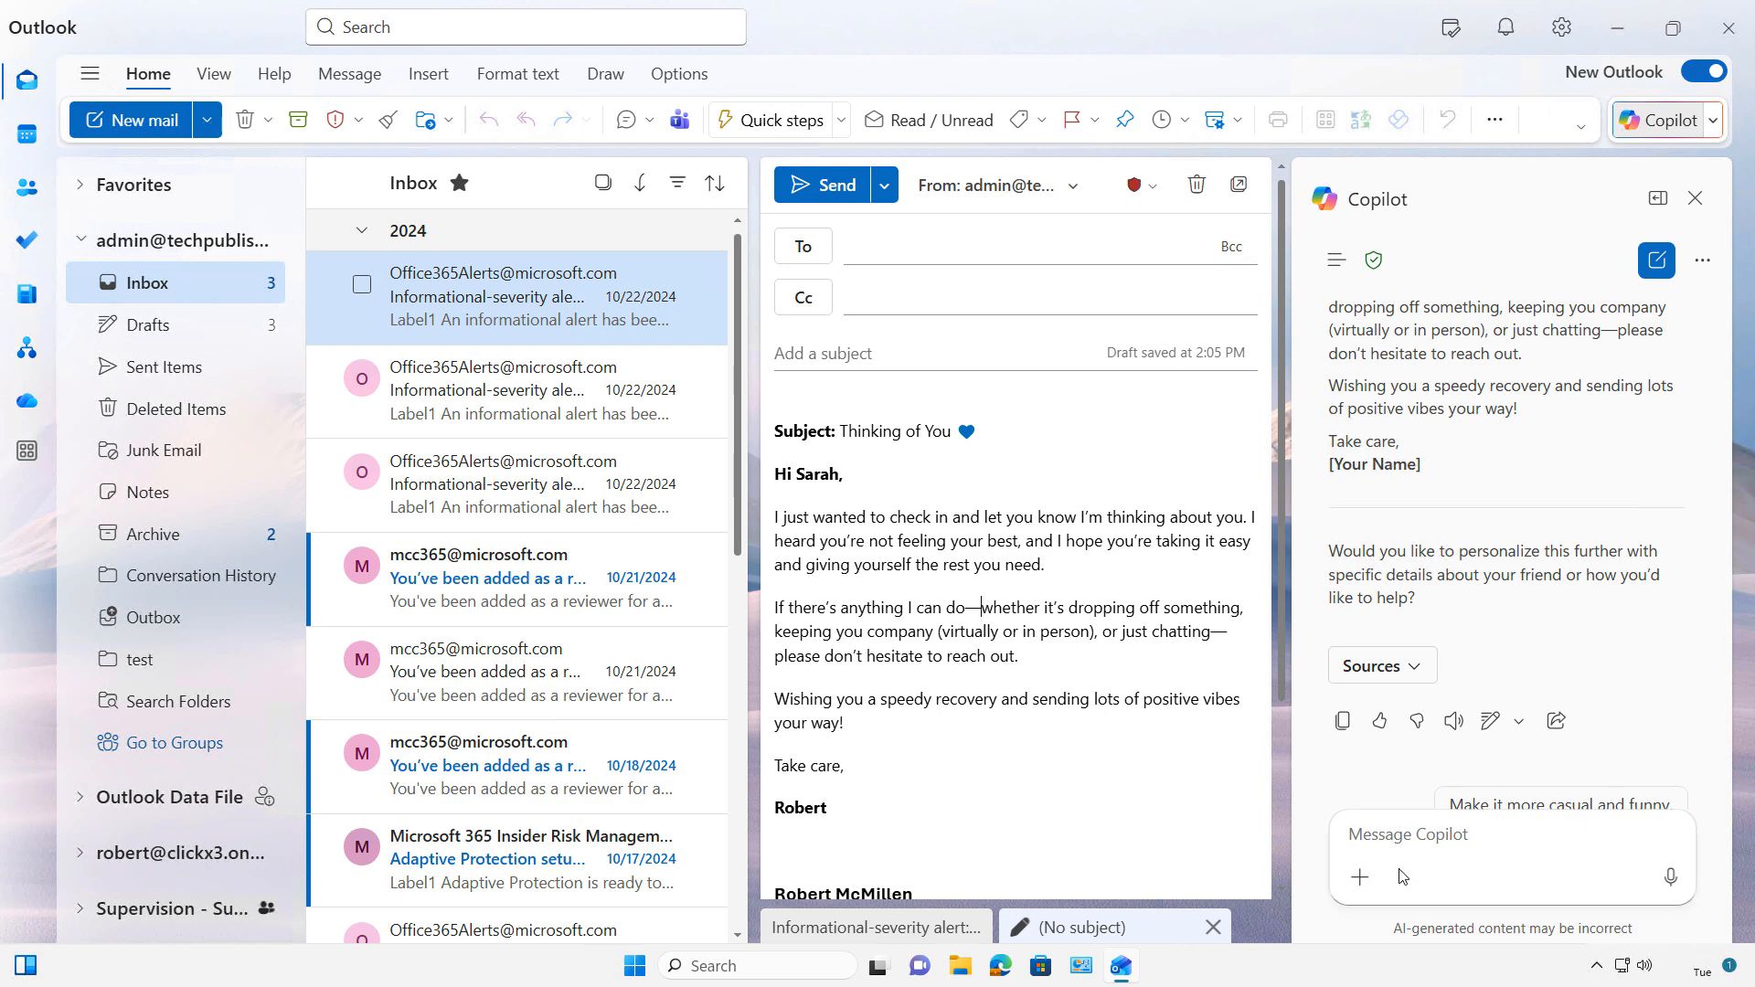
# Ask Copilot to 'draw a picture of a girl with a thermometer in her mouth'.
pyautogui.write('draw a picture of a girl with a thermometer in her mouth')
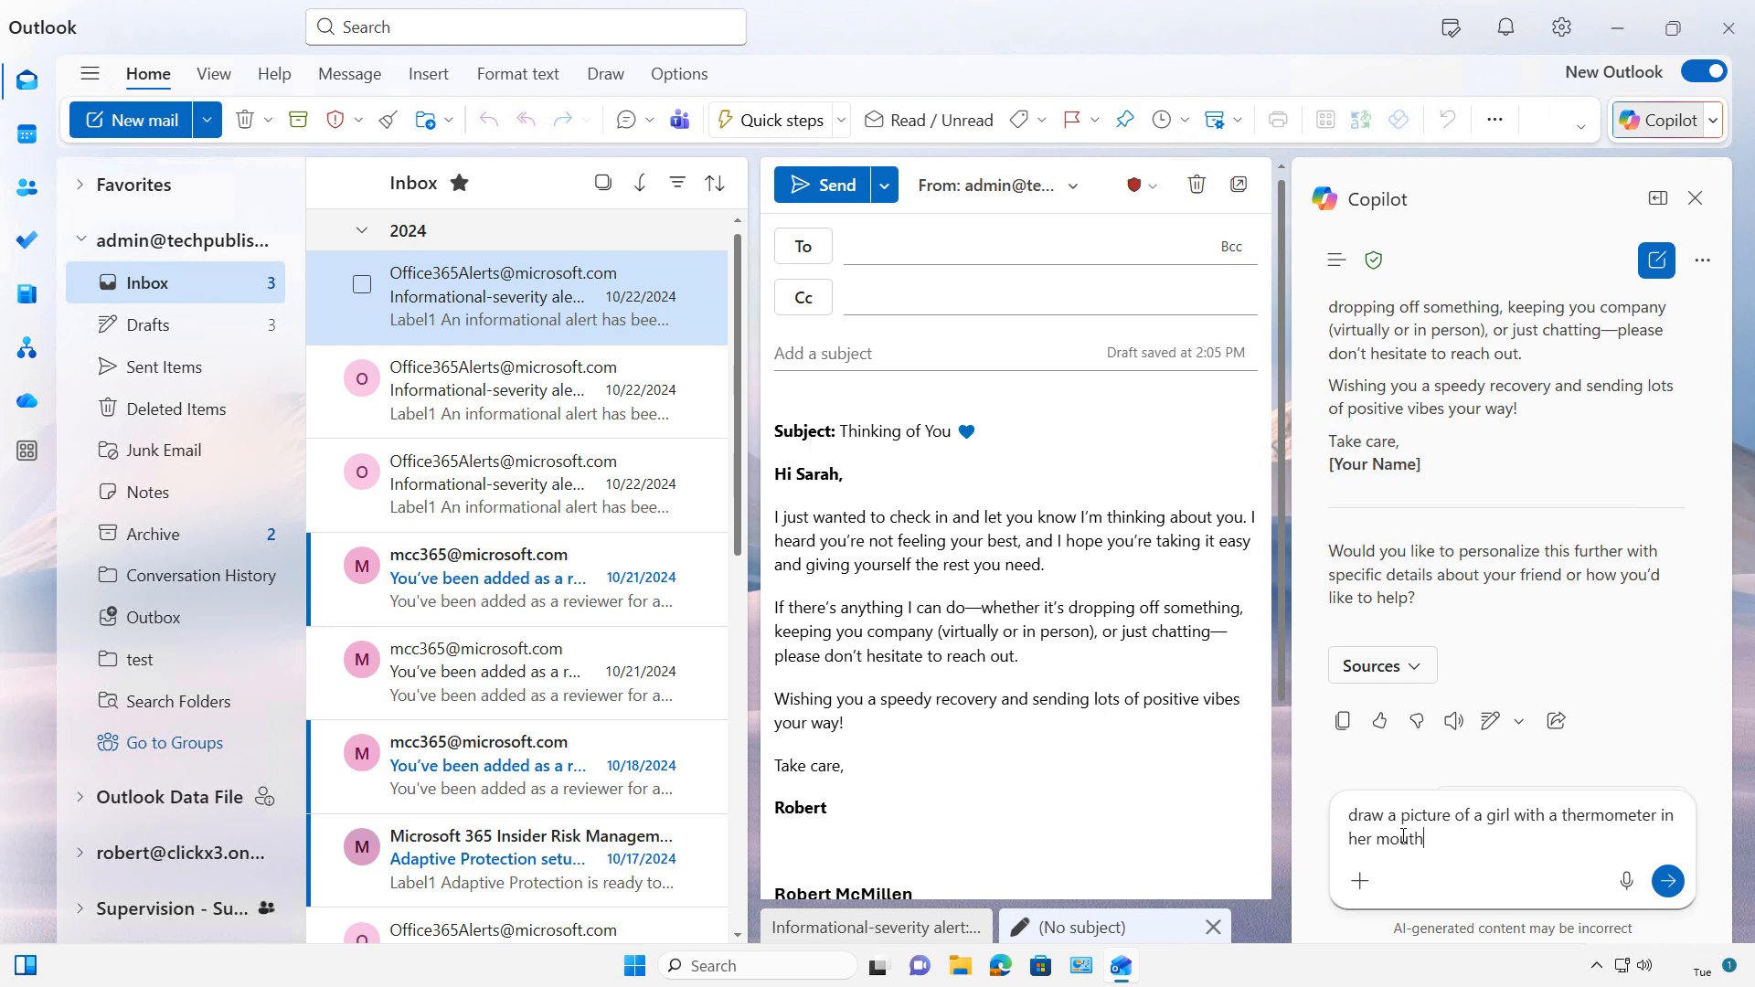
pyautogui.click(1667, 881)
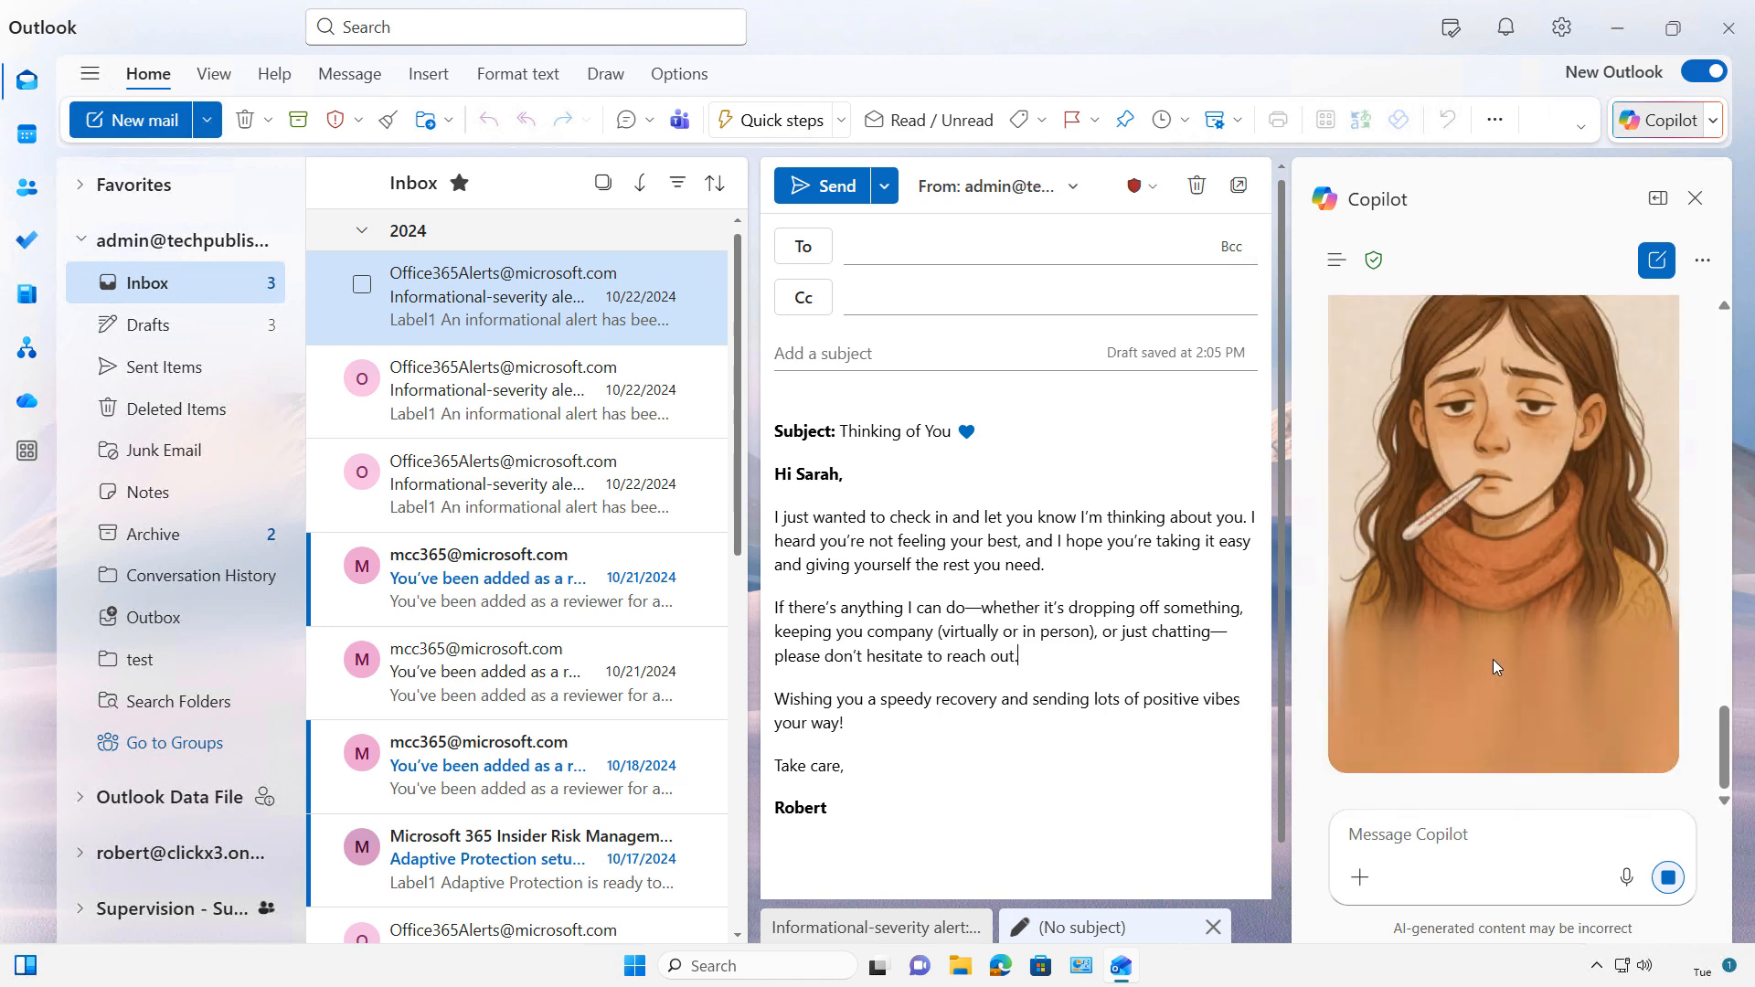
pyautogui.moveTo(1534, 592)
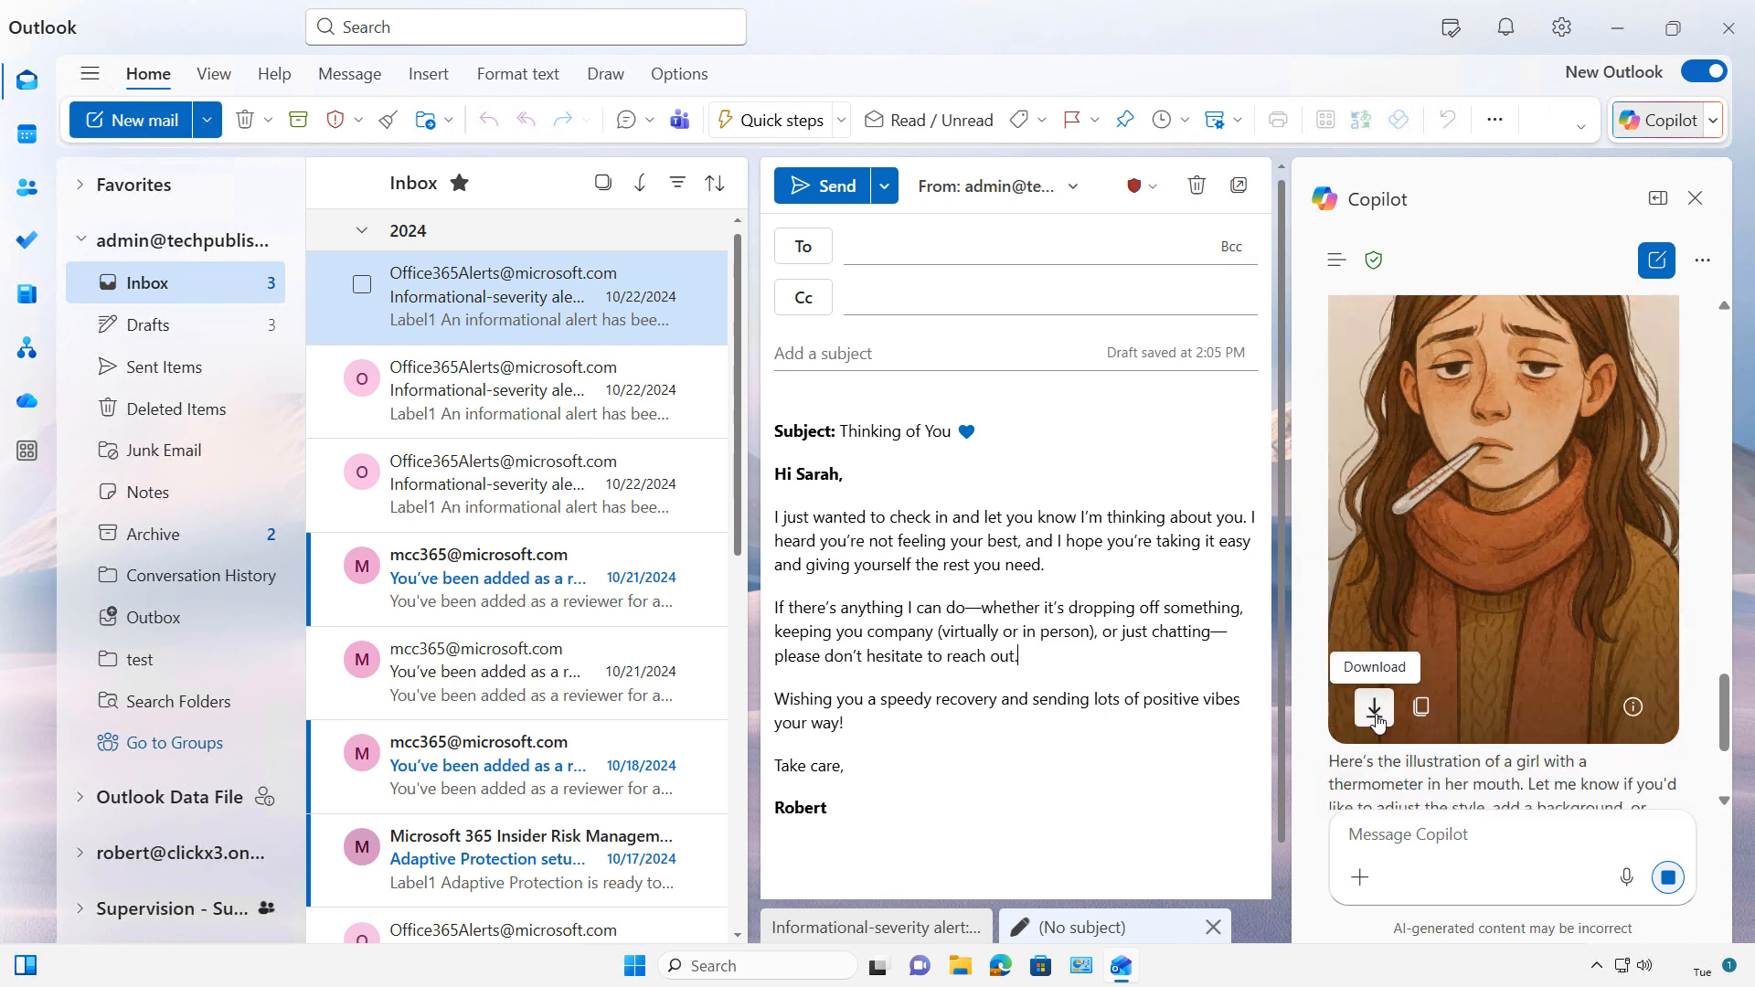
pyautogui.moveTo(1420, 707)
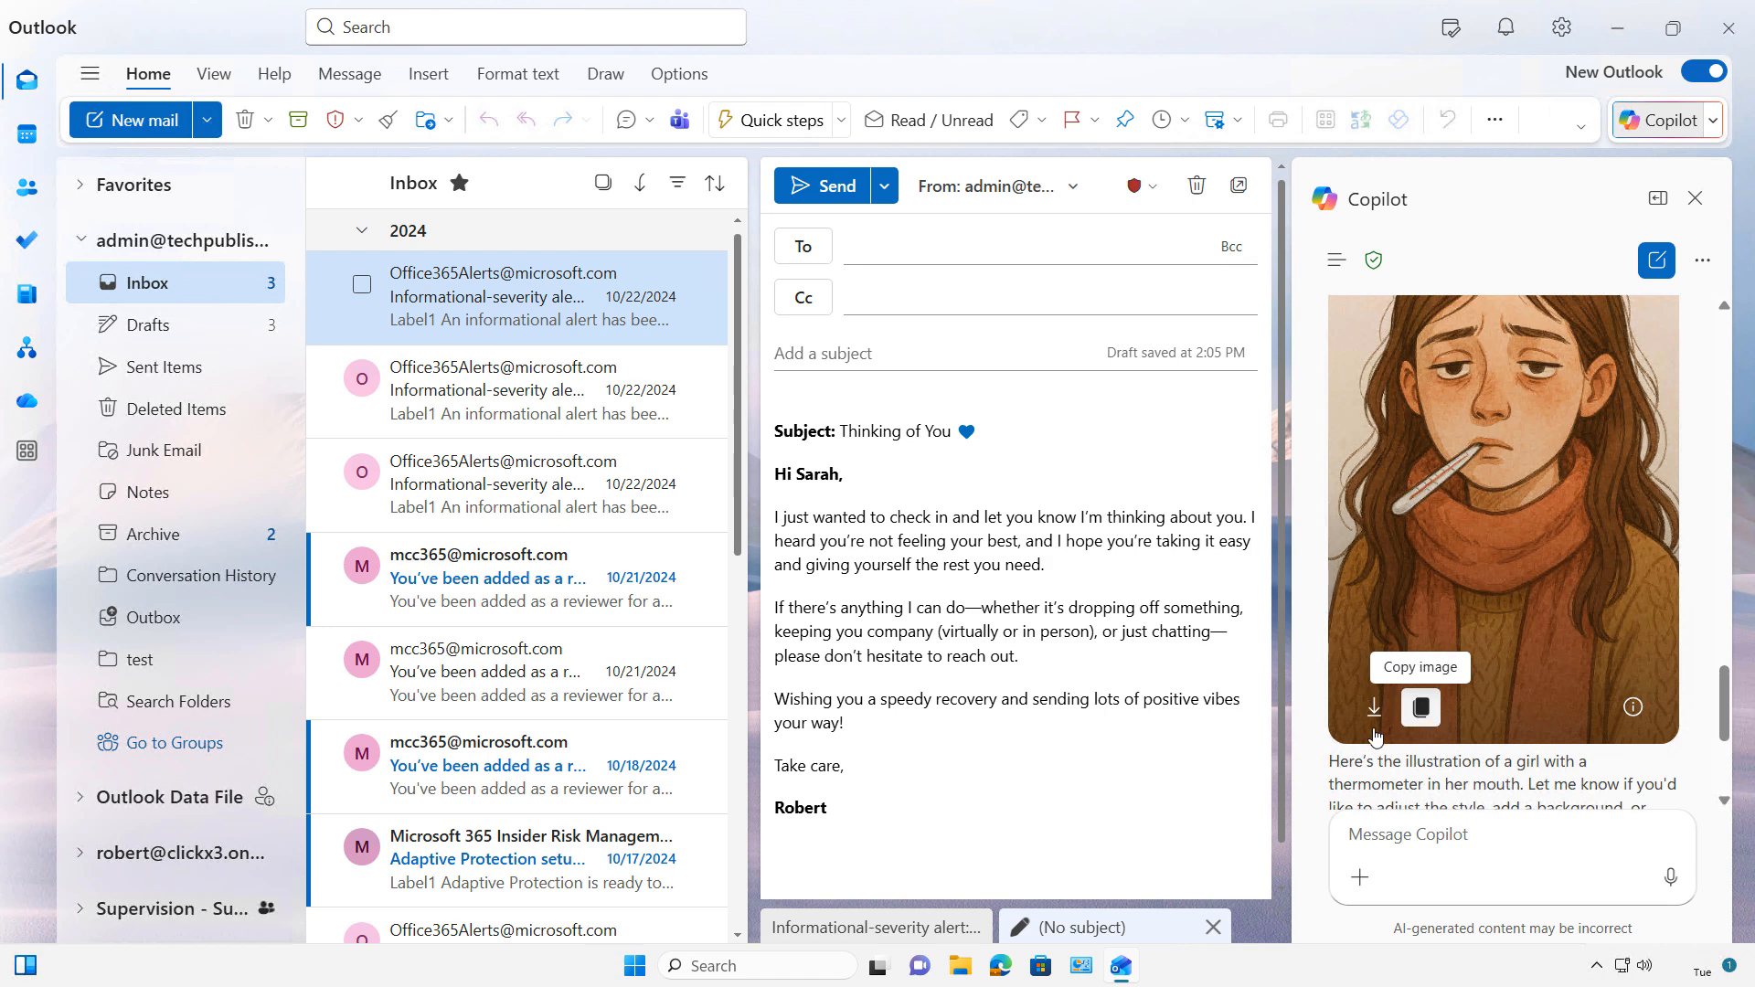